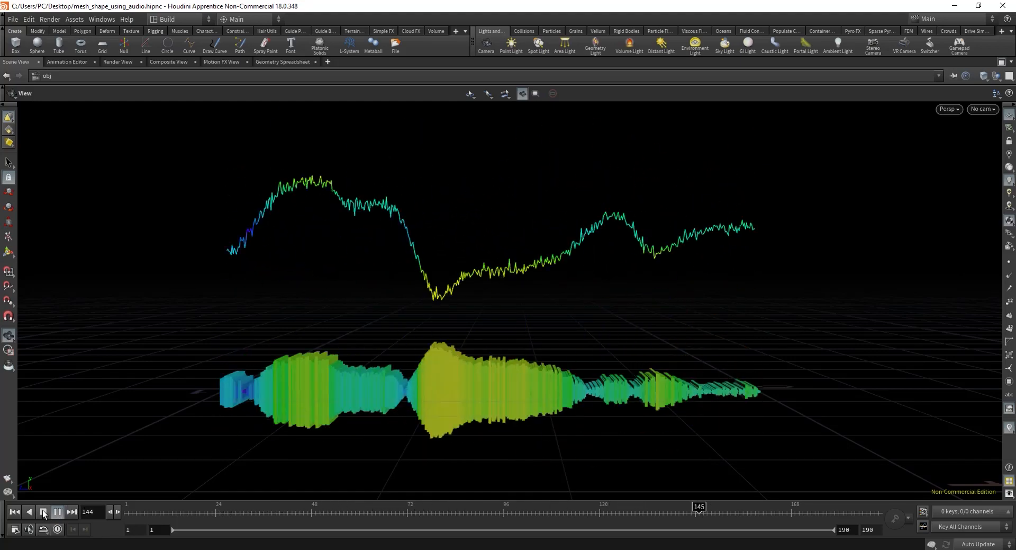
- Play the animation briefly, then scrub the timeline through to the later frames to preview the waveforms
left_click(43, 511)
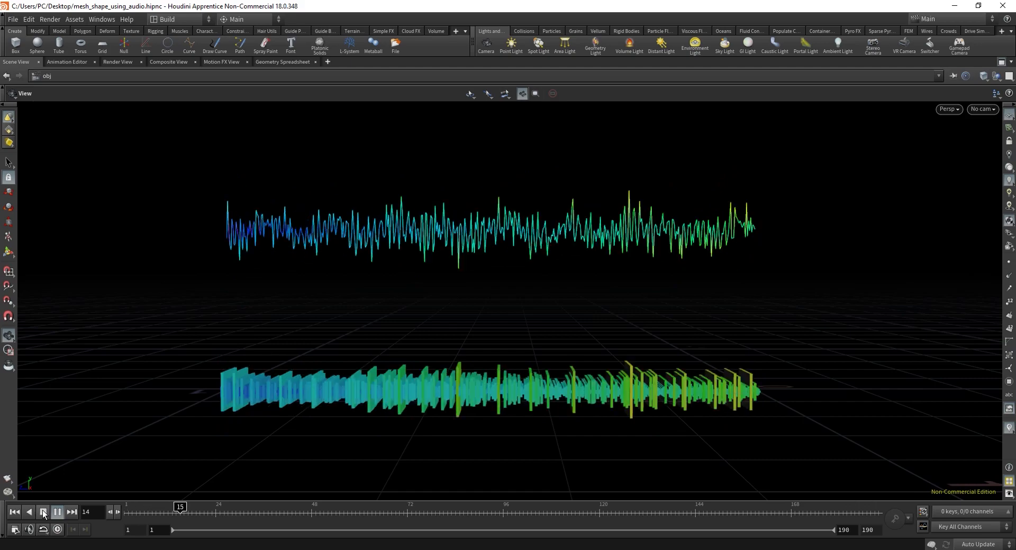
left_click(42, 511)
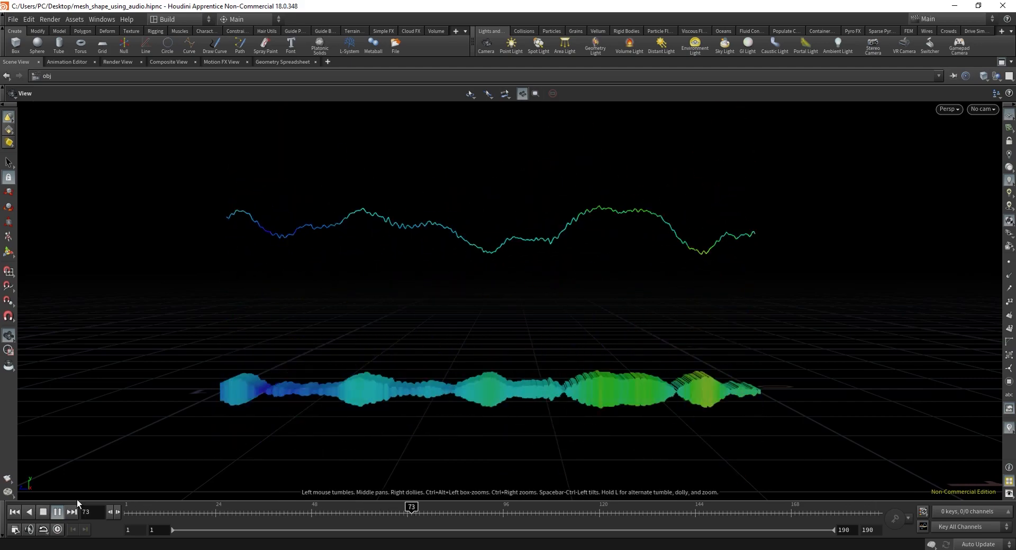
left_click(42, 511)
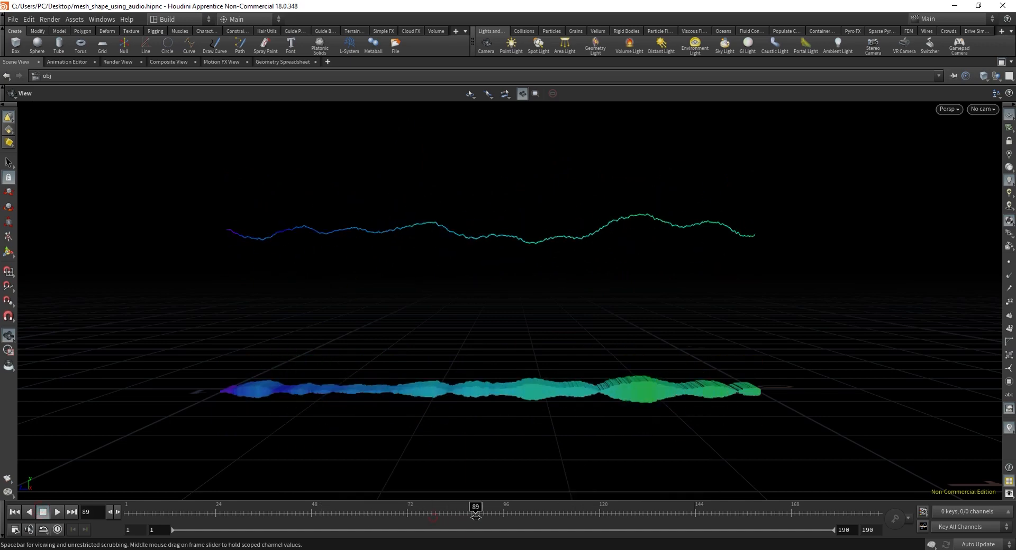
left_click_drag(476, 510, 547, 510)
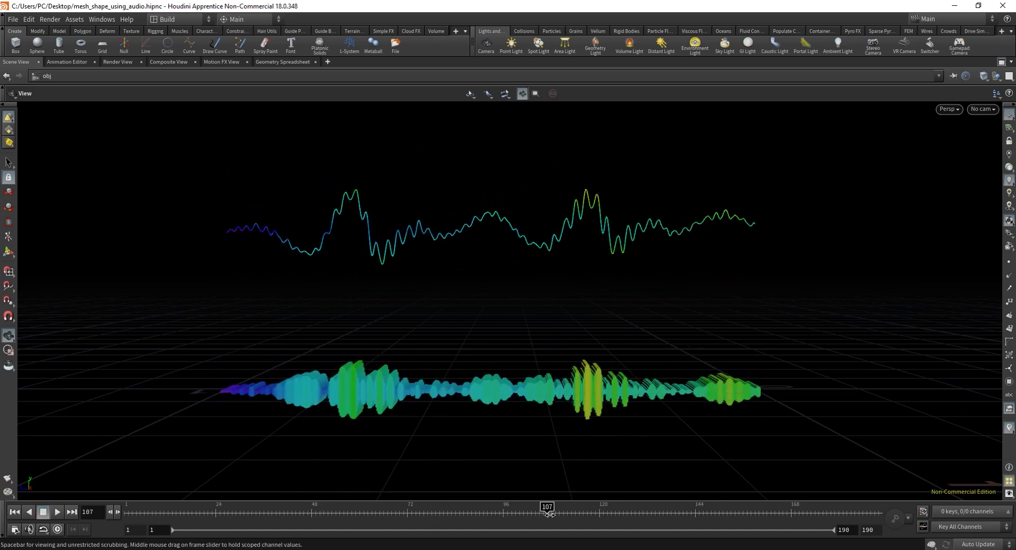
left_click_drag(546, 505, 610, 505)
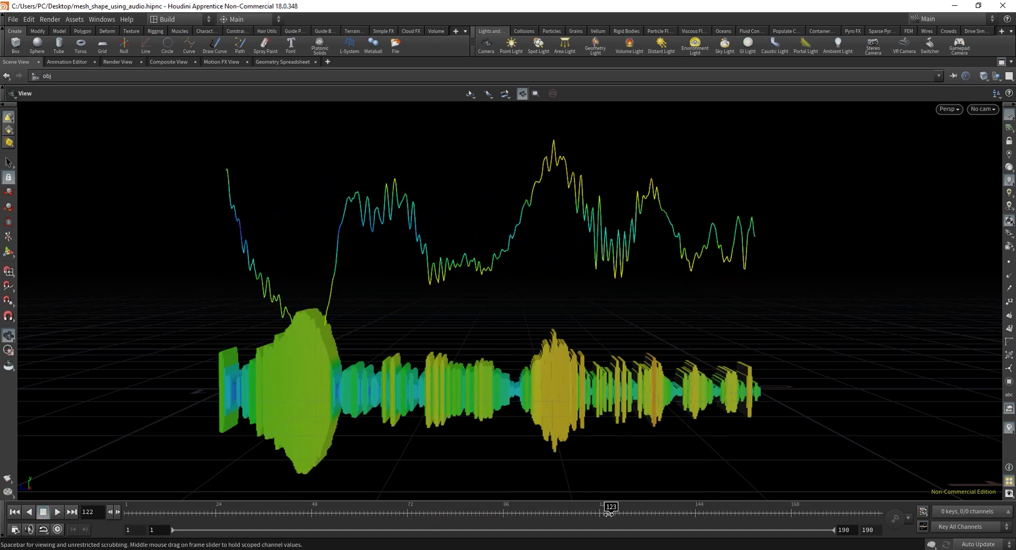
left_click_drag(607, 506, 695, 506)
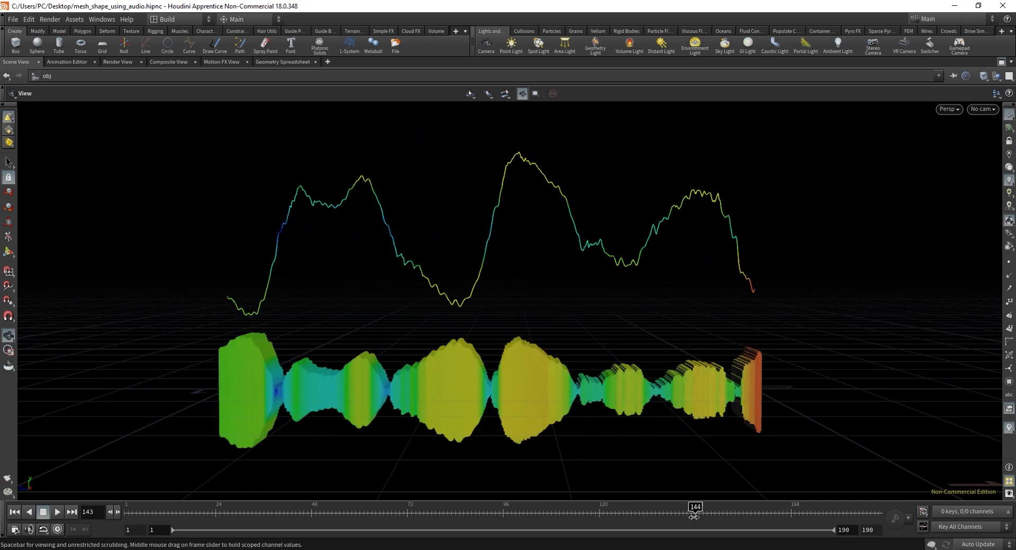
left_click_drag(694, 512, 791, 512)
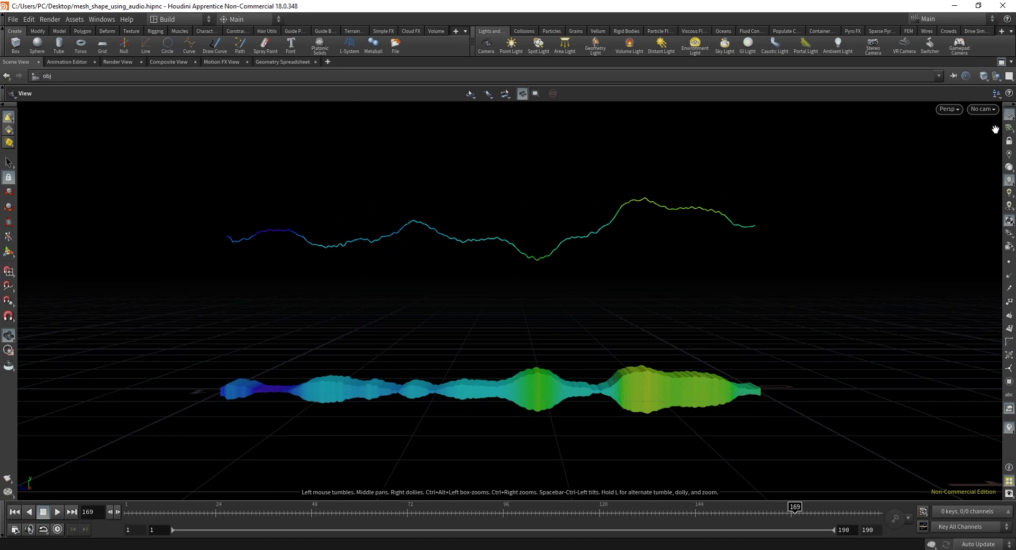
mouse_move(1000, 68)
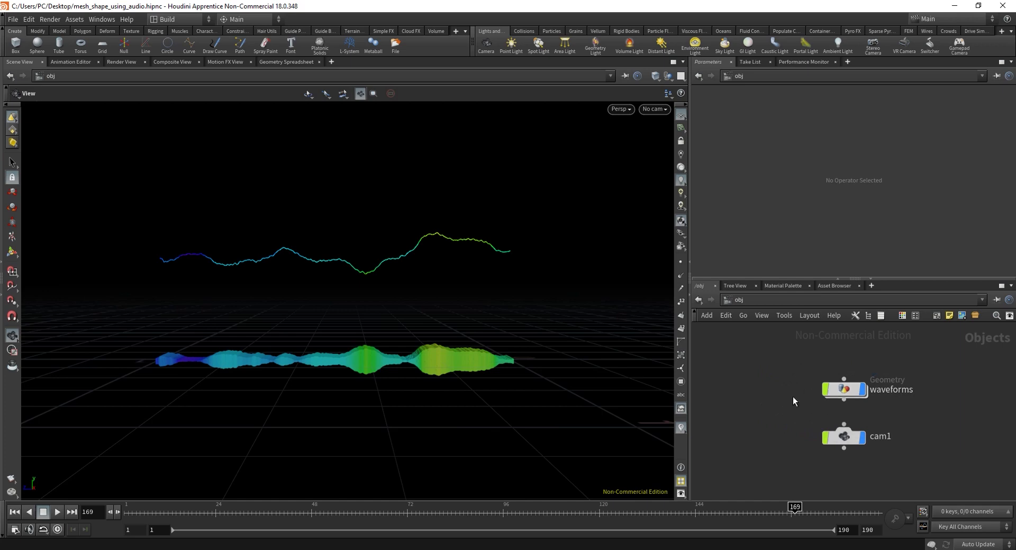
- Dive into the waveforms Geometry object and select line1, the 500-point NURBS starting line
left_click(844, 389)
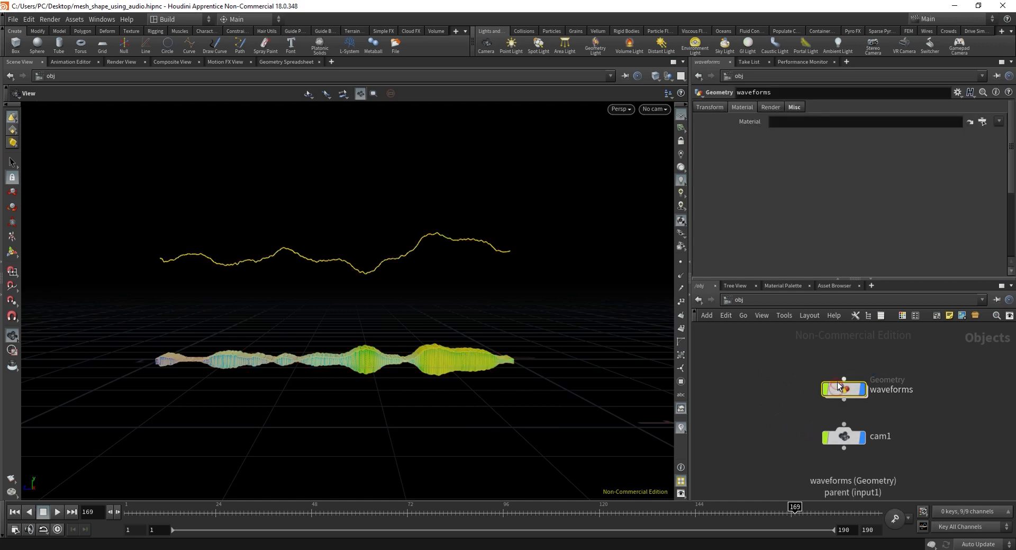
double_click(844, 389)
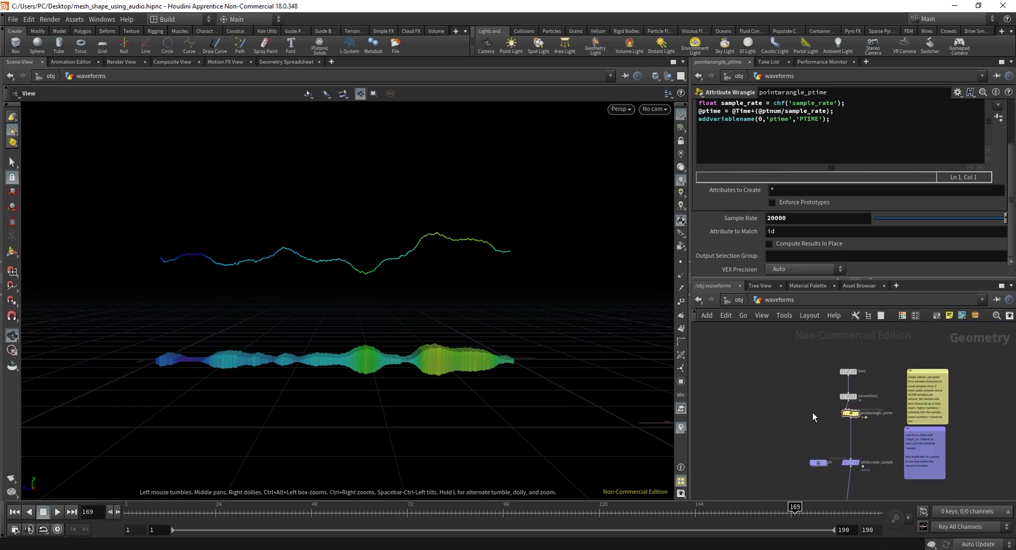
left_click(822, 367)
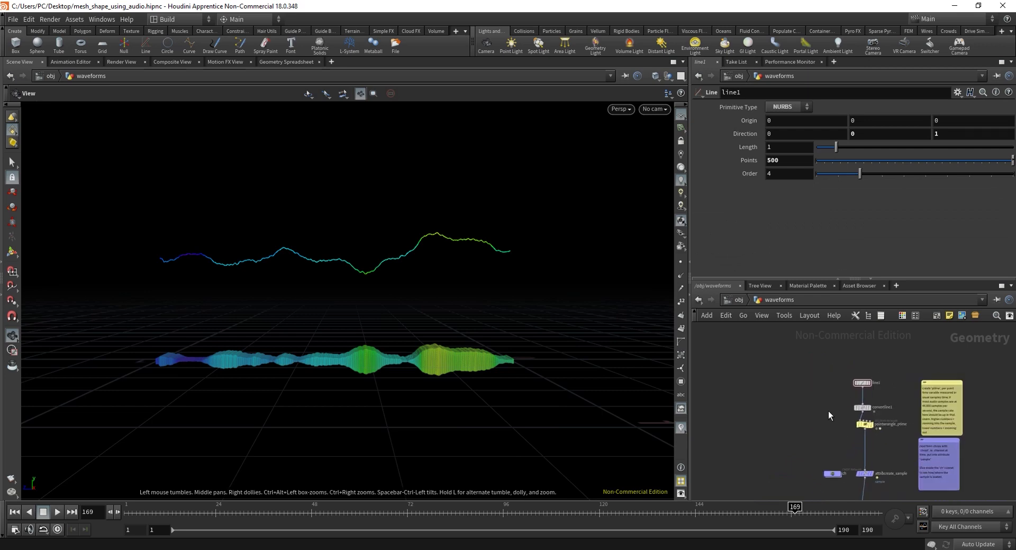
mouse_move(818, 445)
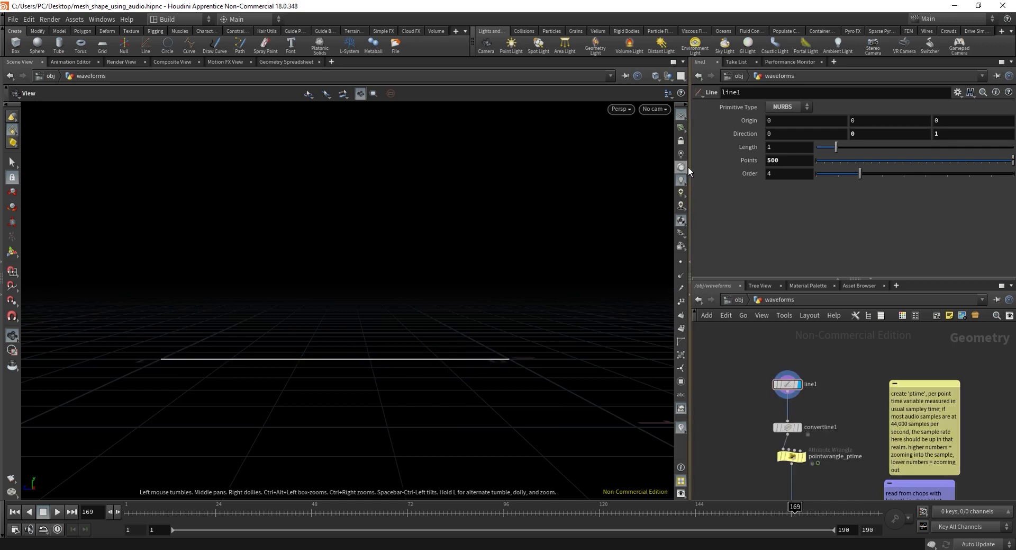
mouse_move(806, 372)
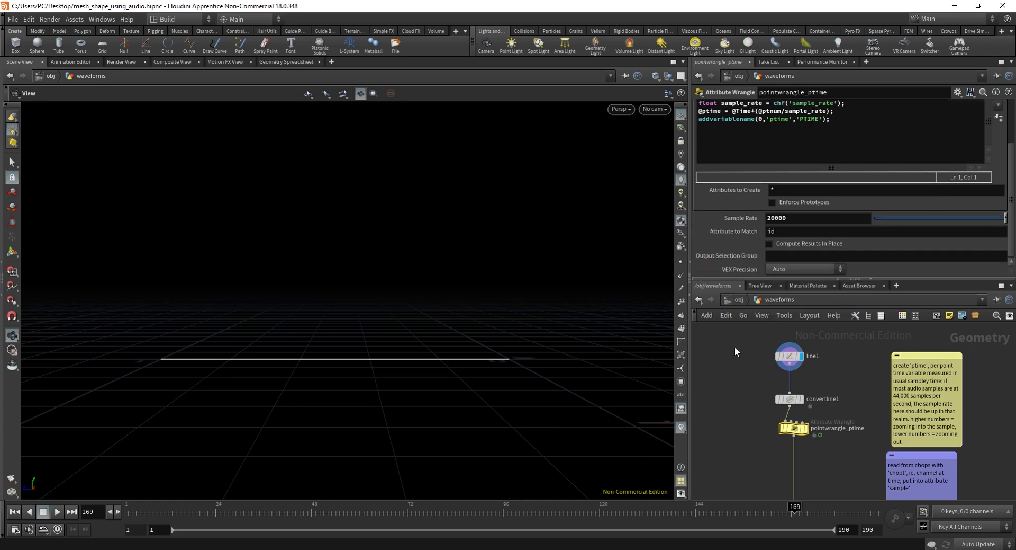
mouse_move(755, 209)
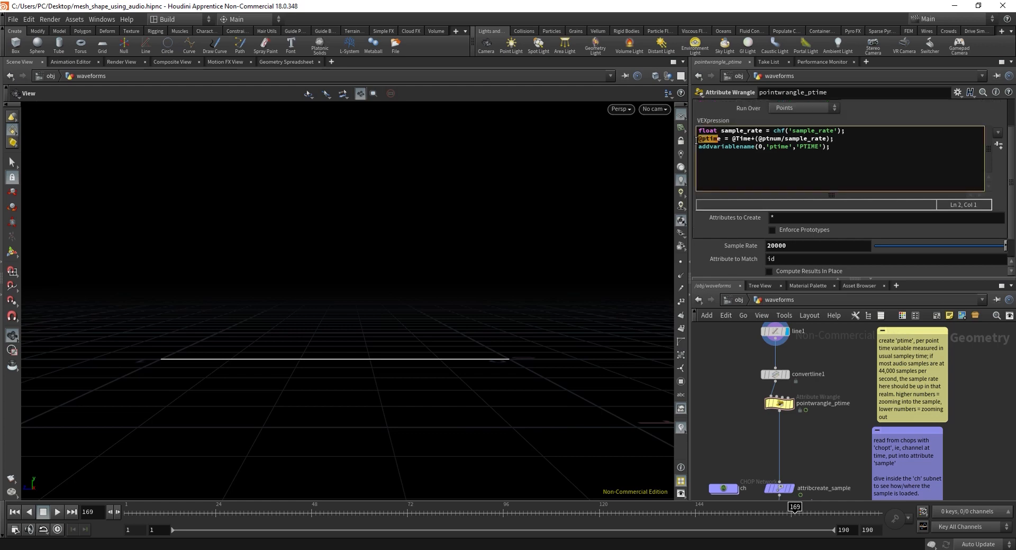
double_click(741, 137)
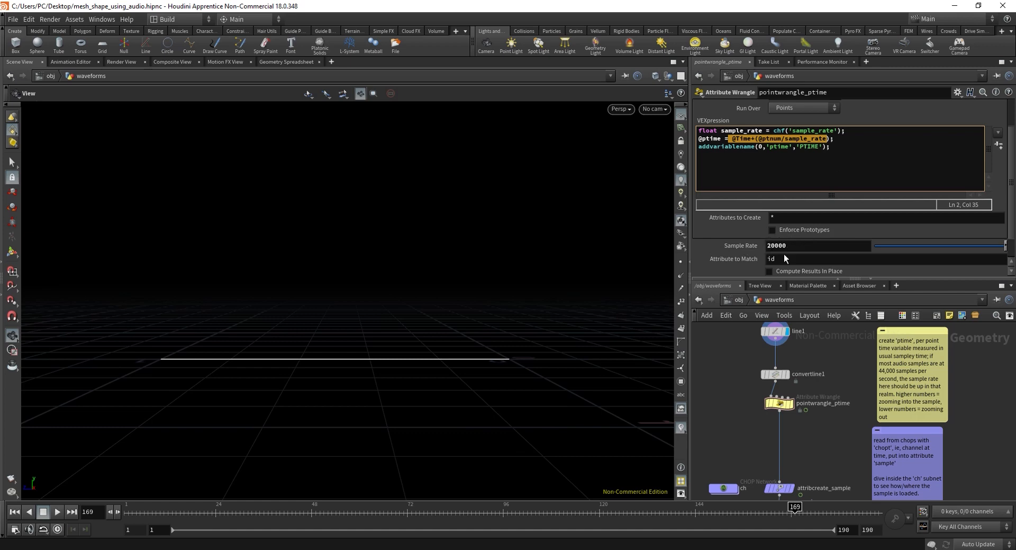
left_click(832, 146)
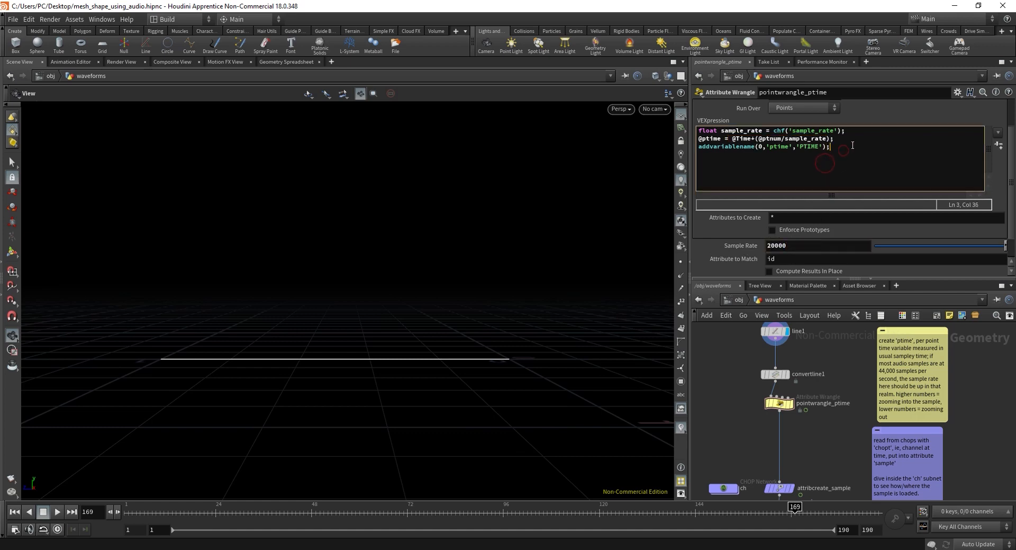
double_click(813, 146)
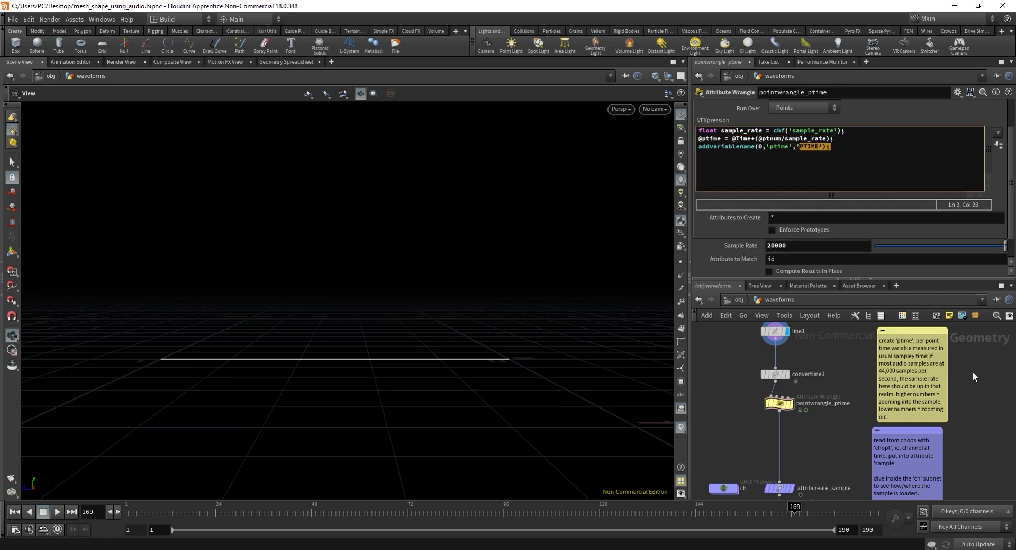
scroll("down", 3)
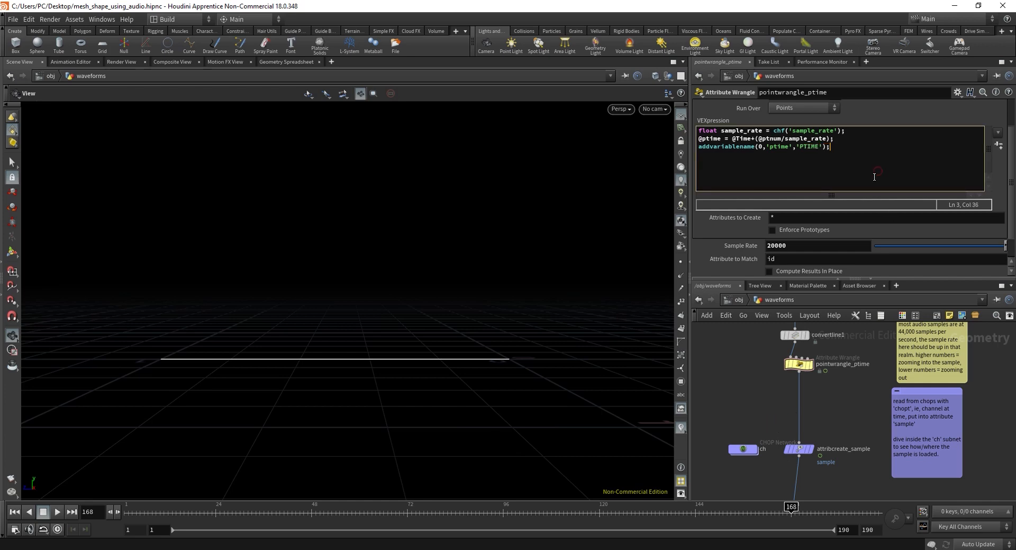
mouse_move(825, 409)
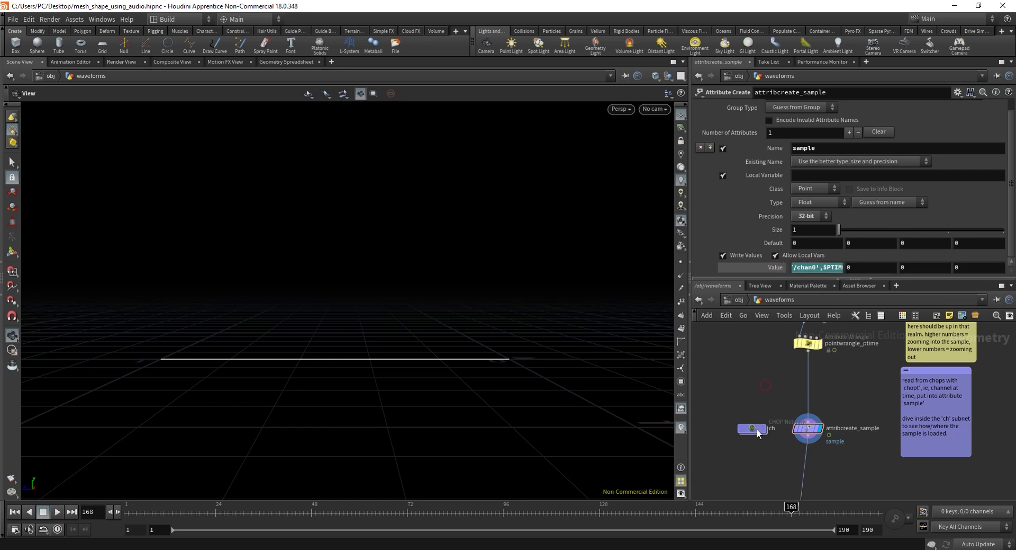
- Dive into the ch CHOP network and select file1 loading the WAV sample
double_click(752, 427)
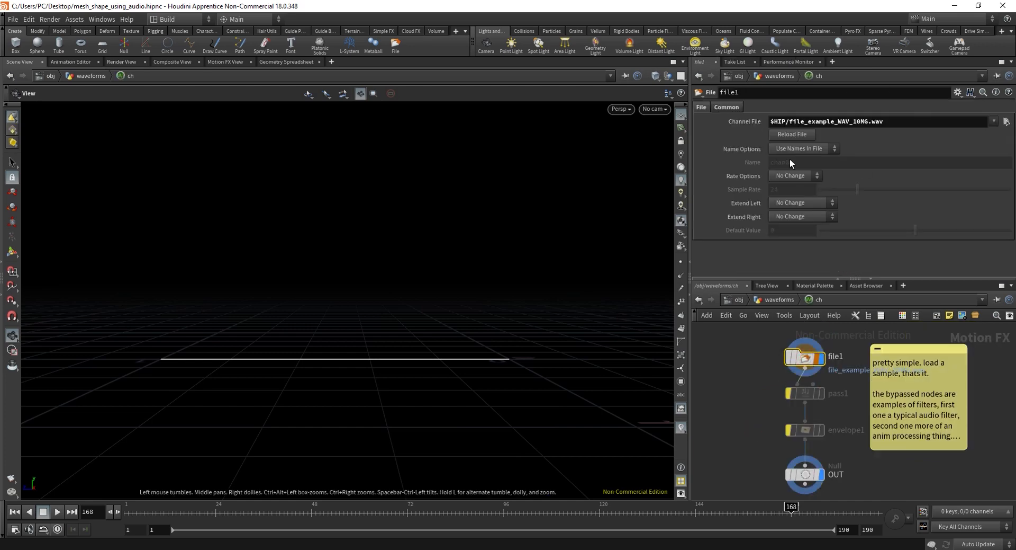
left_click(894, 120)
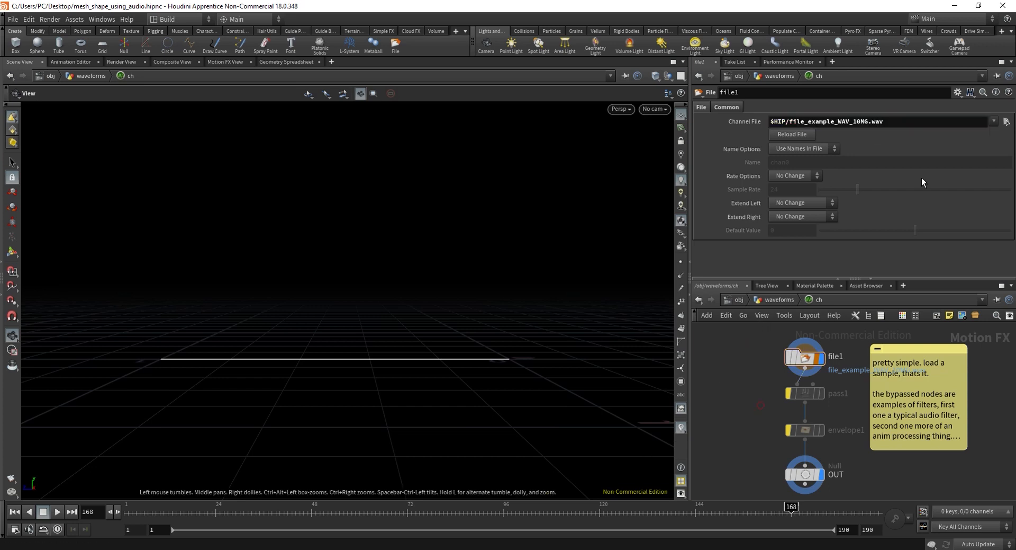
mouse_move(759, 409)
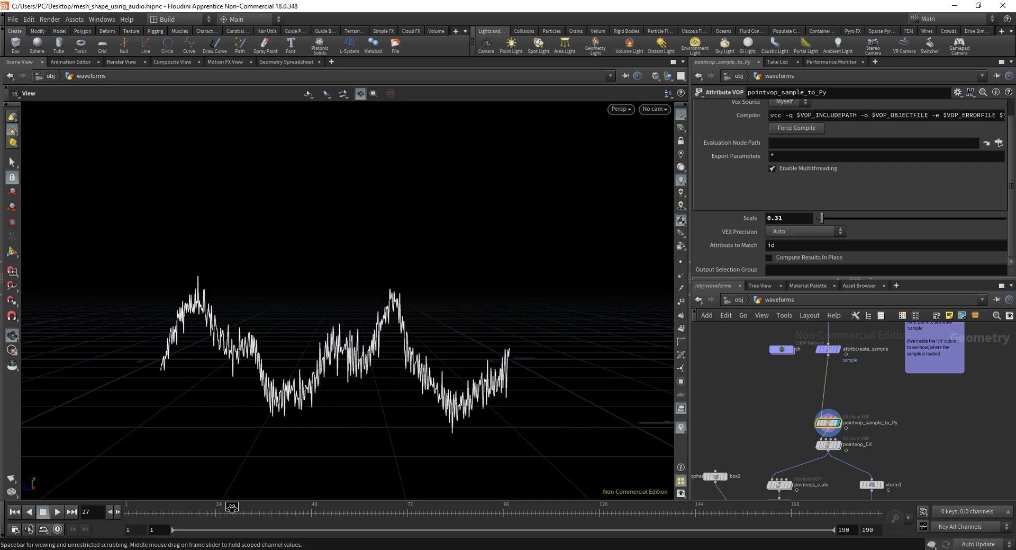
- Scrub the timeline to watch the sample-to-Py line reshape with the audio
left_click_drag(232, 505, 451, 505)
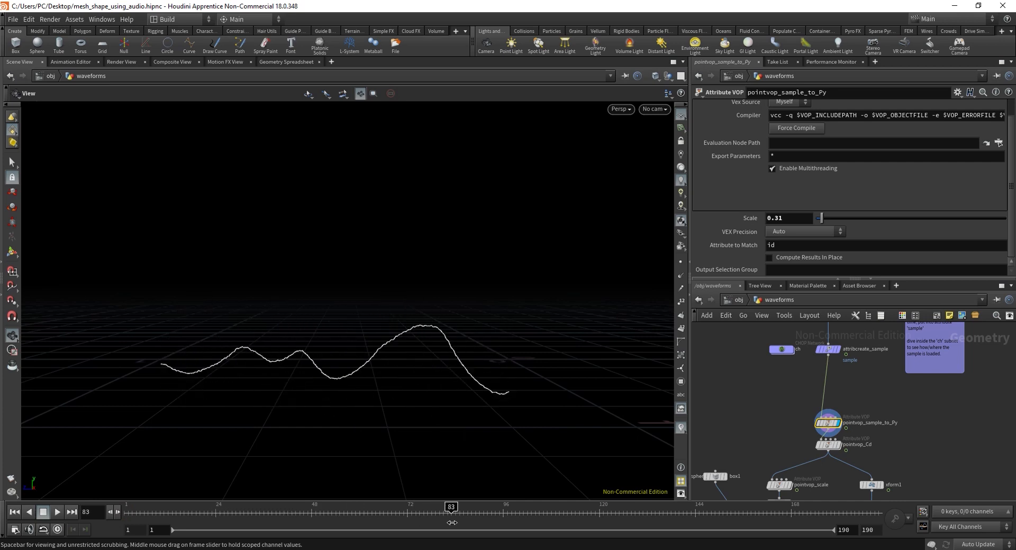
left_click_drag(451, 506, 650, 506)
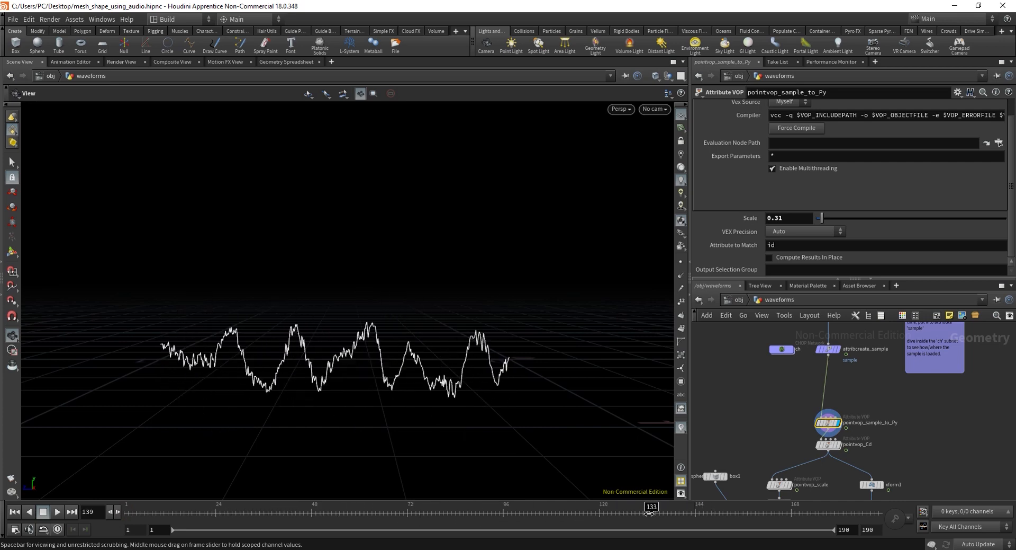
left_click_drag(651, 506, 415, 506)
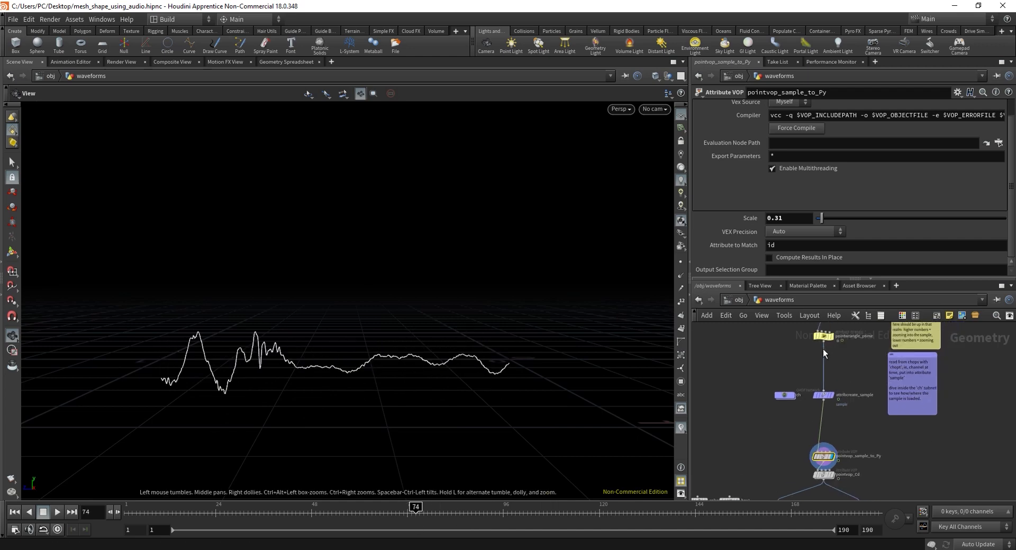
- Set the ptime wrangle Sample Rate to 440000, scrub to compare, then set it to 2000
left_click(824, 335)
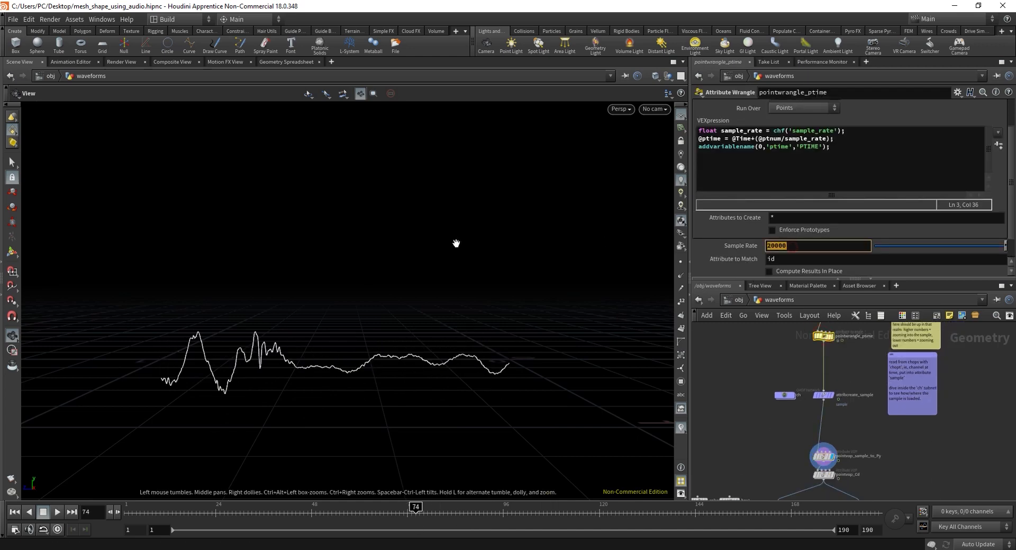
type("440000")
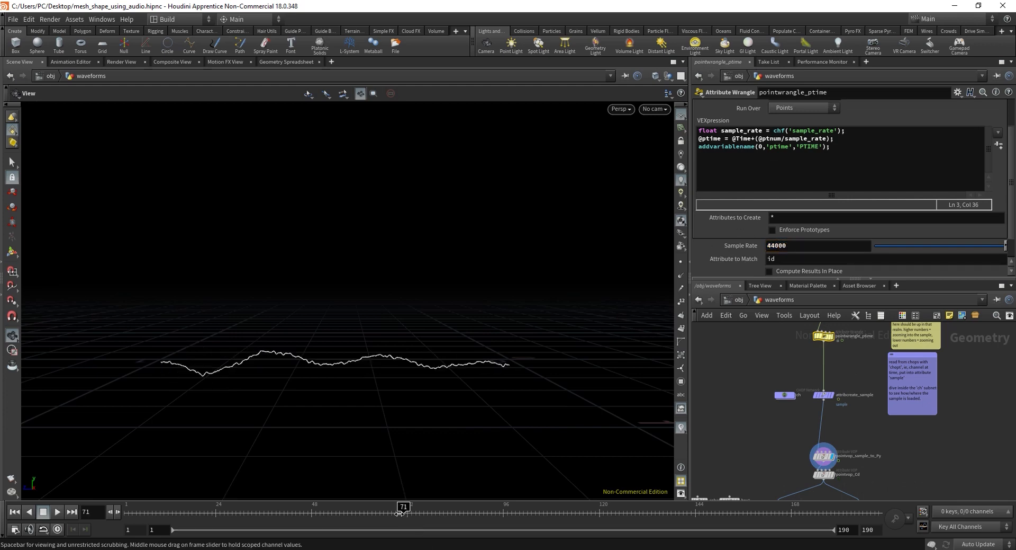
left_click_drag(403, 505, 375, 505)
type("128000")
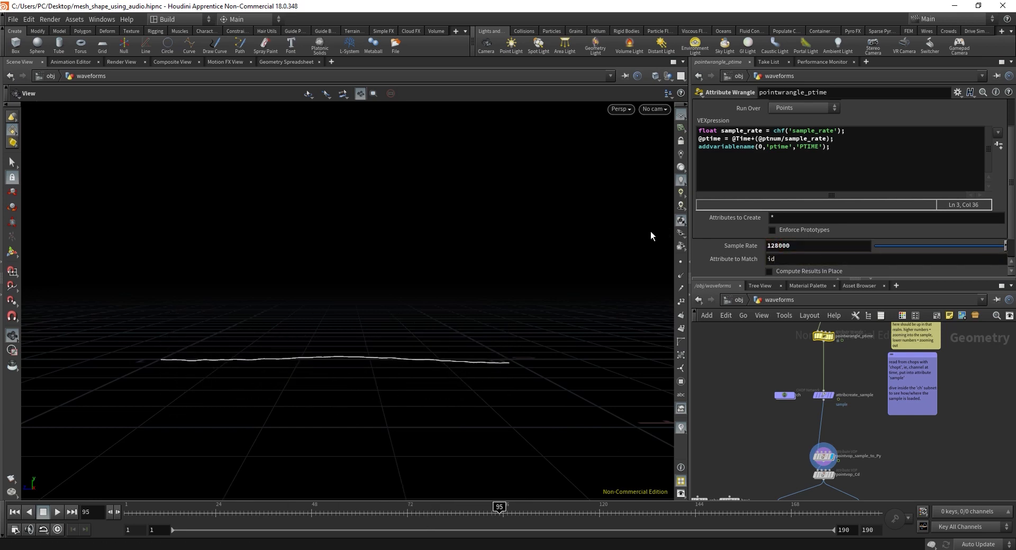
left_click_drag(499, 506, 272, 506)
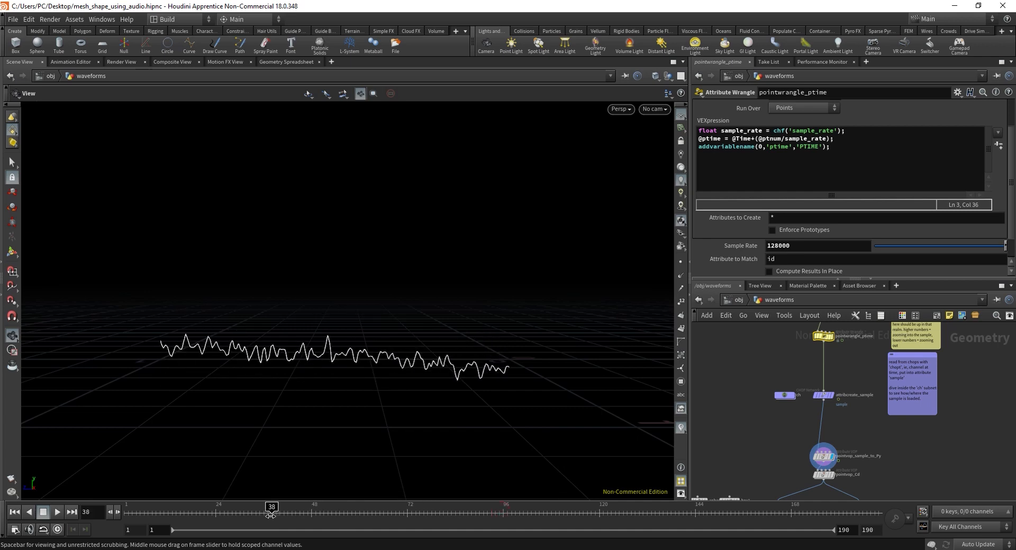
left_click_drag(273, 506, 486, 506)
type("800")
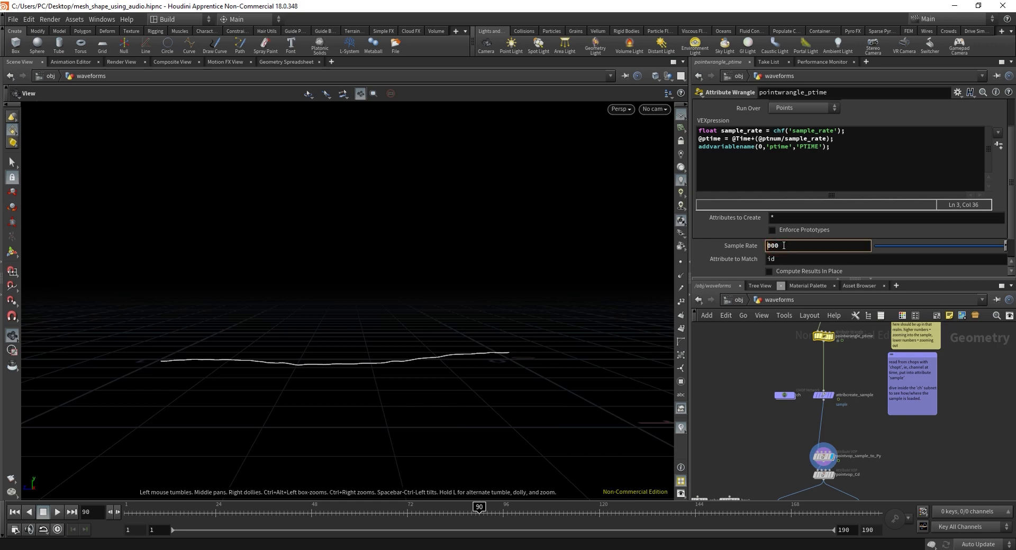
type("2000")
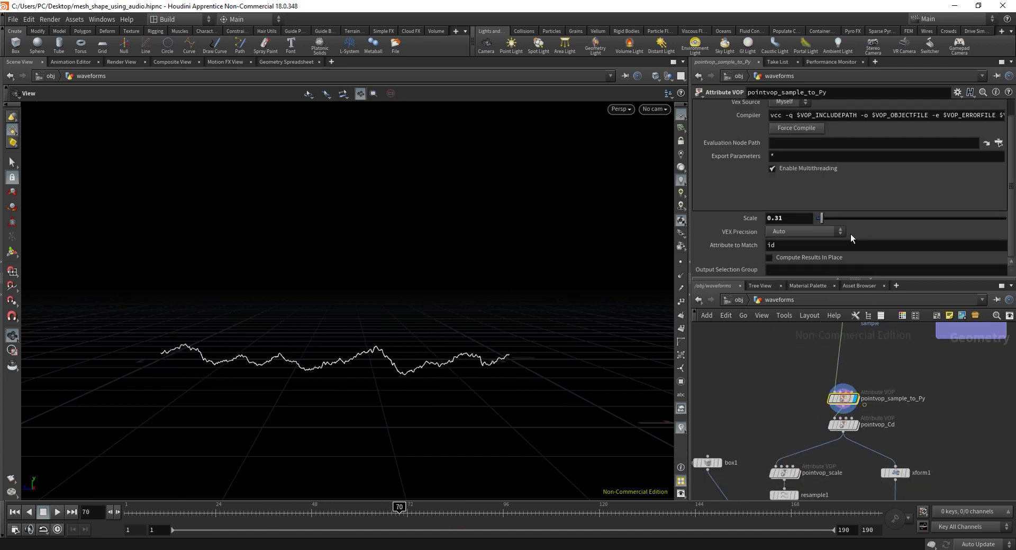
- Drag the sample-to-Py Scale slider down to about 0.03 so the waveform lies nearly flat
left_click_drag(819, 218, 816, 218)
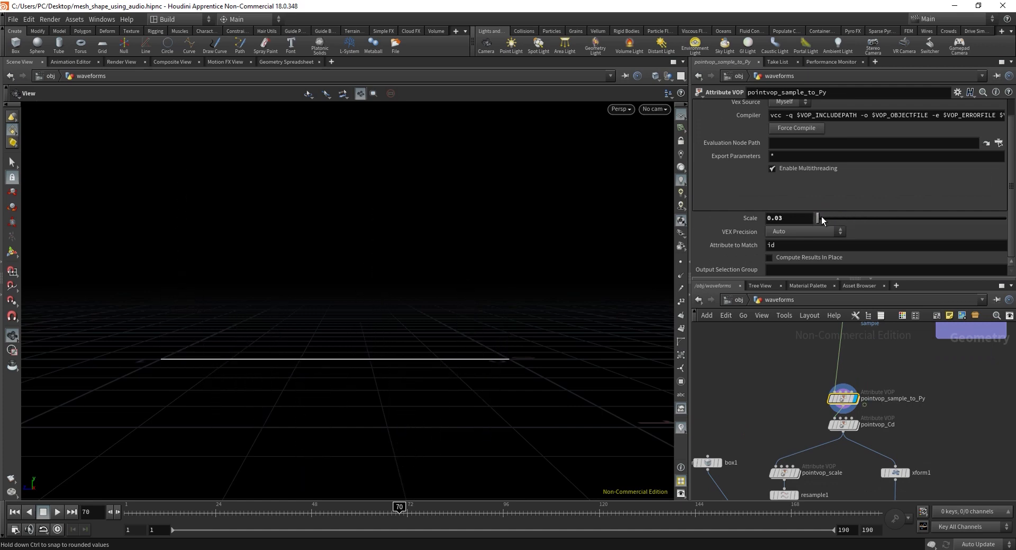
left_click_drag(818, 218, 827, 219)
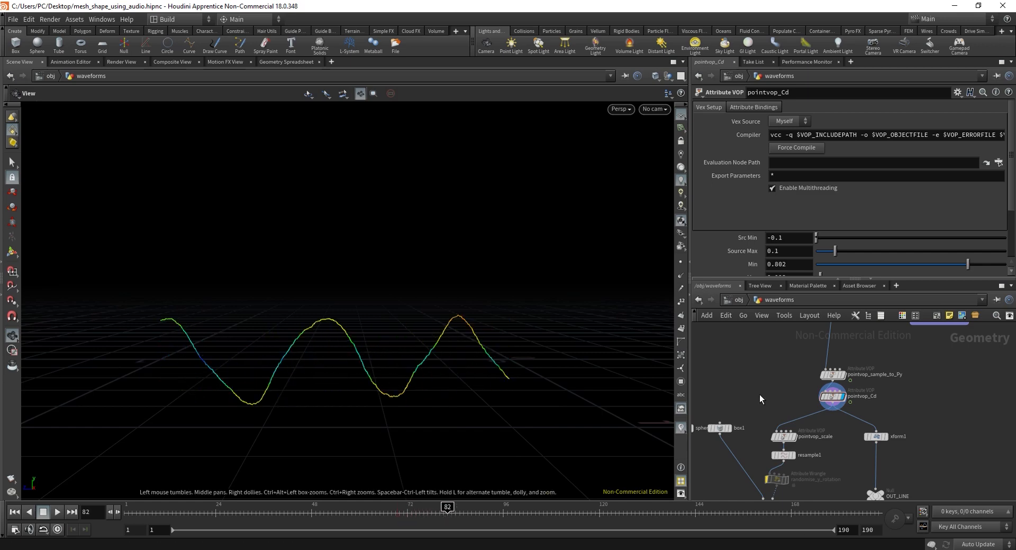
- Select the pointvop_scale node to show its Max Y Scale of 10
scroll("down", 3)
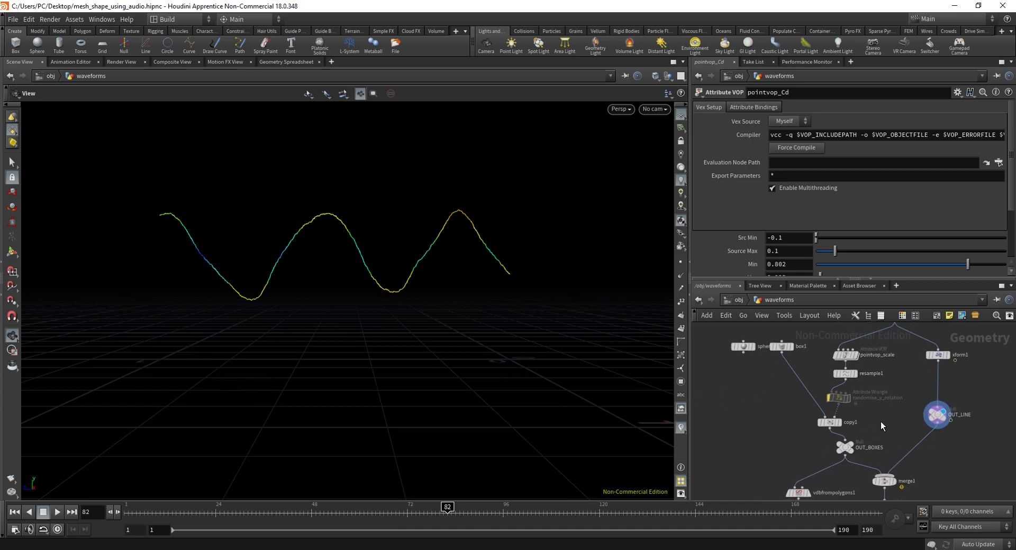
left_click(846, 387)
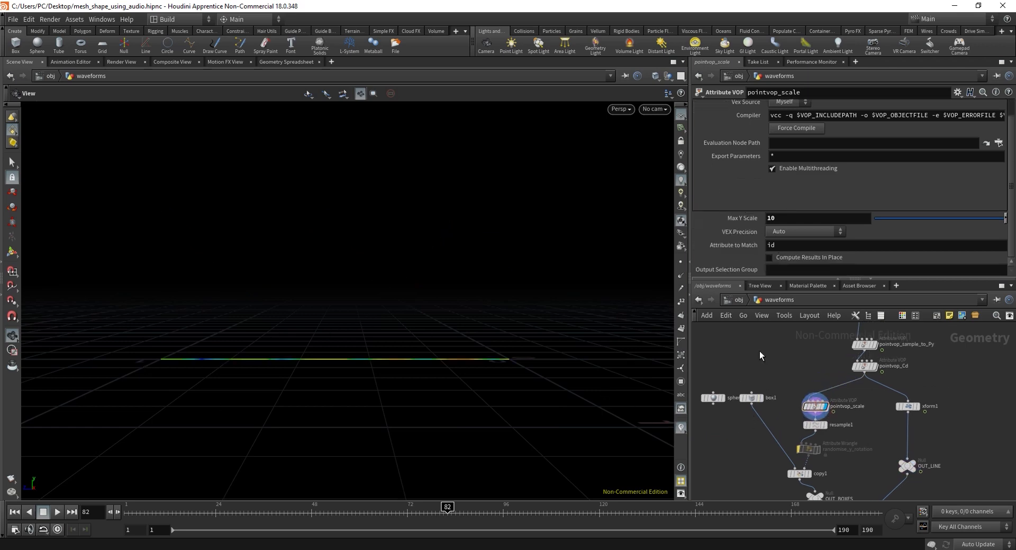
mouse_move(796, 366)
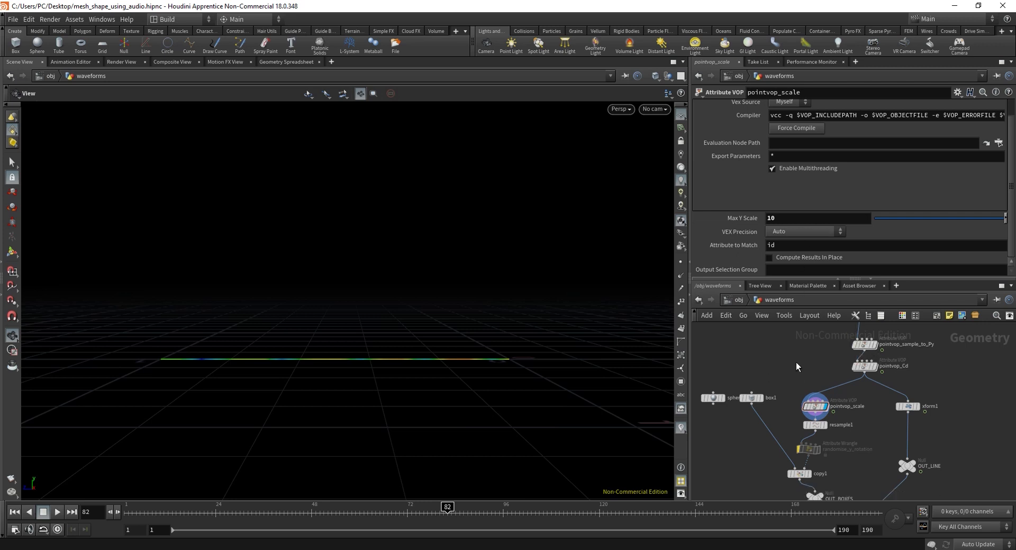
mouse_move(374, 415)
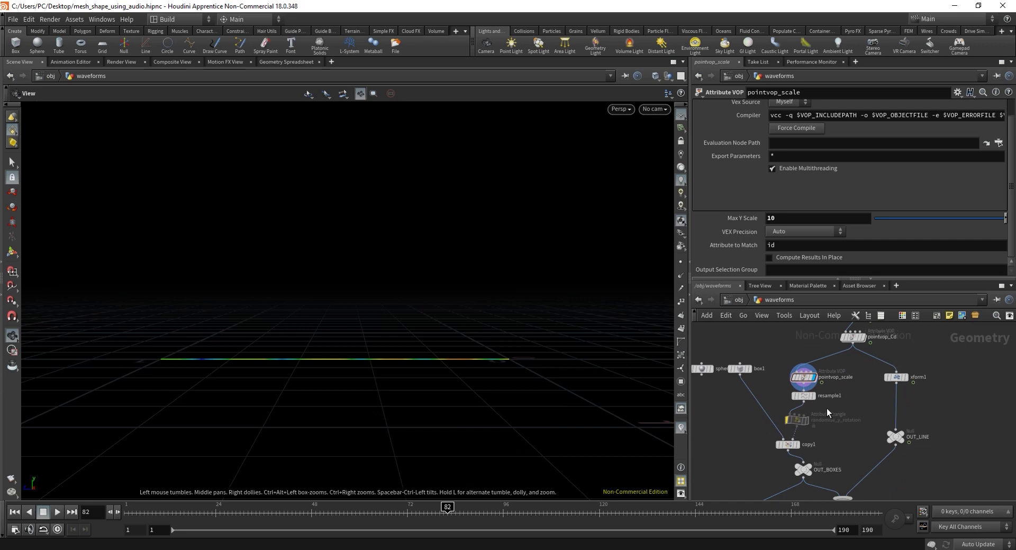
mouse_move(715, 413)
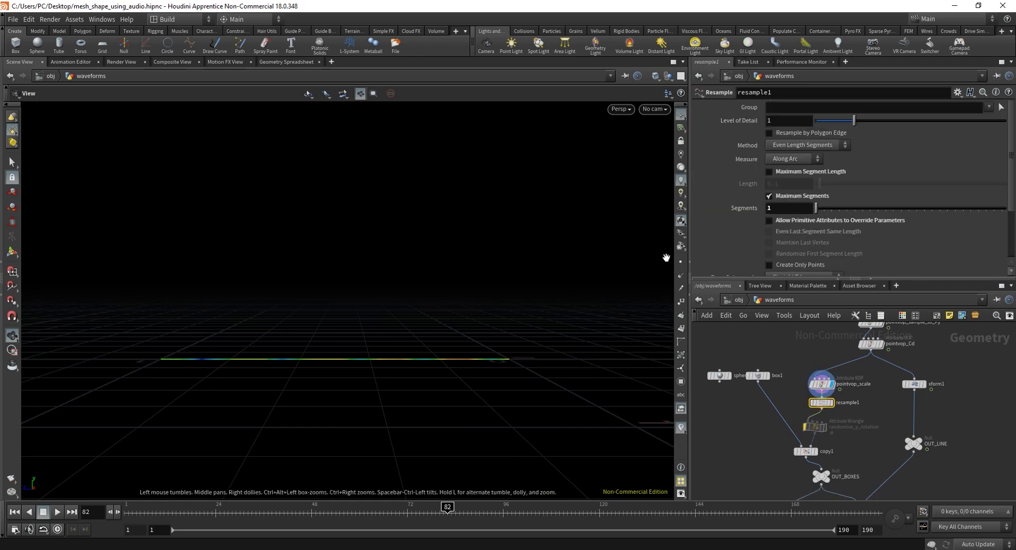
mouse_move(432, 422)
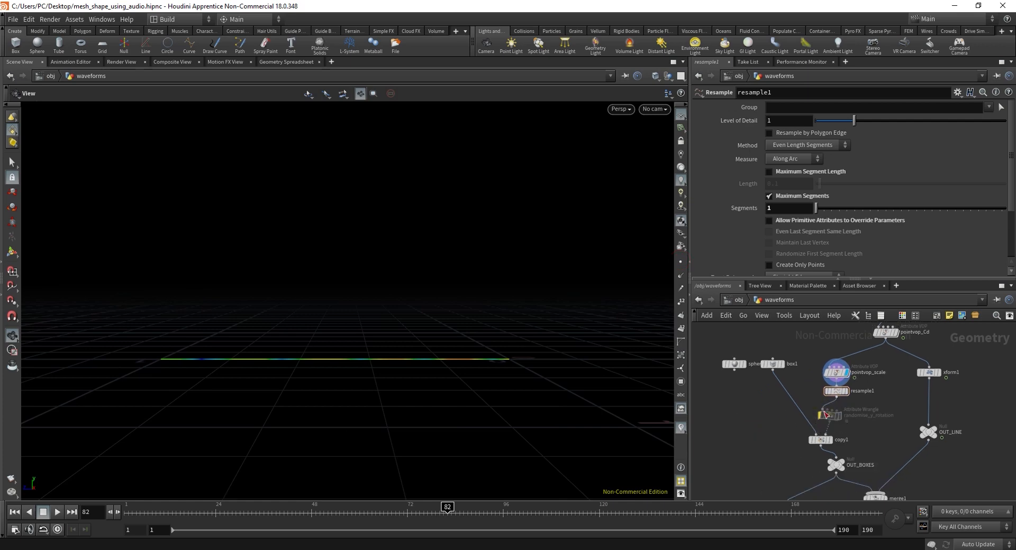
- Select the randomise_y_rotation wrangle and retype the 360-degree rotation limit in its VEX
left_click(835, 415)
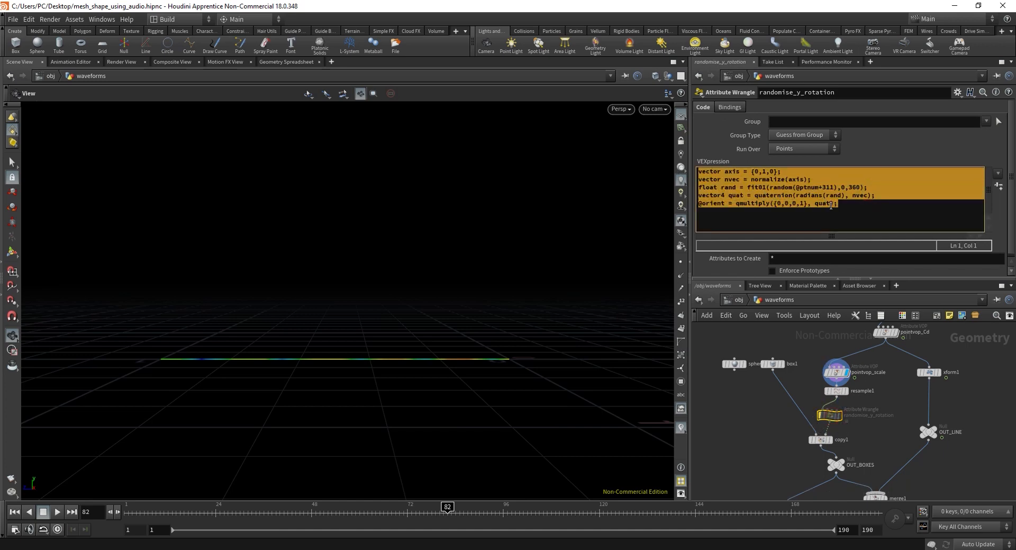
left_click(839, 202)
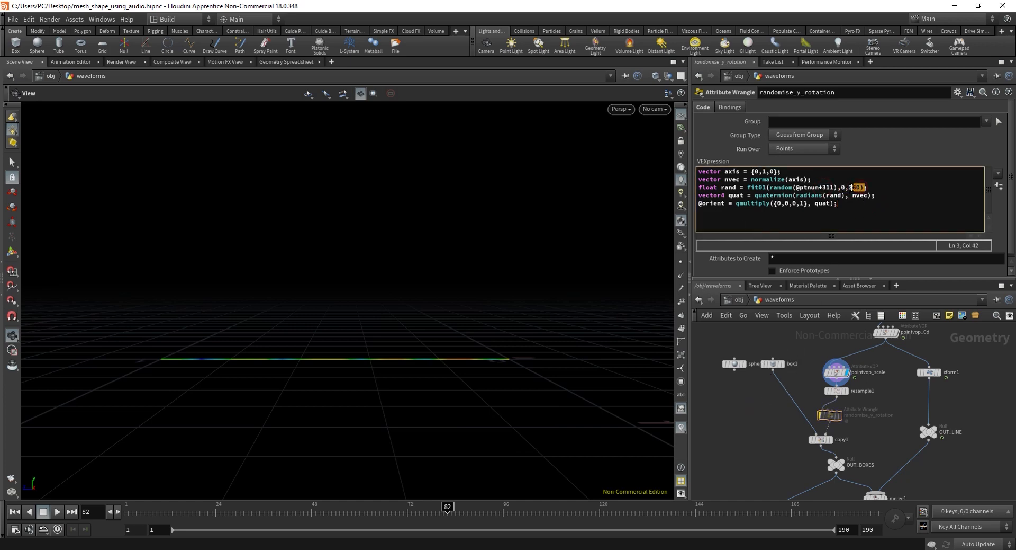
type("60")
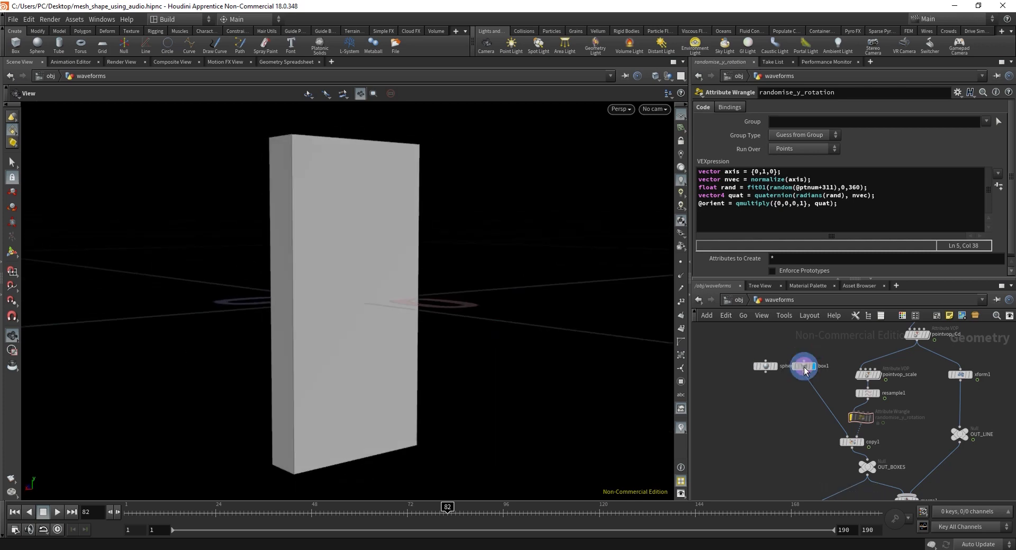
- Review box1's size settings and copy1's stamping onto points, scrubbing to watch the boxed waveform
left_click(803, 365)
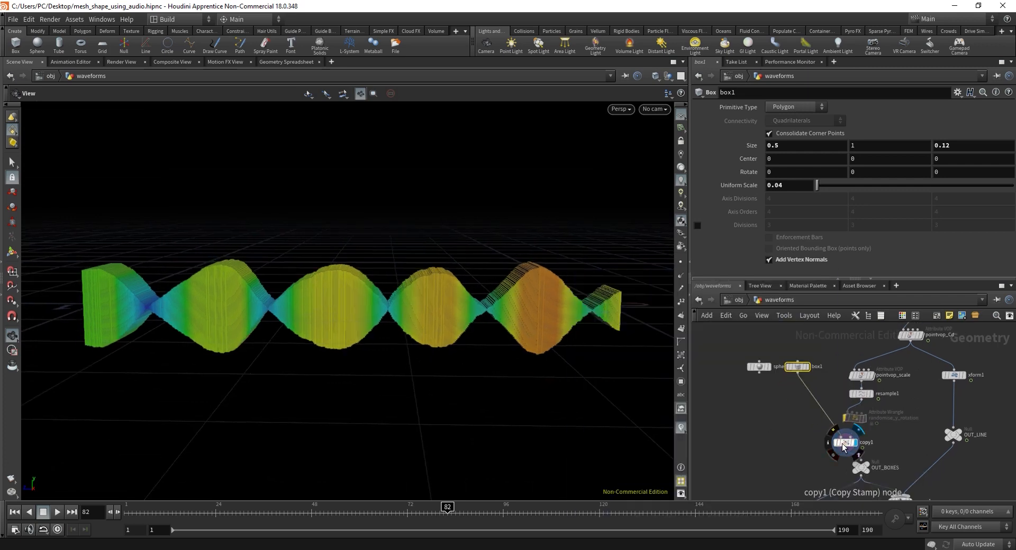
left_click(845, 442)
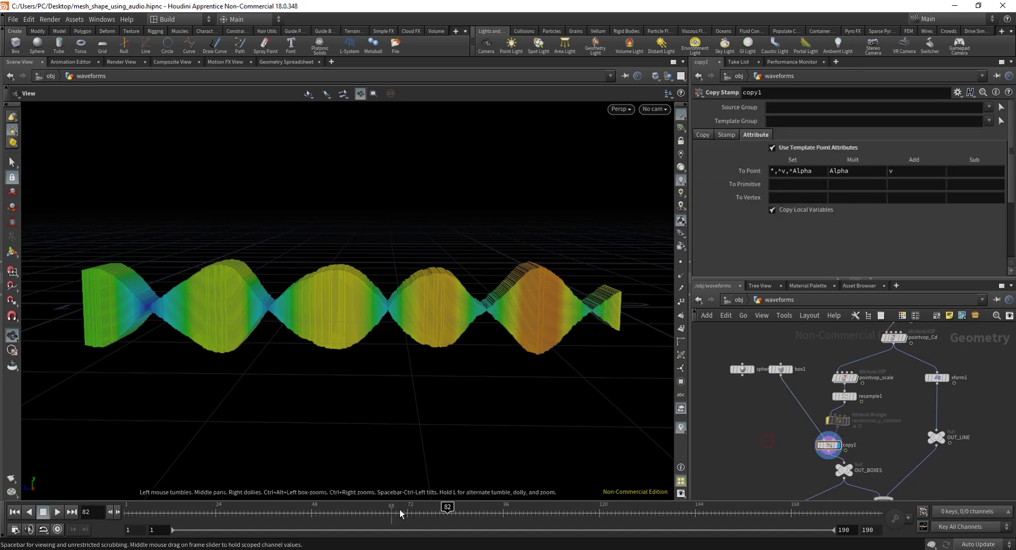
left_click_drag(447, 506, 491, 506)
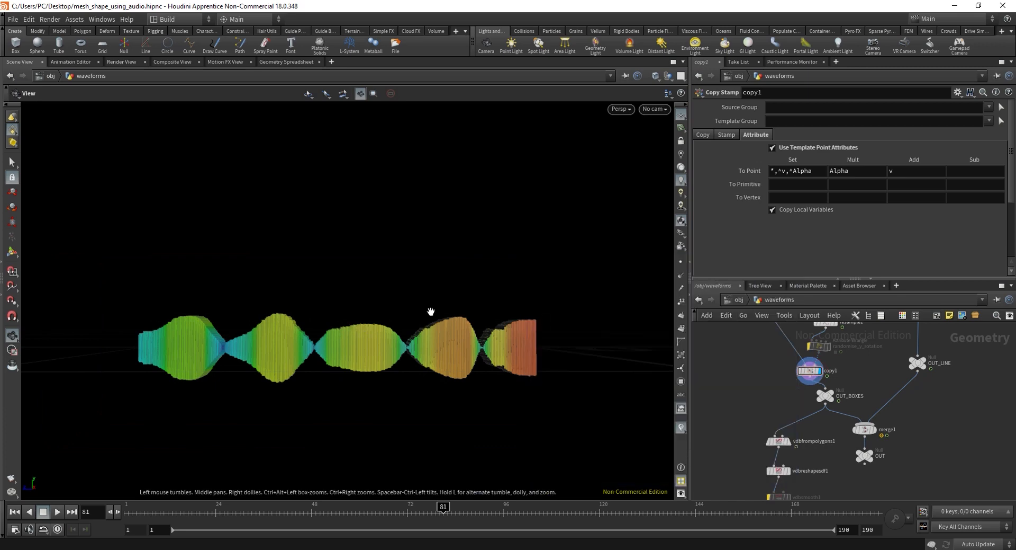
- Inspect vdbreshapesdf1 and vdbfrompolygons1, which converts the boxes at voxel size 0.05
left_click_drag(431, 312, 468, 318)
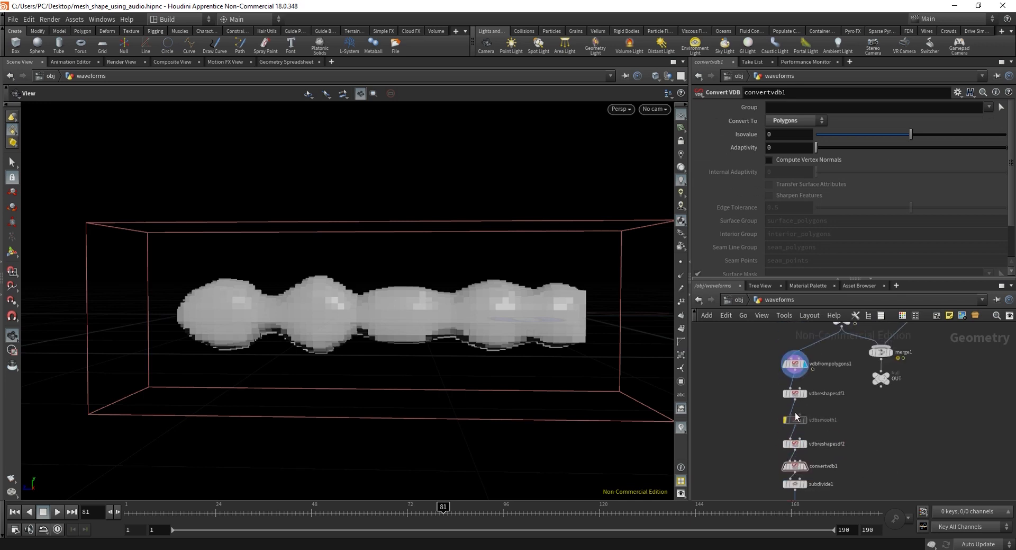
left_click(794, 393)
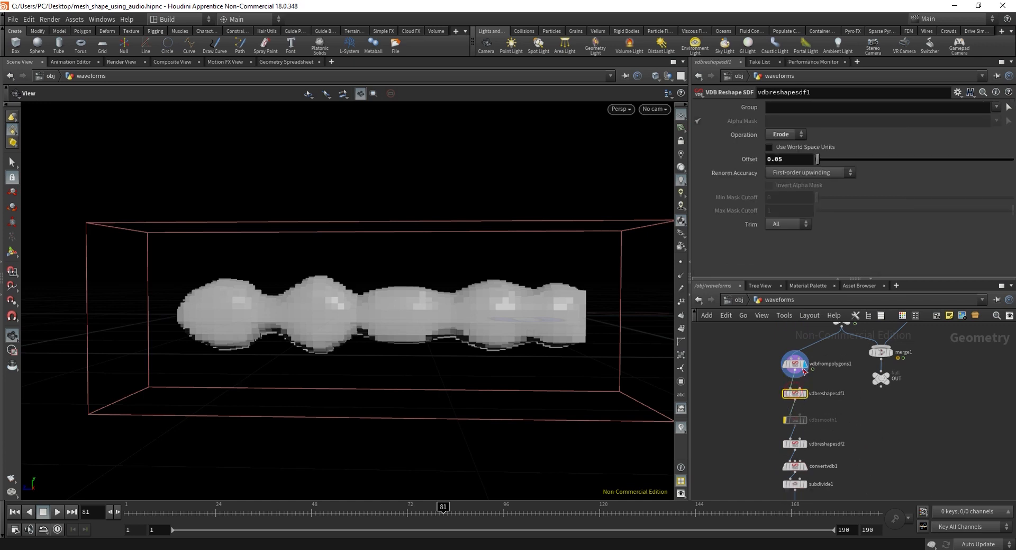
left_click(793, 363)
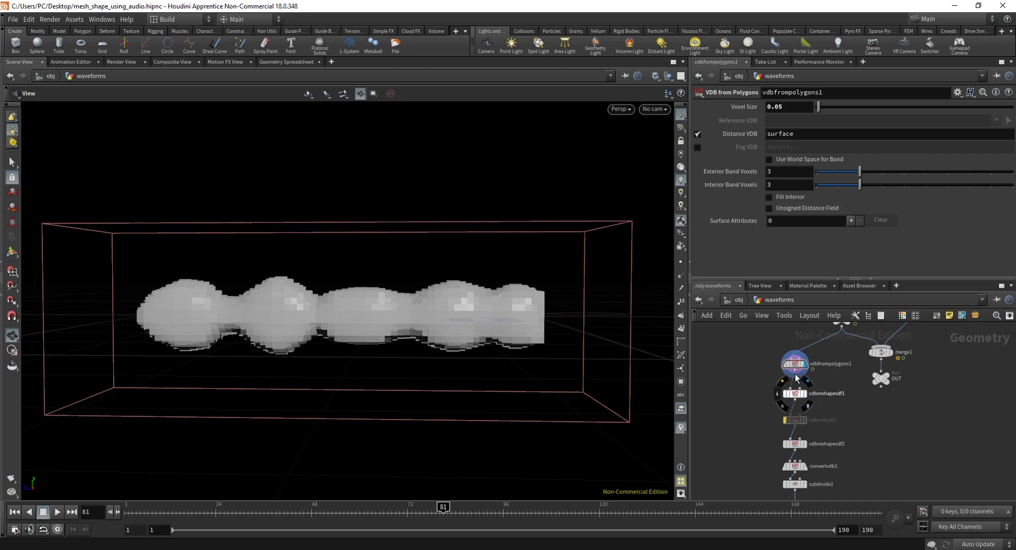
mouse_move(808, 399)
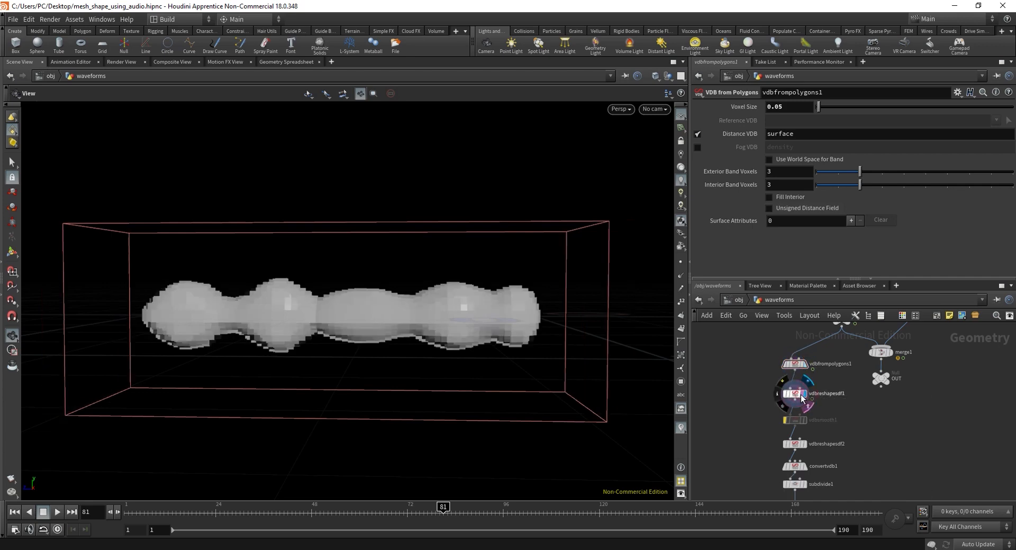
- Vary the erode offset on vdbreshapesdf1, leaving it at 0.11, then review vdbsmooth1
left_click(796, 394)
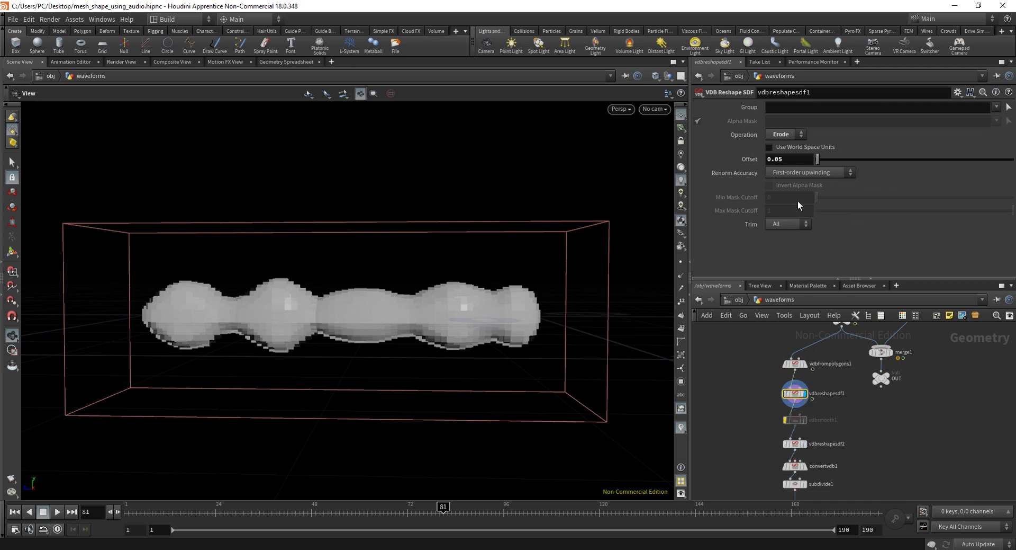
left_click_drag(818, 159, 840, 159)
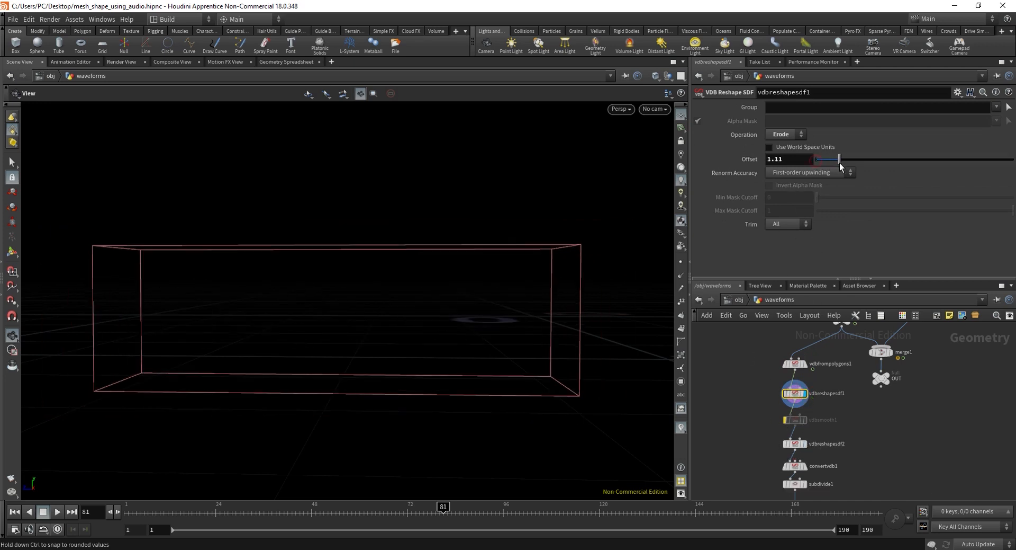
left_click_drag(840, 159, 818, 158)
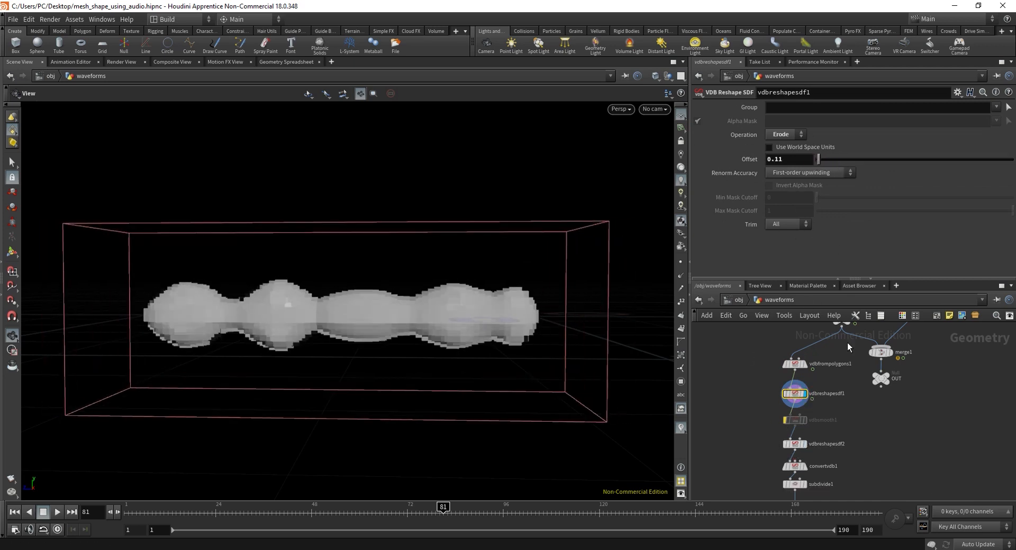
left_click(800, 414)
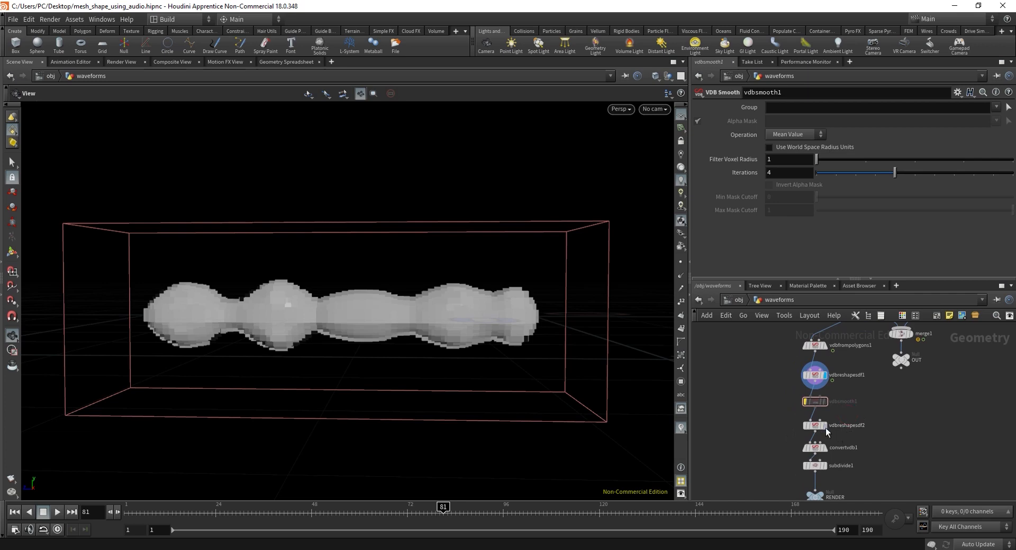
- Vary the dilate offset on vdbreshapesdf2 up to 1.54 and down to 0.22, thinning the blob
left_click(815, 425)
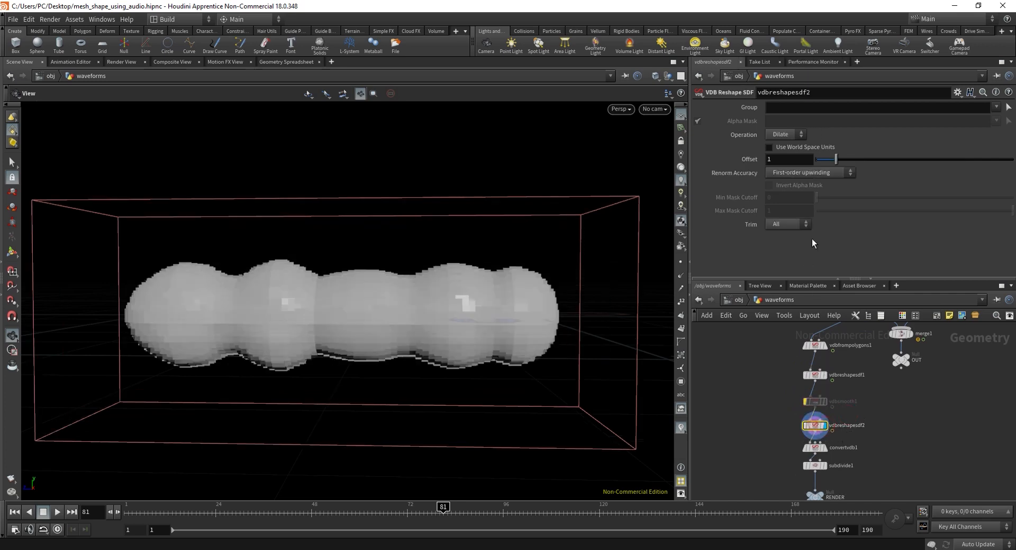
left_click_drag(826, 159, 846, 158)
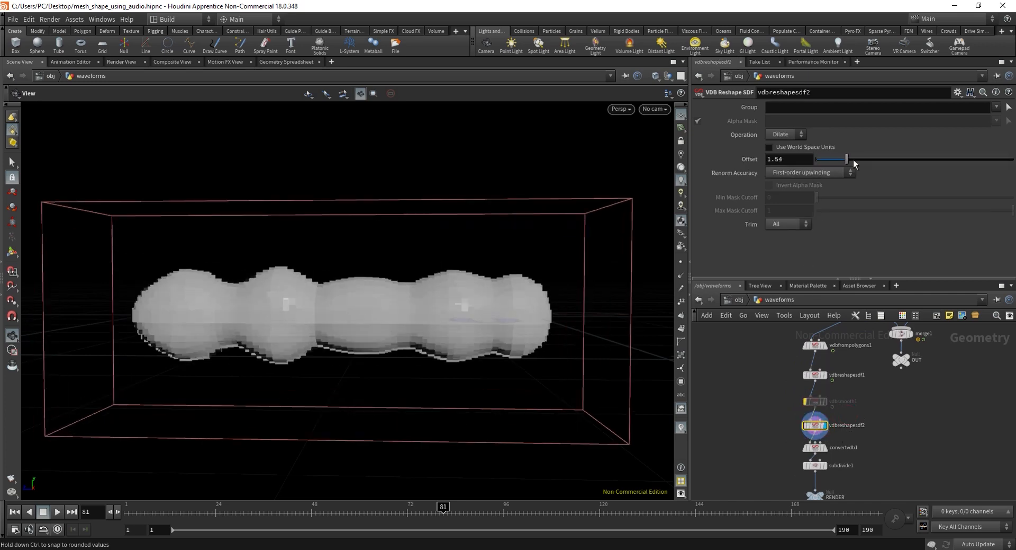
left_click_drag(846, 159, 830, 159)
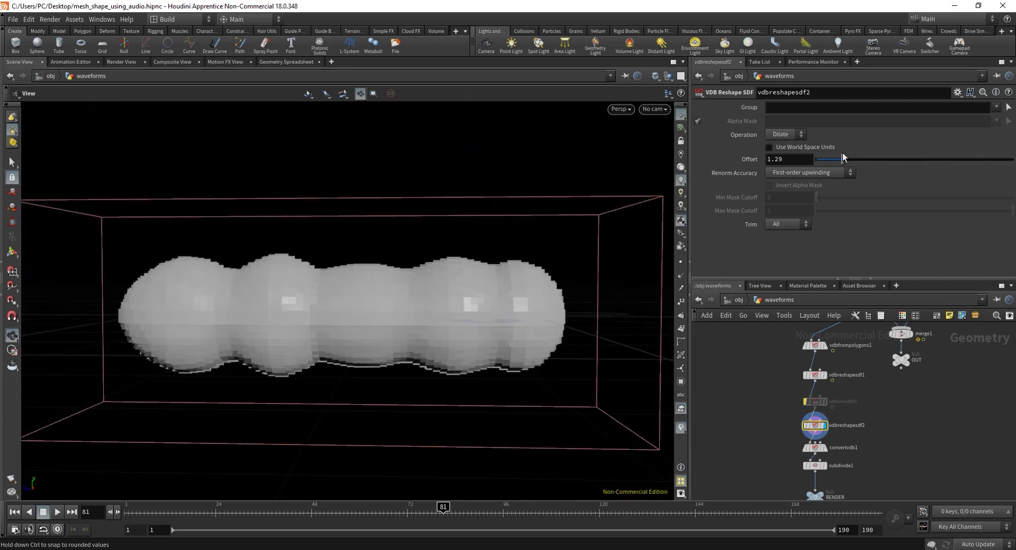
left_click_drag(843, 158, 825, 159)
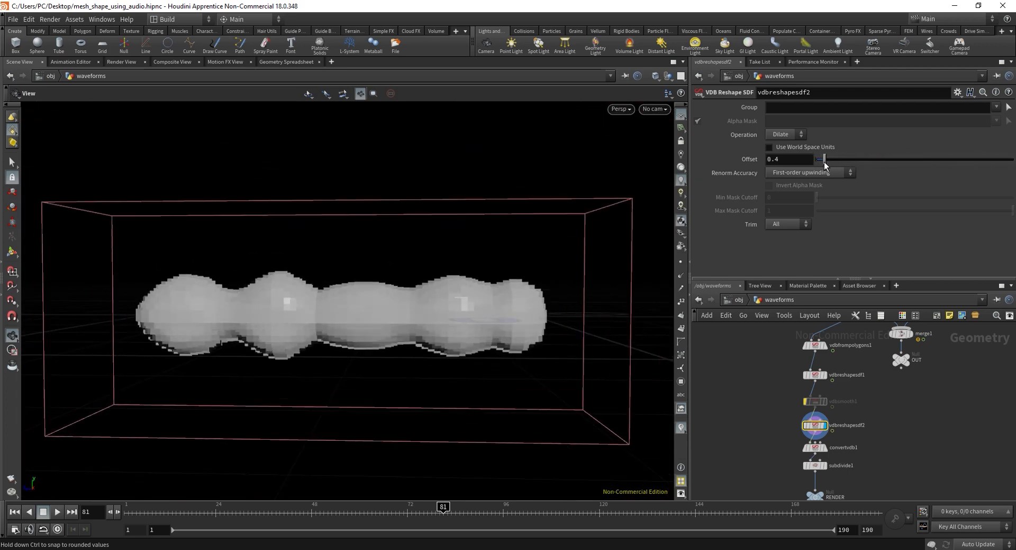
left_click_drag(825, 159, 819, 159)
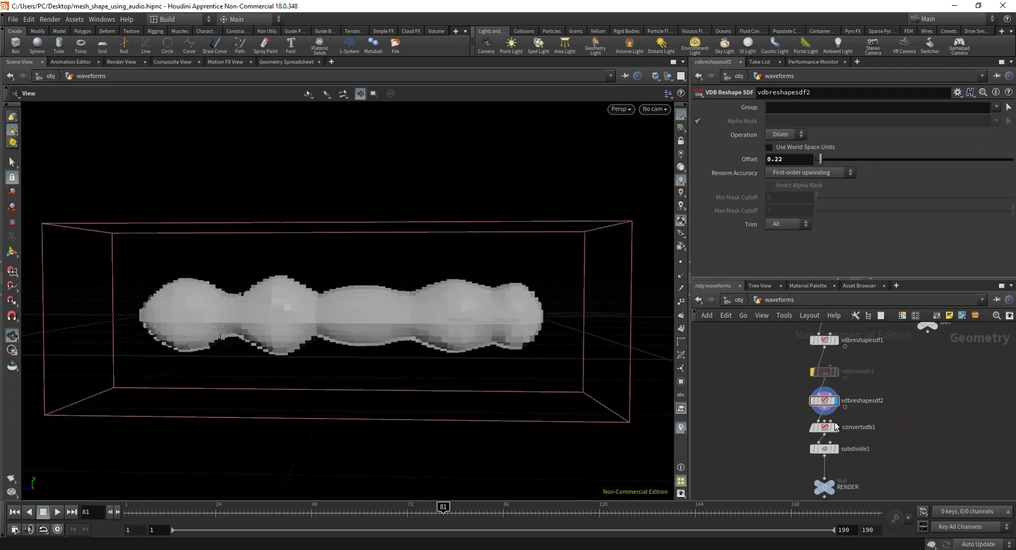
- Display convertvdb1's faceted polygon mesh, then select line1 in the other chain
left_click(825, 427)
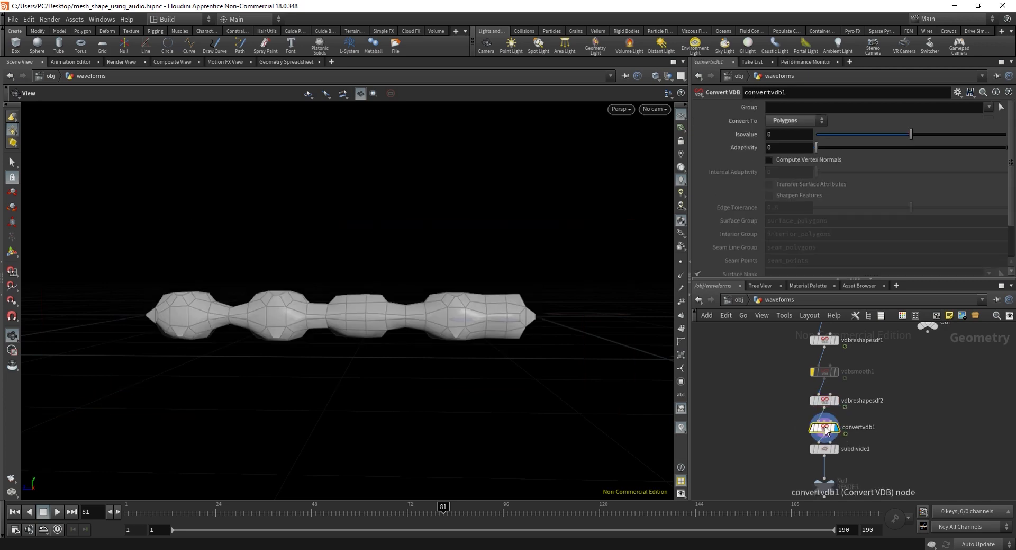
left_click(836, 448)
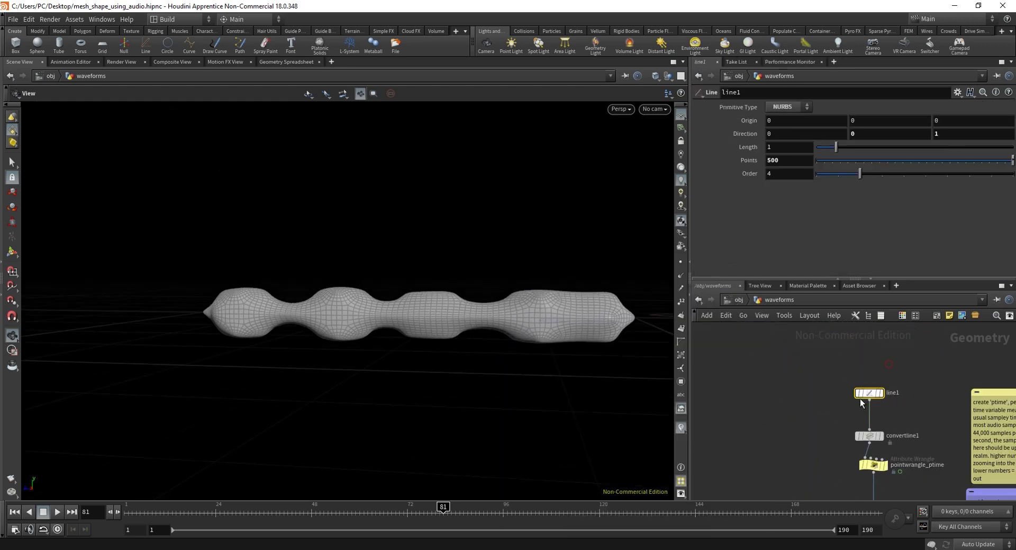
- Add box2 at uniform scale 0.5 as a divided polygon mesh and wire it into convertline1 in place of line1
left_click_drag(868, 392, 743, 370)
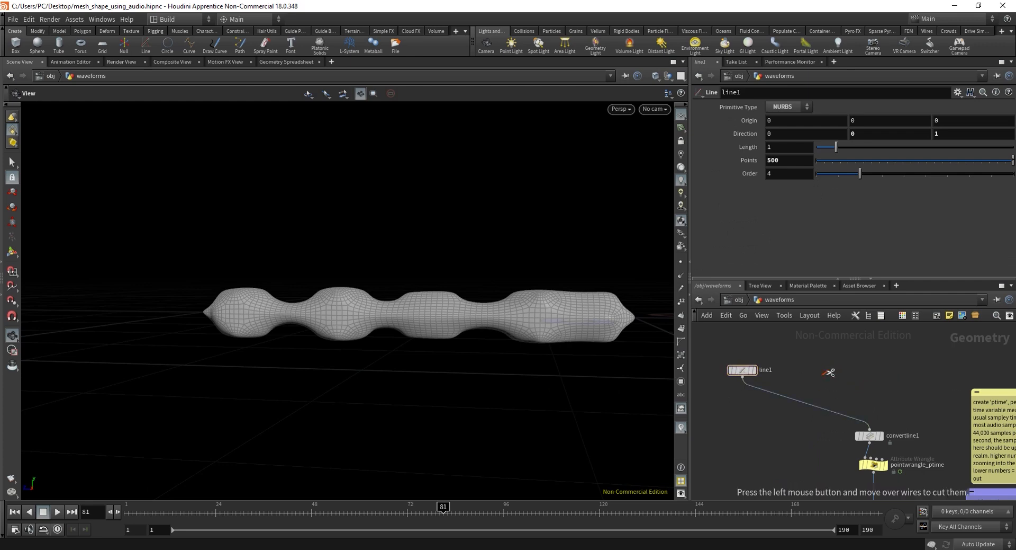
key("tab")
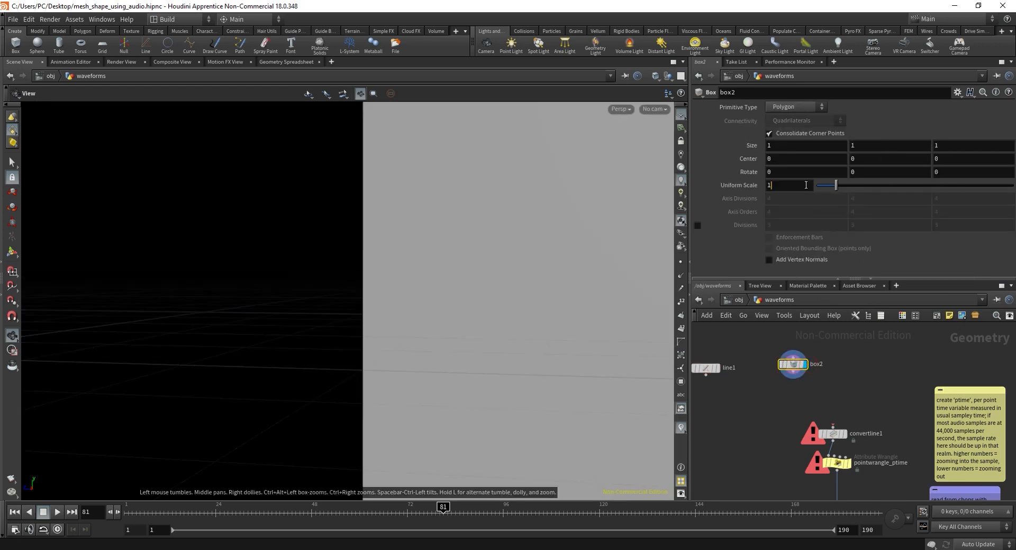
type("0.5")
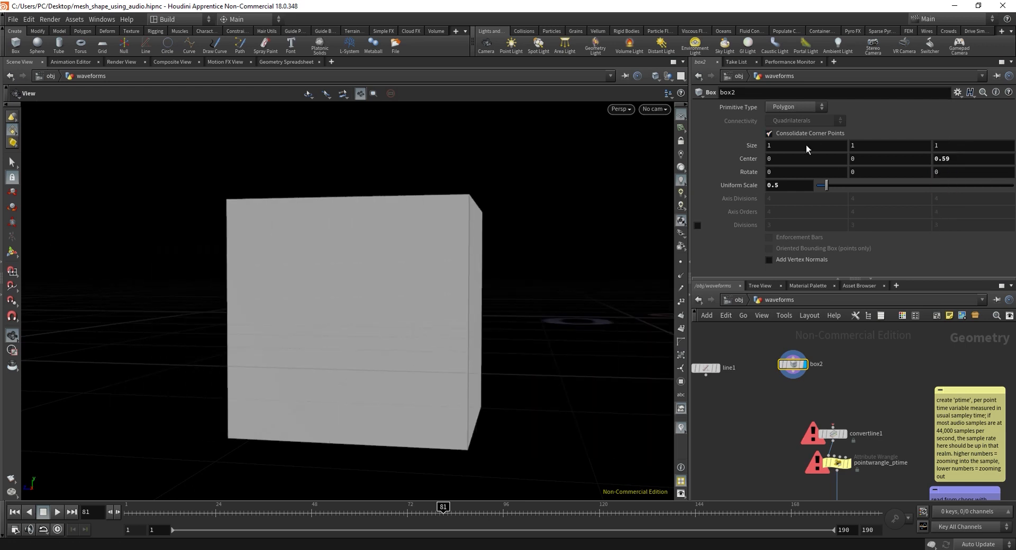
left_click(796, 106)
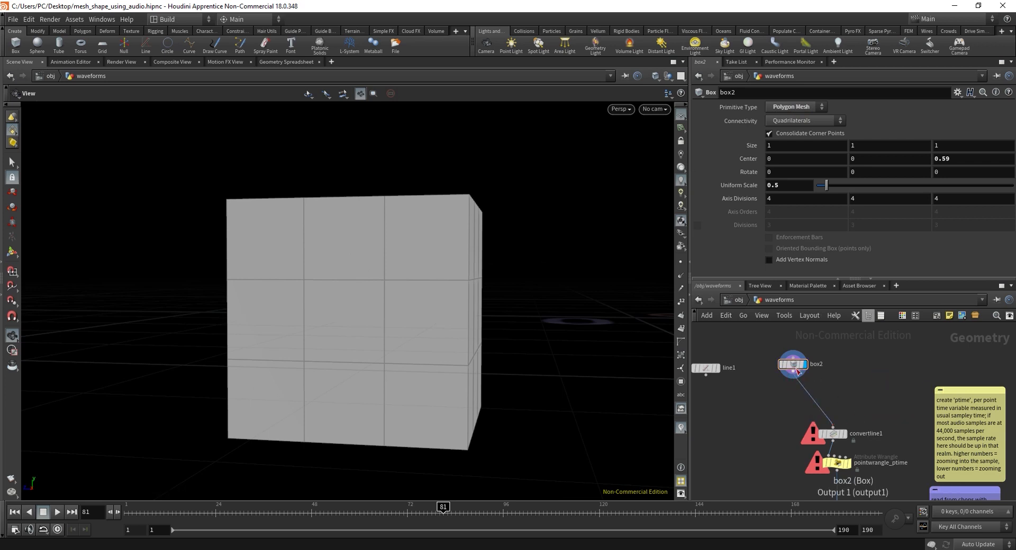
left_click_drag(792, 363, 834, 409)
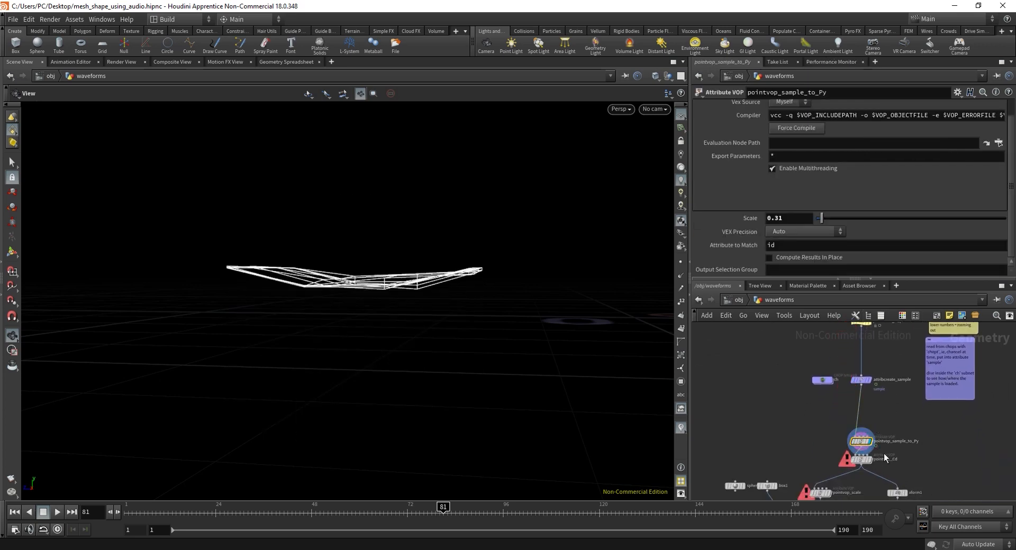
- Raise the pointvop_sample_to_Py scale to 1.28 so the box bends deeper, then check pointvop_Cd
left_click_drag(354, 279, 528, 296)
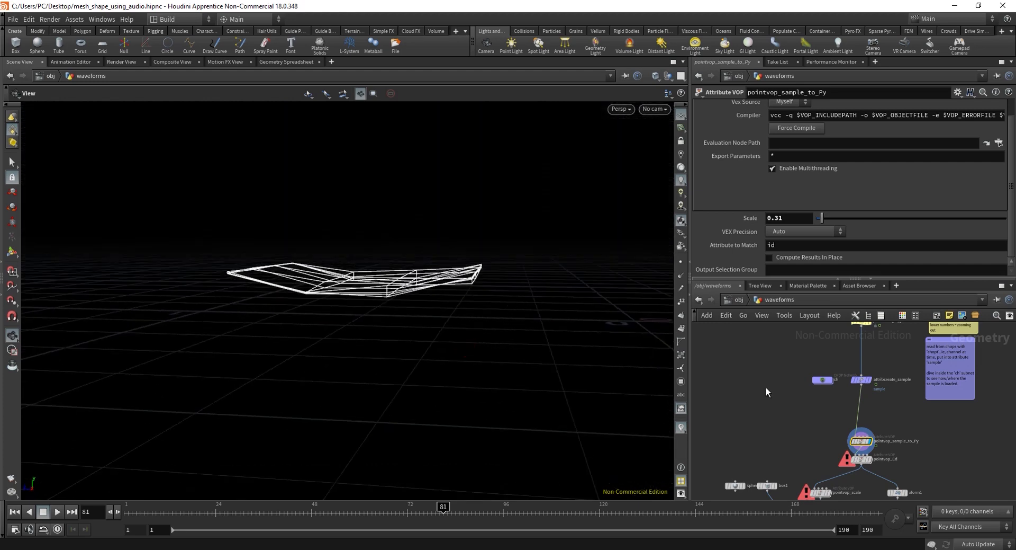
left_click_drag(822, 219, 833, 218)
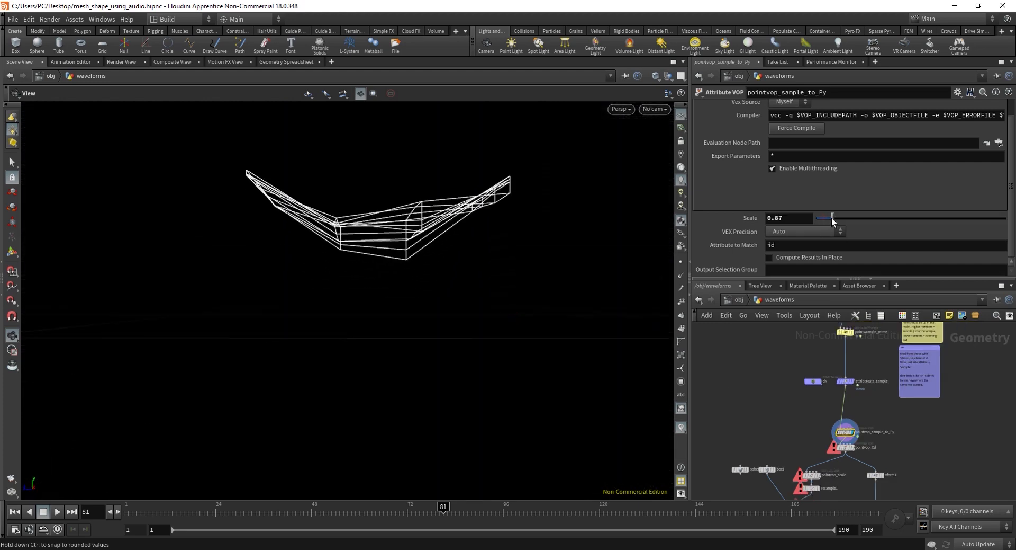
left_click_drag(832, 218, 843, 219)
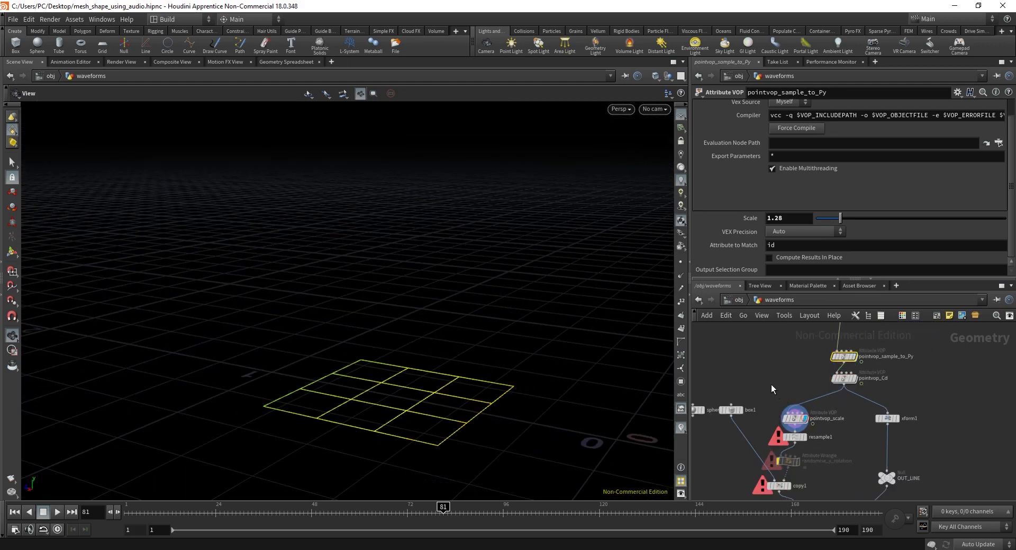
left_click(845, 378)
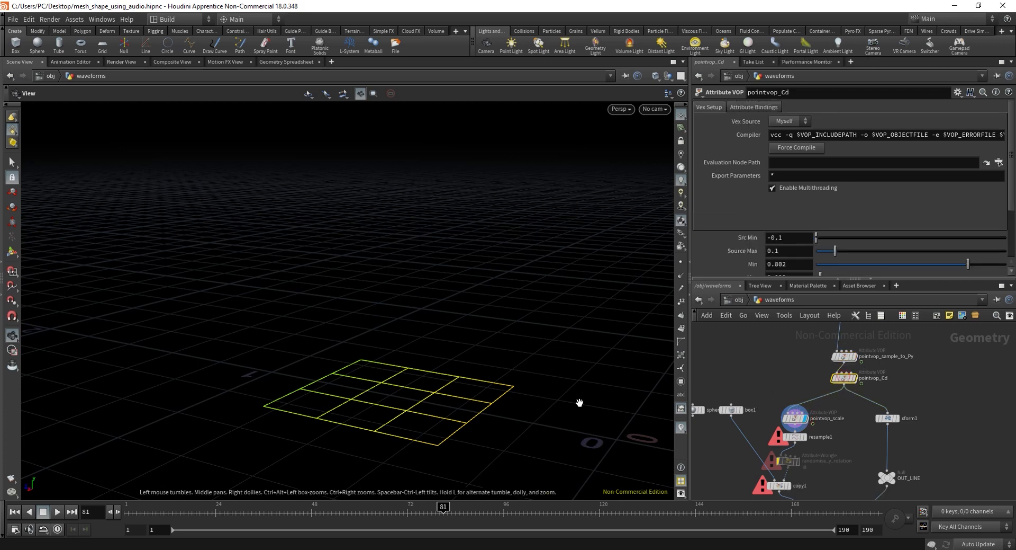
- Display the height-scaled waveform from pointvop_scale and the resampled geometry from resample1
left_click_drag(579, 401, 599, 350)
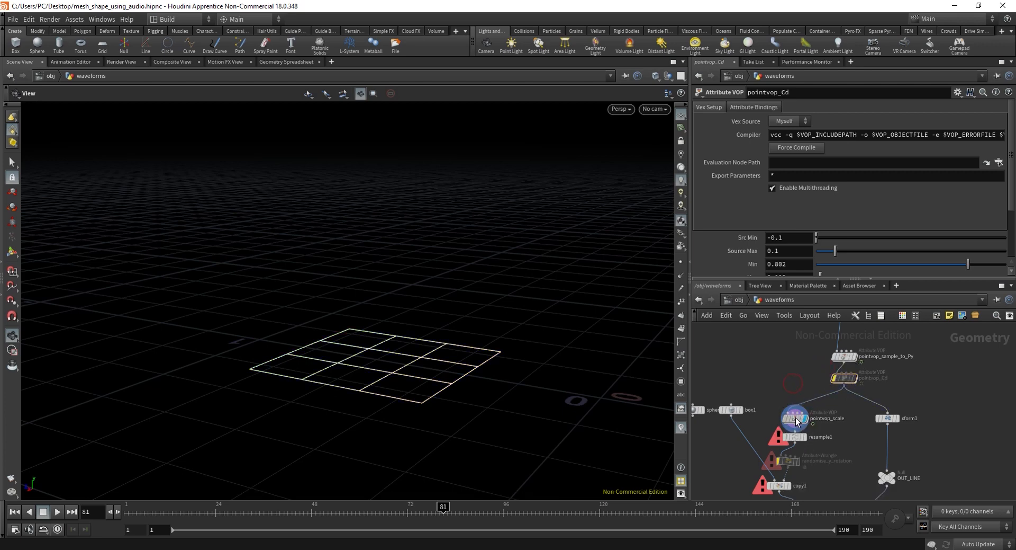
left_click(793, 417)
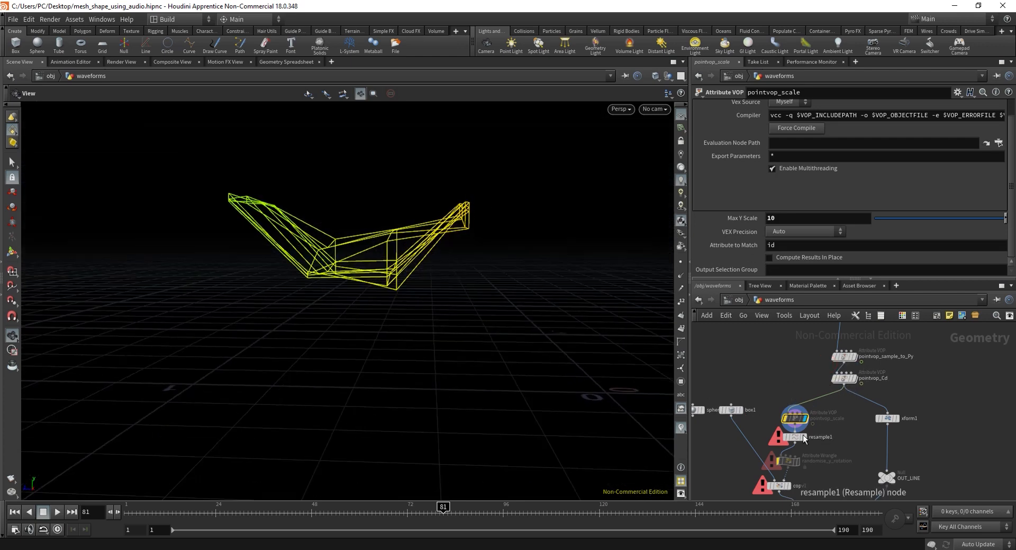
left_click(794, 431)
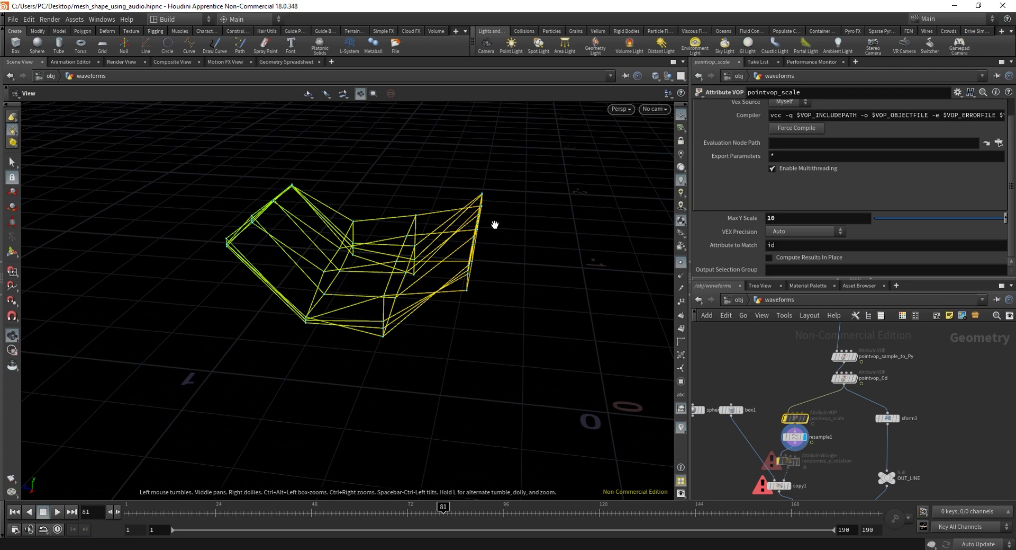
- Raise resample1's Maximum Segments from 1 up to 10, leaving it at 5
left_click(794, 436)
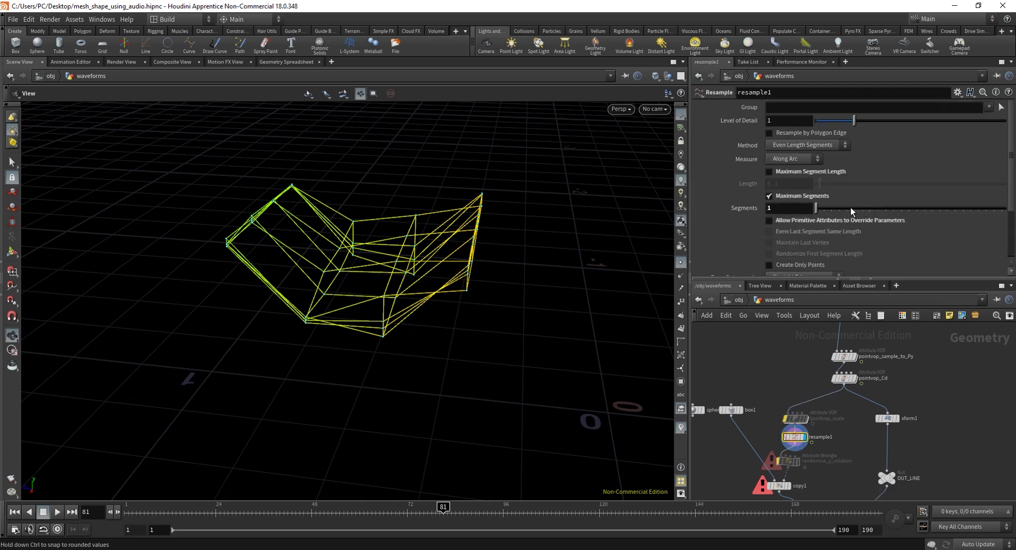
left_click_drag(794, 207, 838, 207)
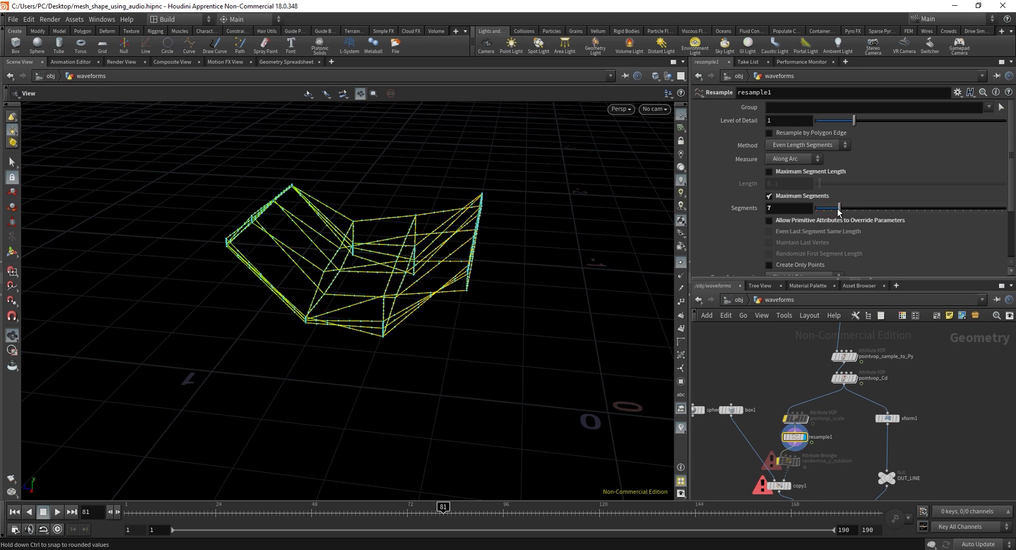
left_click_drag(837, 207, 852, 208)
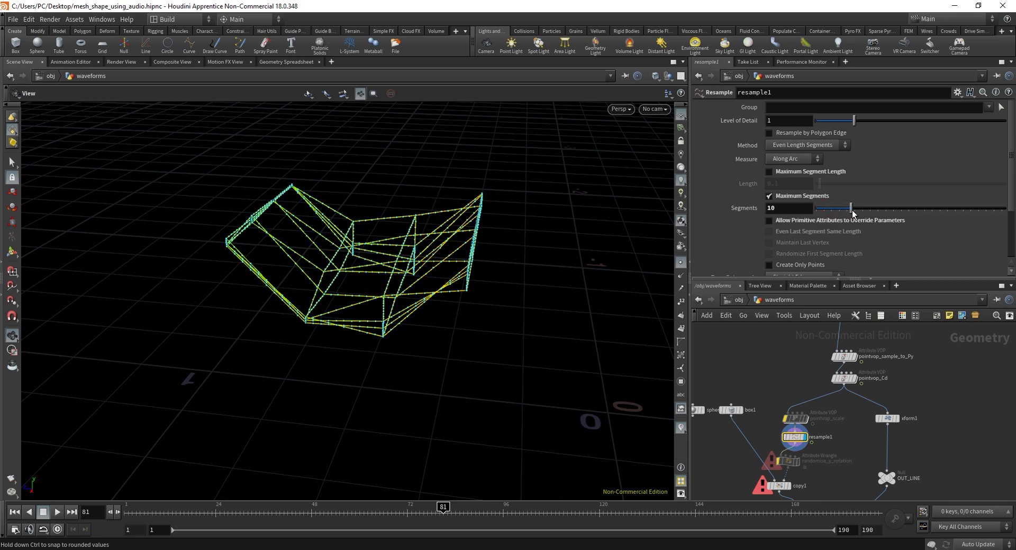
left_click_drag(852, 207, 824, 208)
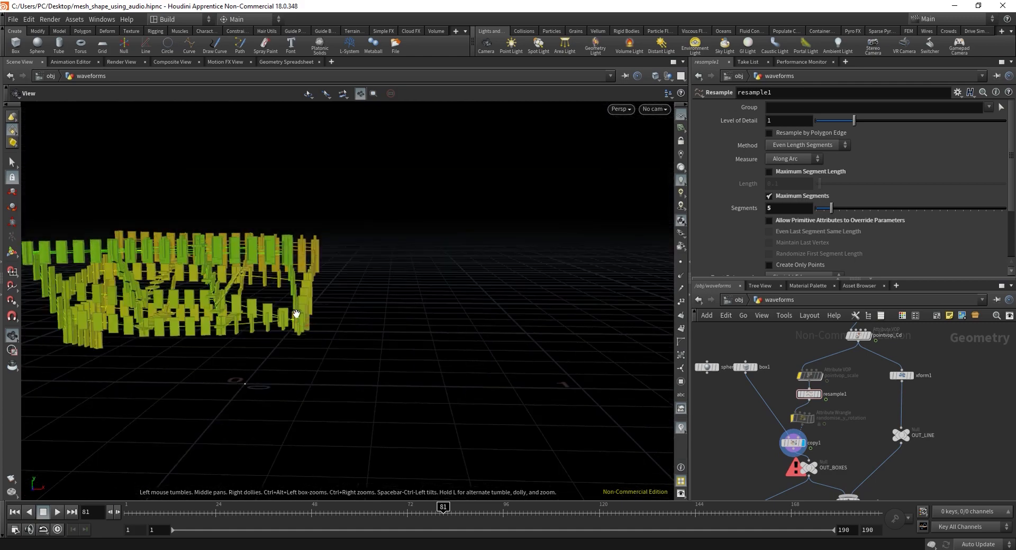
- Enlarge box1's uniform scale from 0.1 to 0.3 so the stamped boxes merge into a dense block shape
left_click_drag(296, 313, 412, 329)
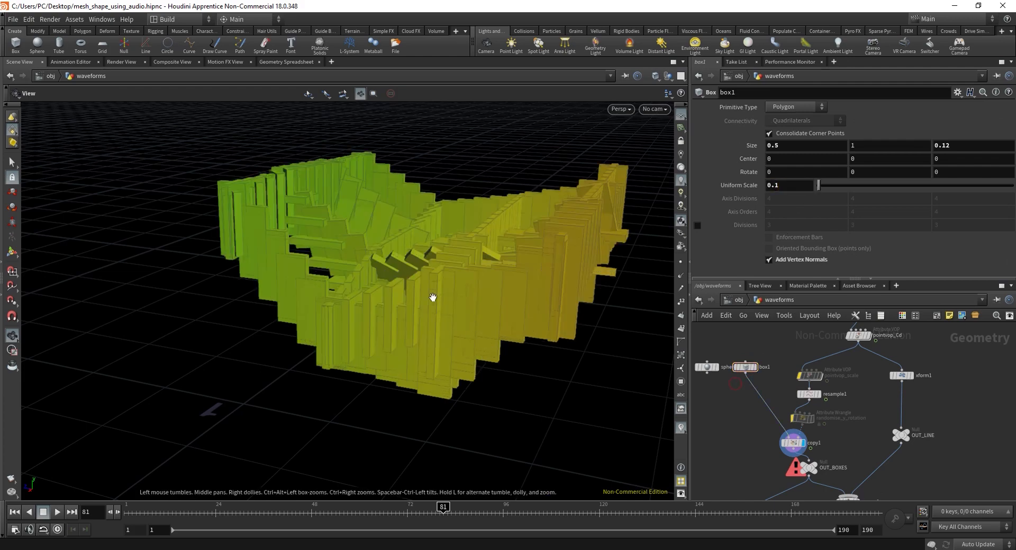
left_click_drag(433, 296, 393, 369)
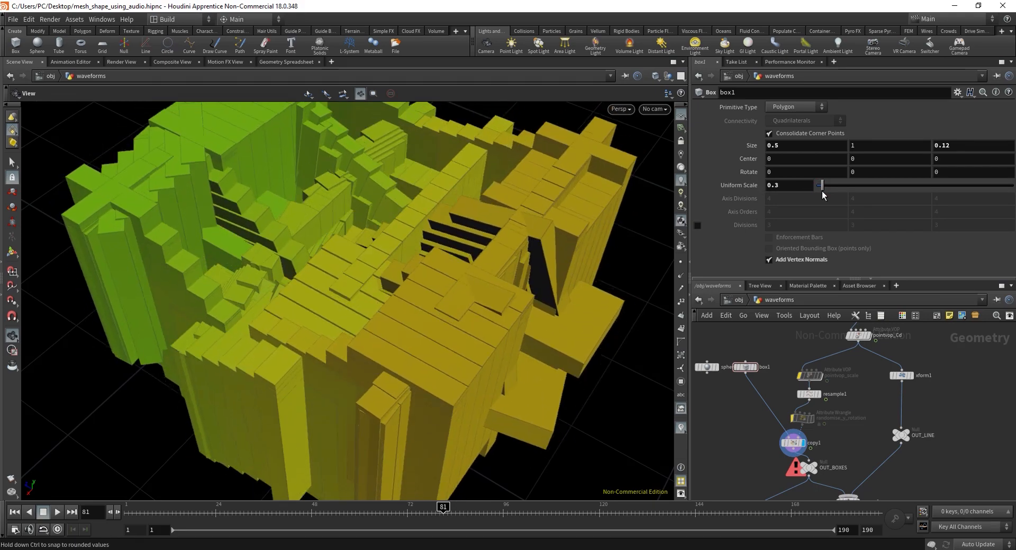
left_click_drag(388, 260, 435, 259)
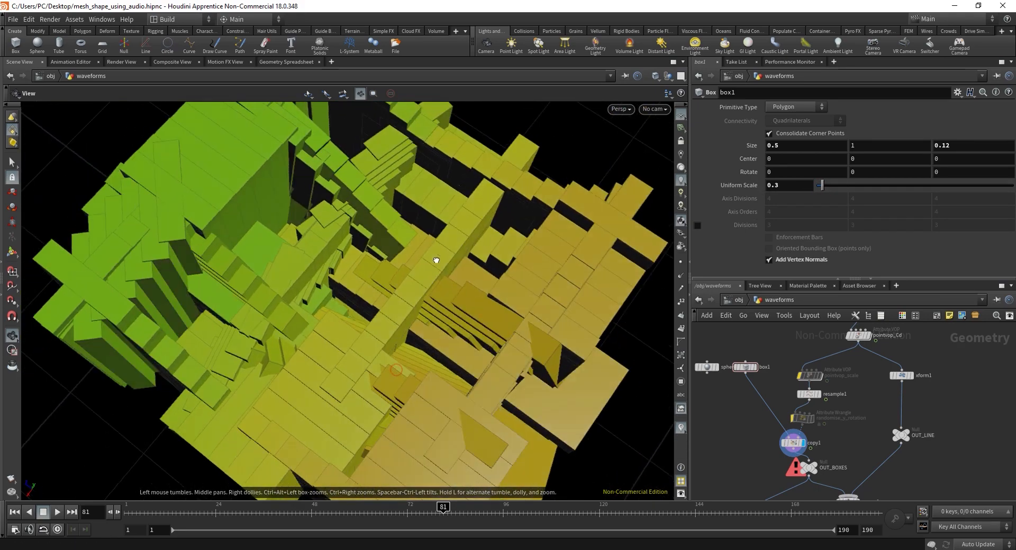
left_click_drag(435, 259, 517, 335)
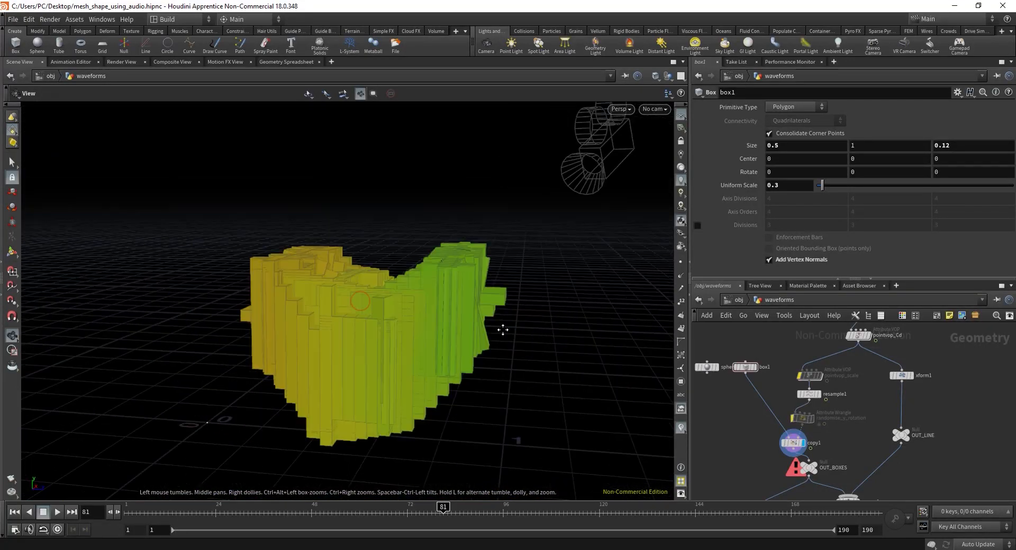
- Display randomise_y_rotation's output and orbit around the randomly rotated block cluster
left_click(802, 417)
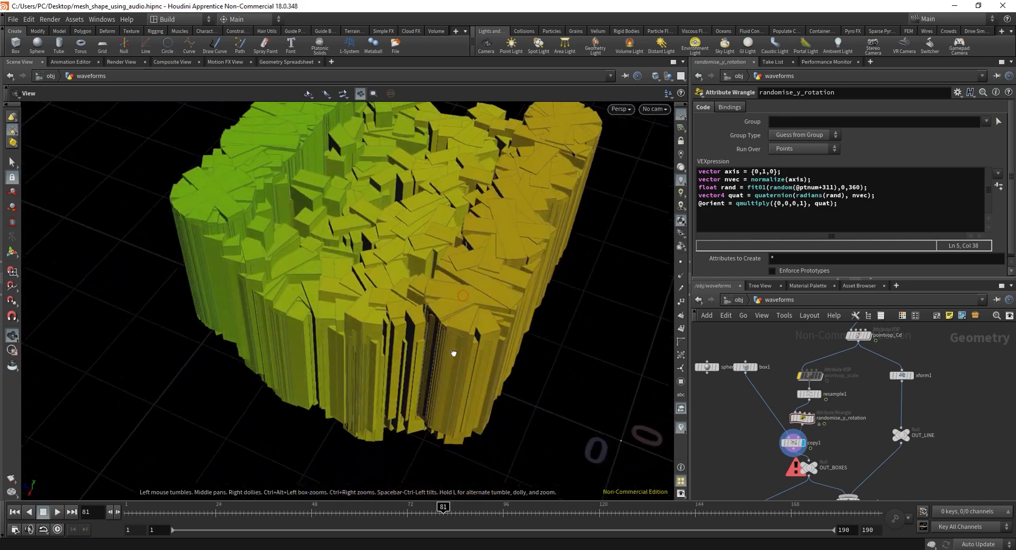
left_click_drag(454, 354, 428, 276)
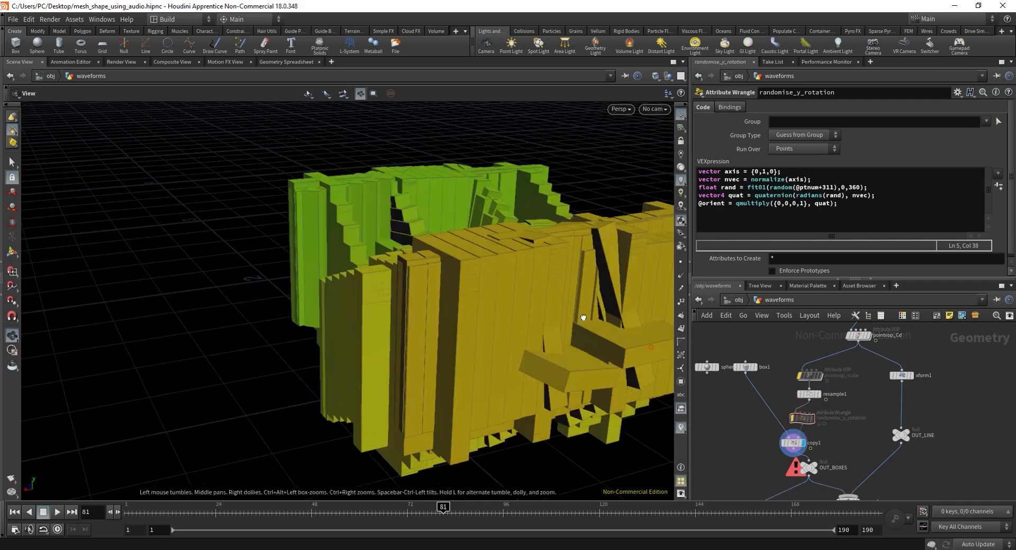
left_click_drag(582, 316, 400, 326)
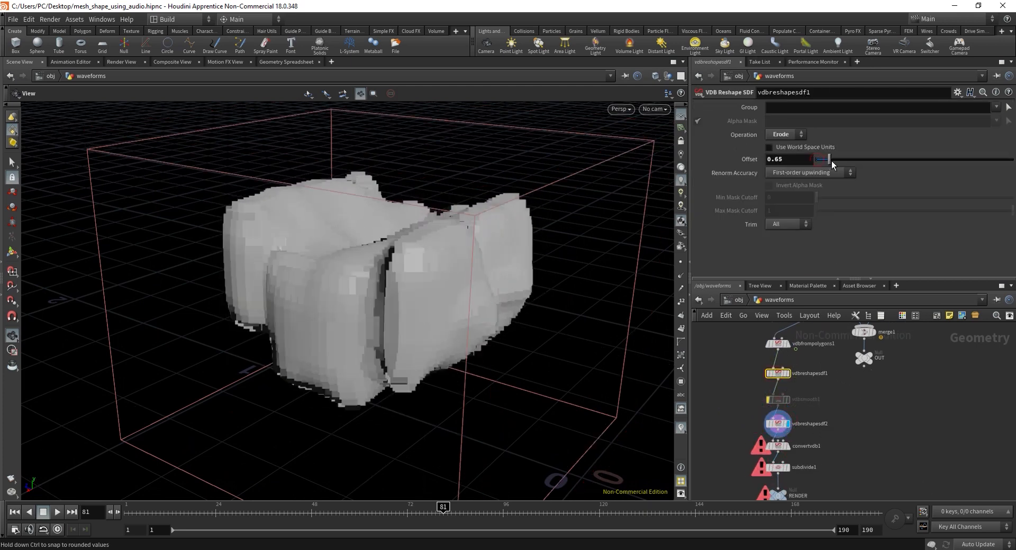
- Set vdbreshapesdf1's erode offset around 1.27 and vdbsmooth1's iterations to 0
left_click_drag(833, 158, 821, 159)
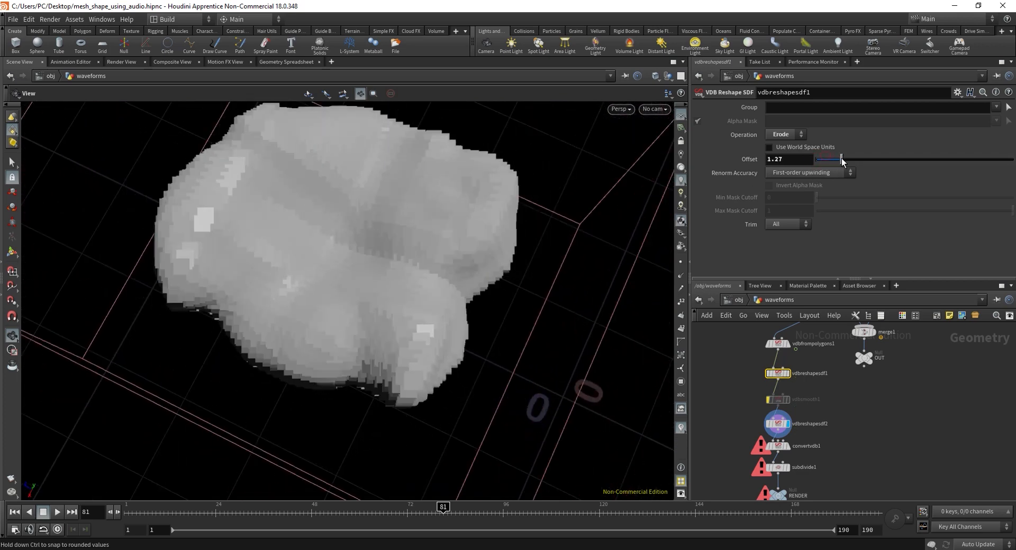
left_click_drag(842, 160, 815, 160)
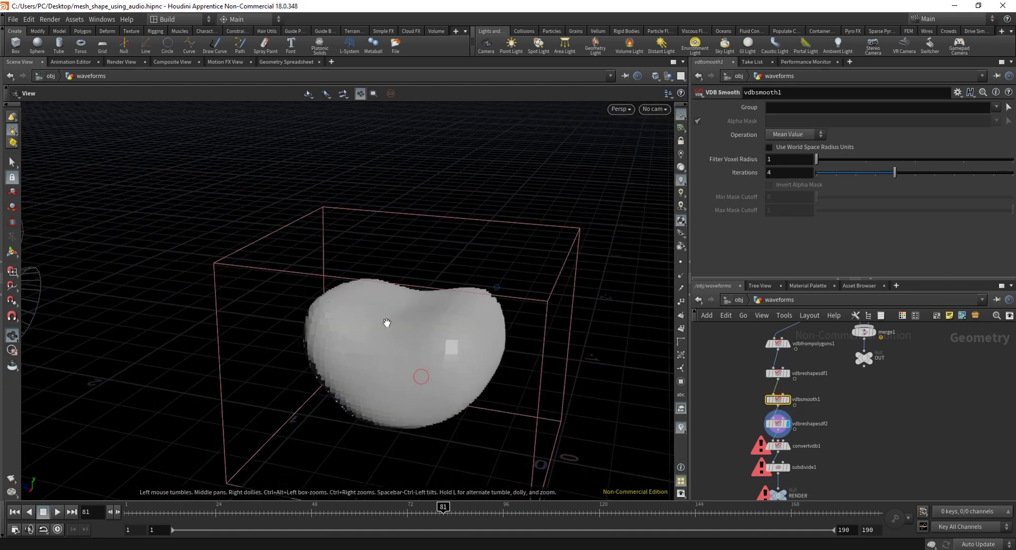
left_click_drag(895, 171, 854, 171)
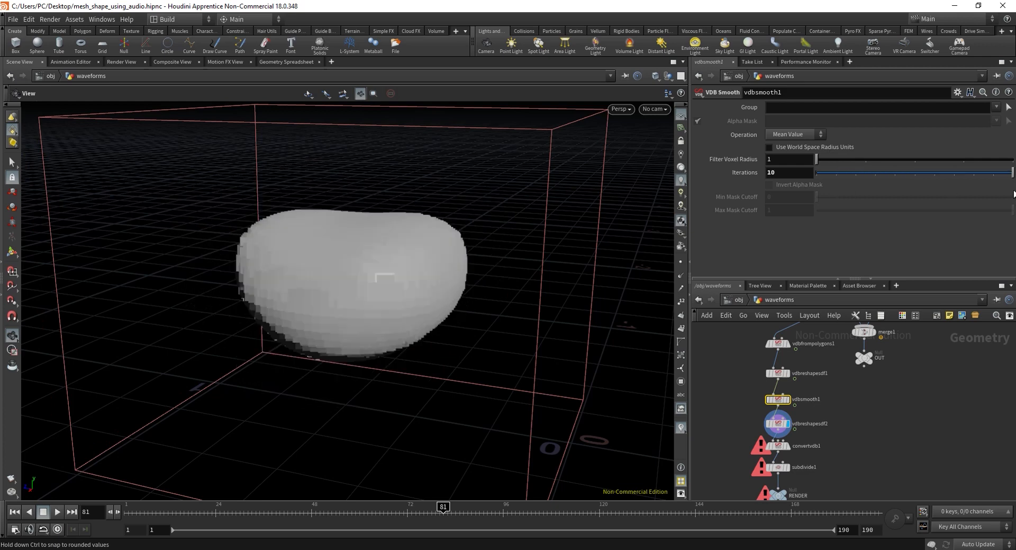
type("0")
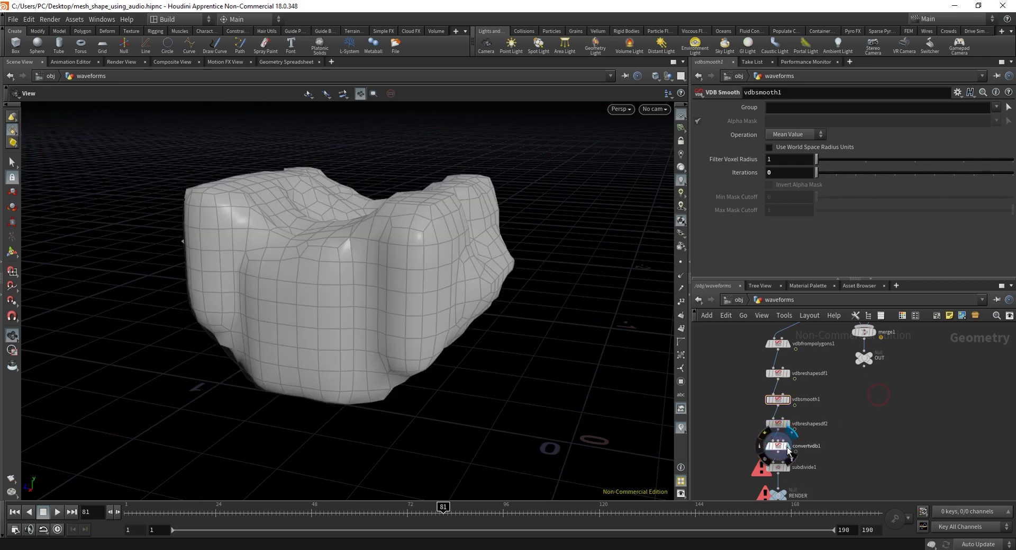
mouse_move(783, 447)
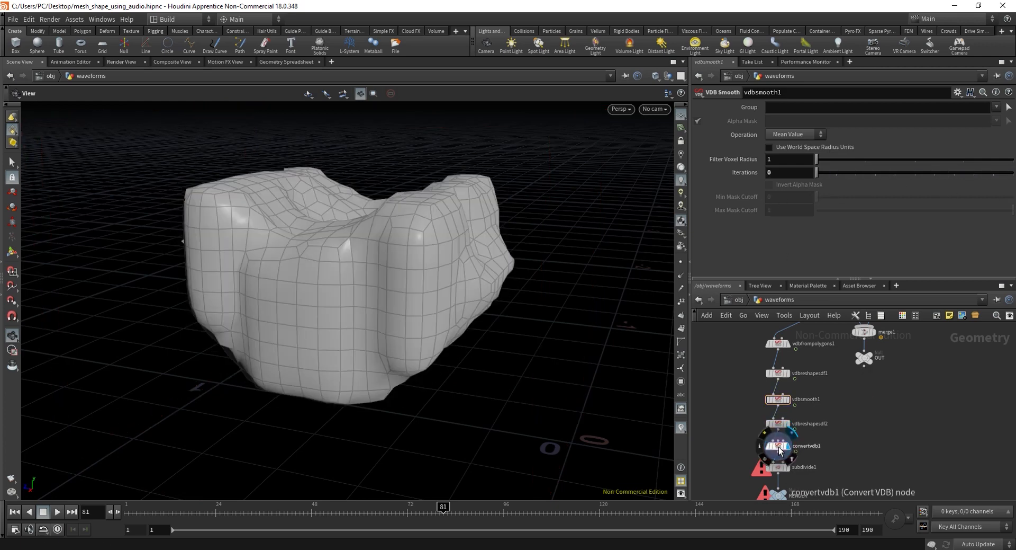
- Display subdivide1's smooth, finely tessellated mesh and orbit around it
left_click(778, 445)
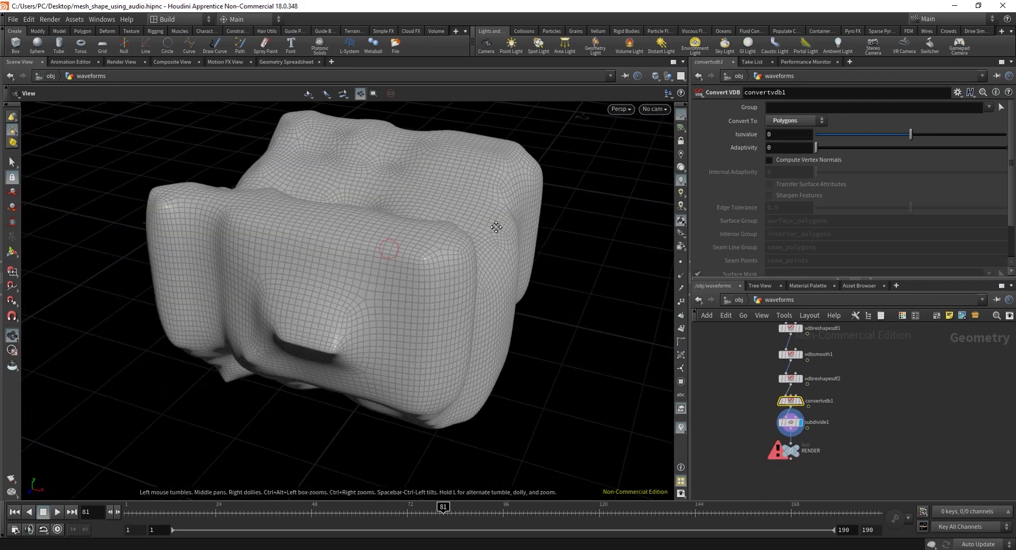
left_click_drag(496, 227, 463, 166)
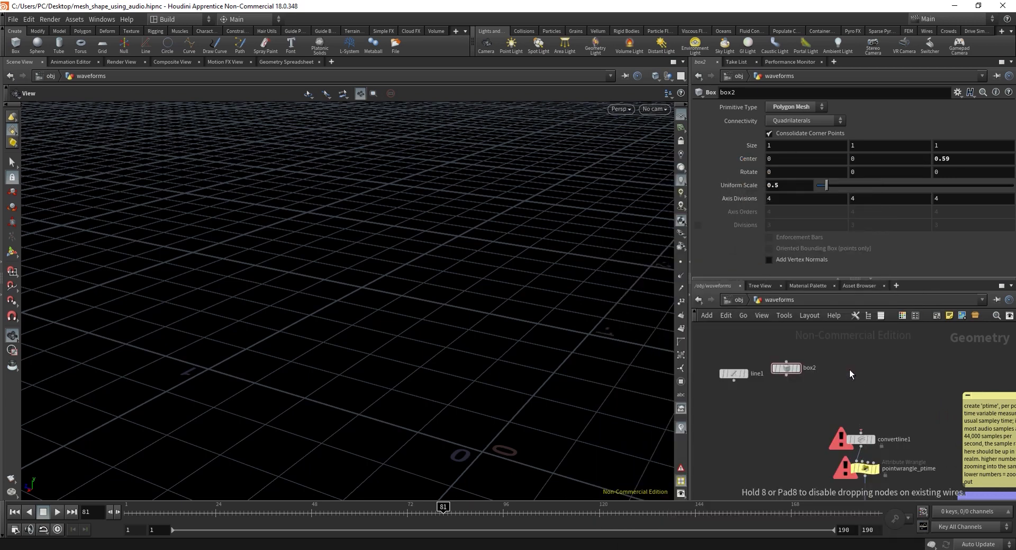
- Place a Test Geometry: Pig Head at 0.5 uniform scale and check its Difficulty setting
left_click(847, 367)
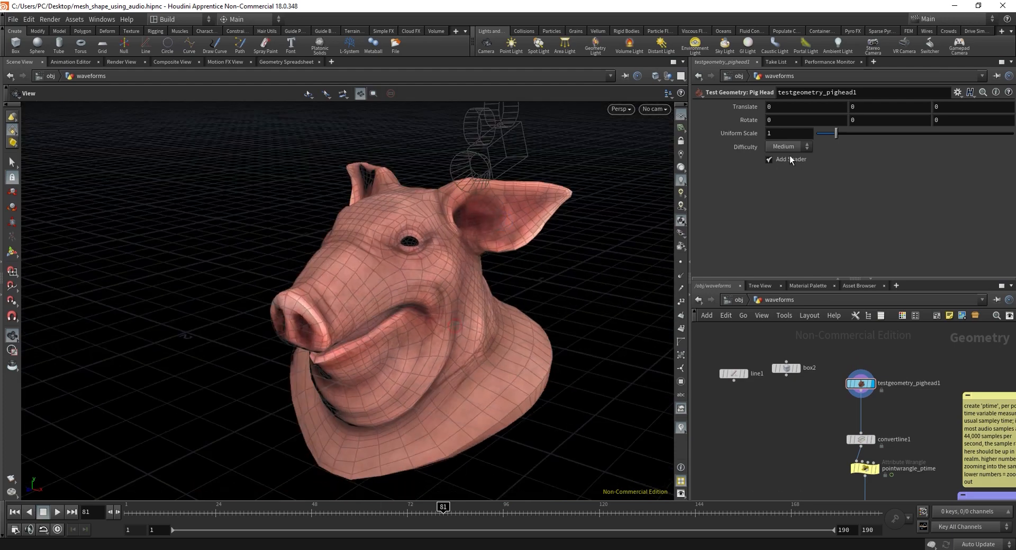
left_click_drag(835, 133, 824, 132)
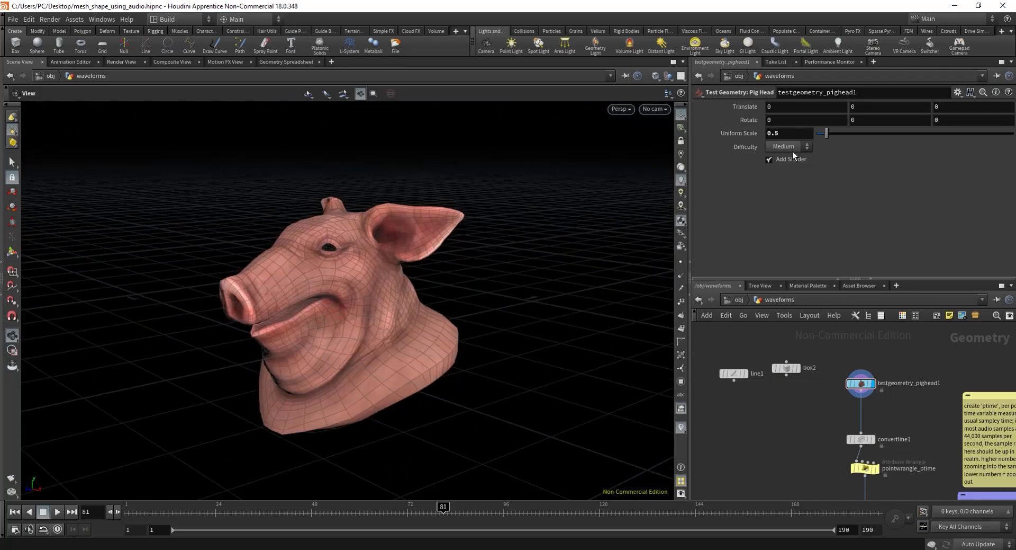
left_click(784, 146)
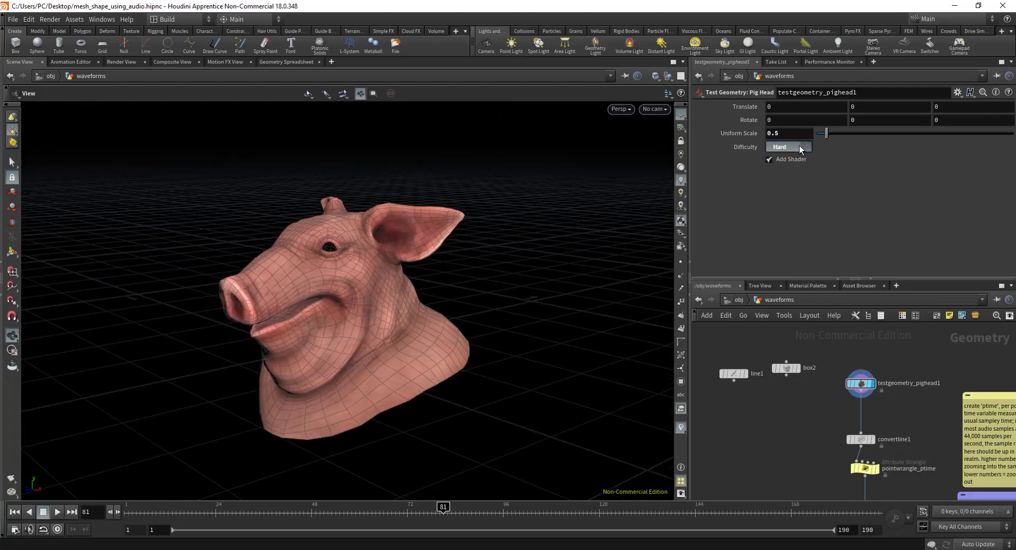
left_click(788, 146)
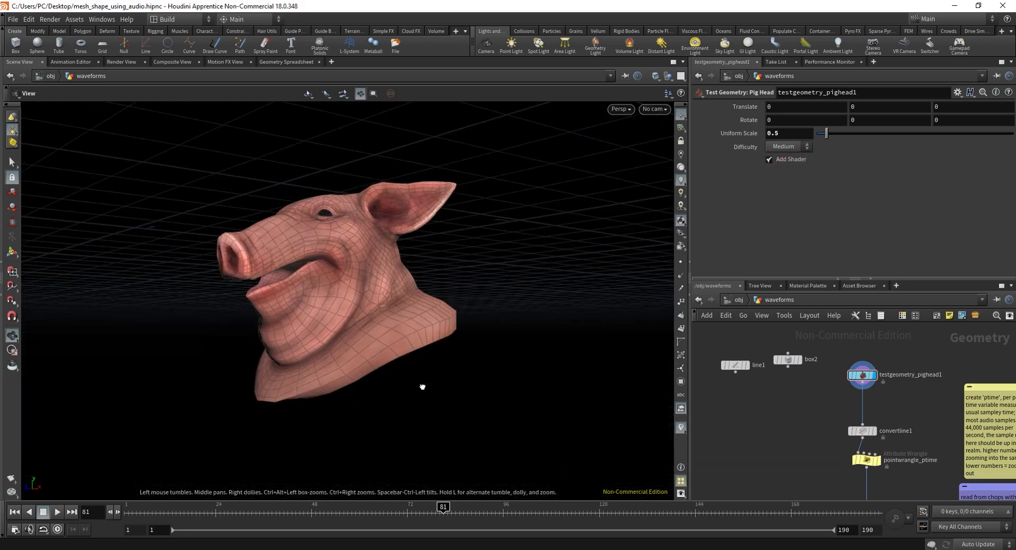
left_click_drag(422, 386, 290, 349)
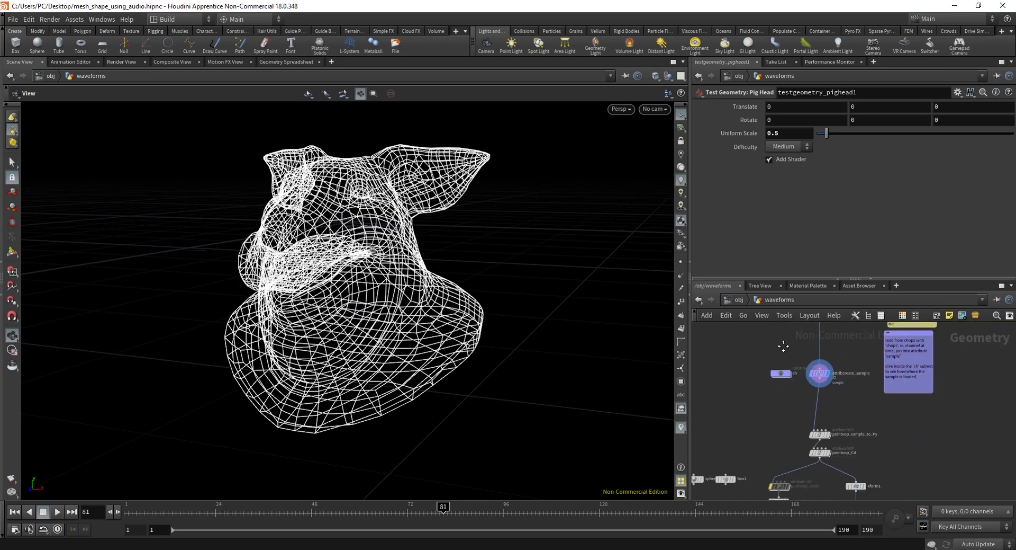
- Set pointvop_sample_to_Py's displacement Scale near 0.84 and display the resample1 waveform lines
left_click(820, 433)
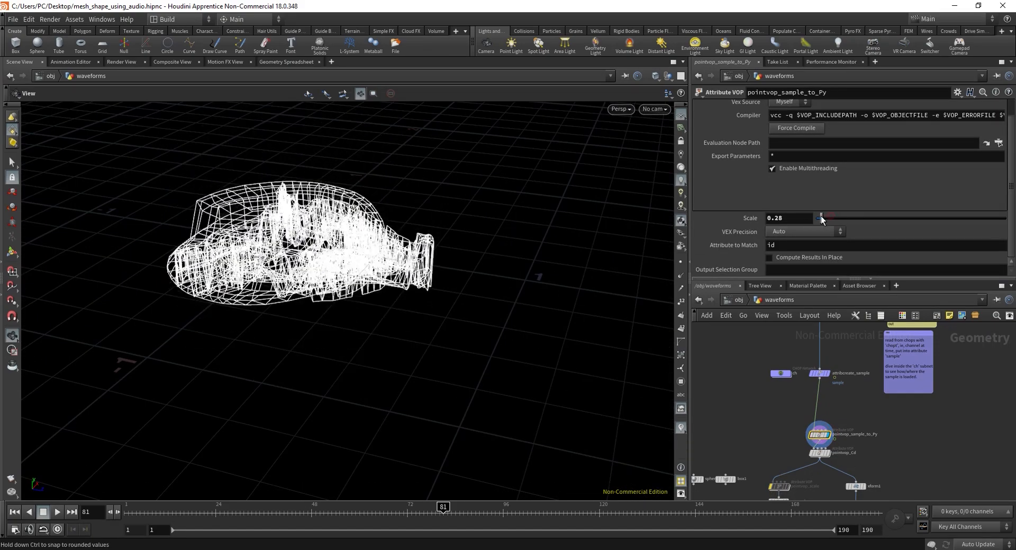
left_click_drag(821, 218, 840, 218)
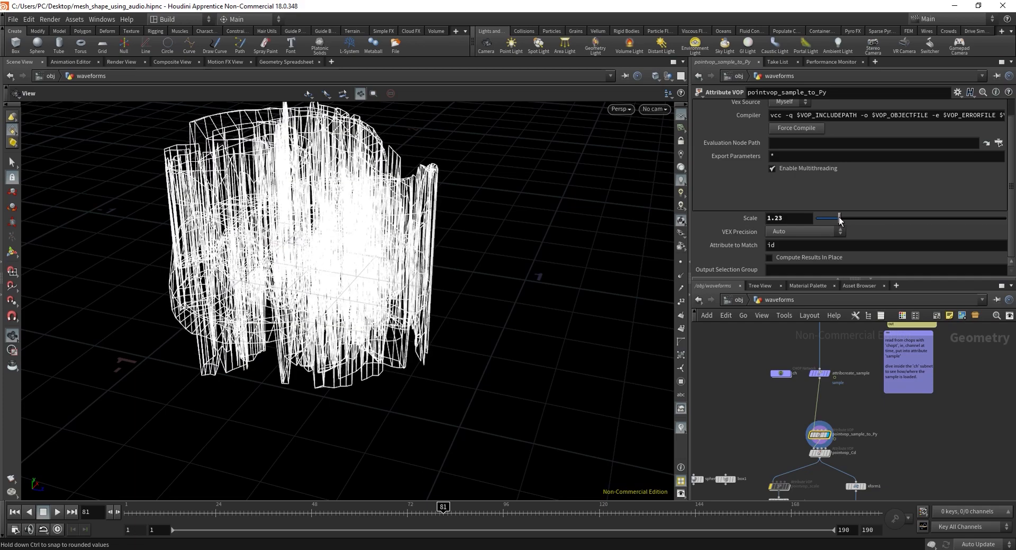
left_click_drag(840, 218, 832, 217)
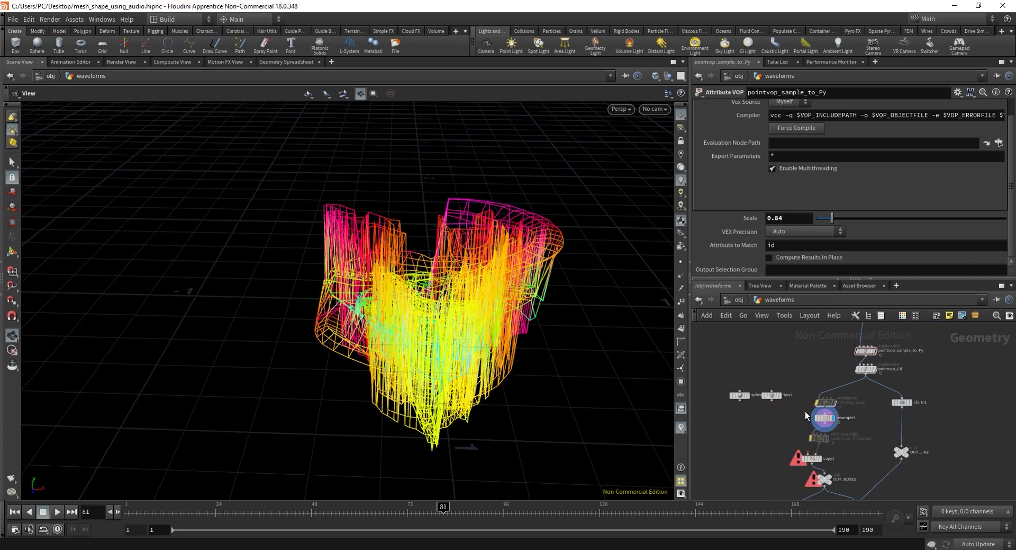
left_click(838, 417)
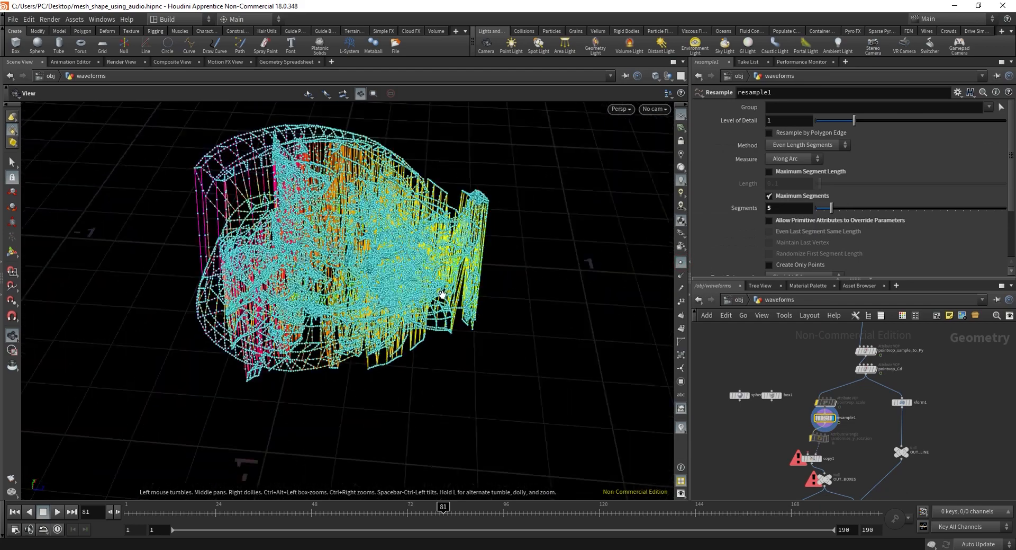
left_click_drag(836, 208, 819, 207)
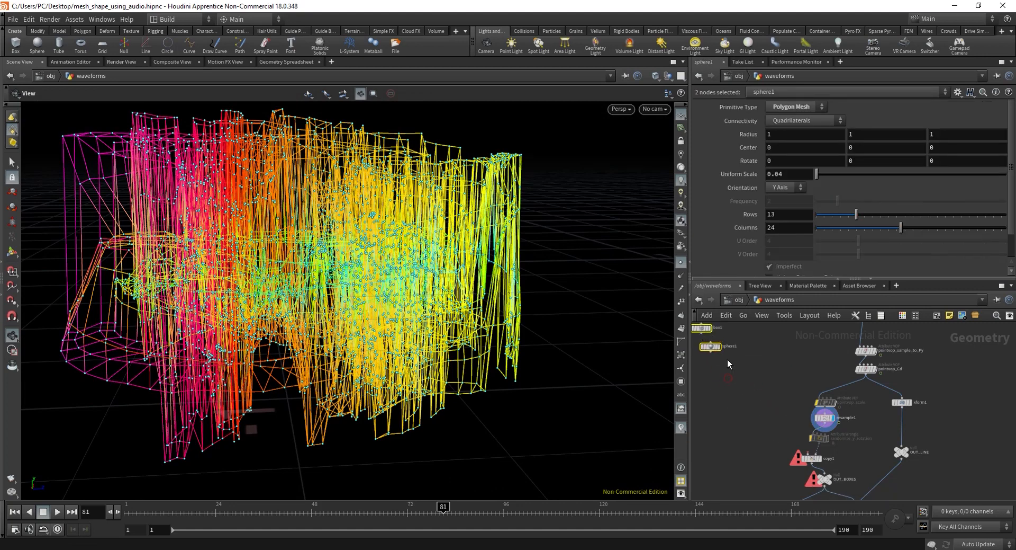
- Place a Test Geometry: Rubber Toy and show it smooth shaded
key("tab")
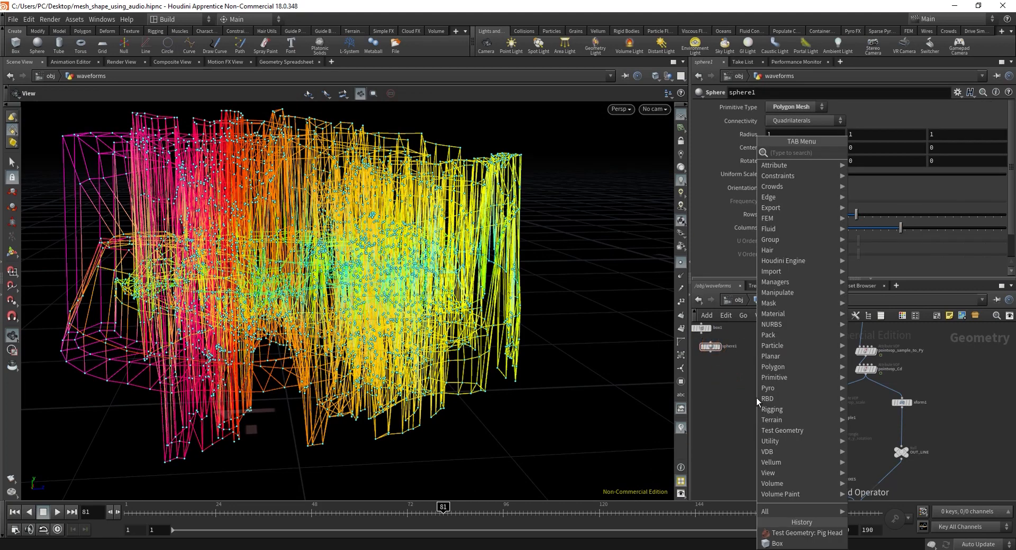
type("tess")
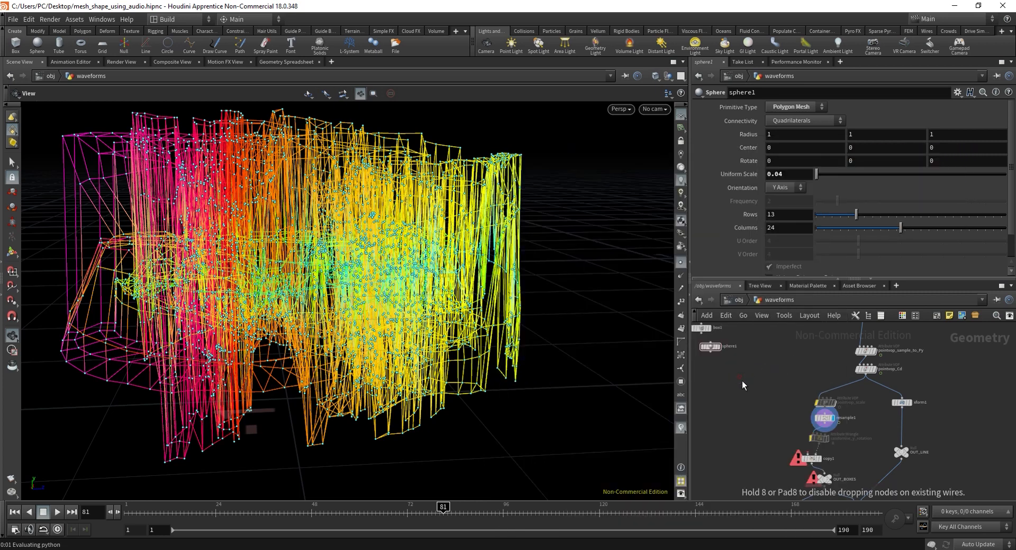
left_click(760, 394)
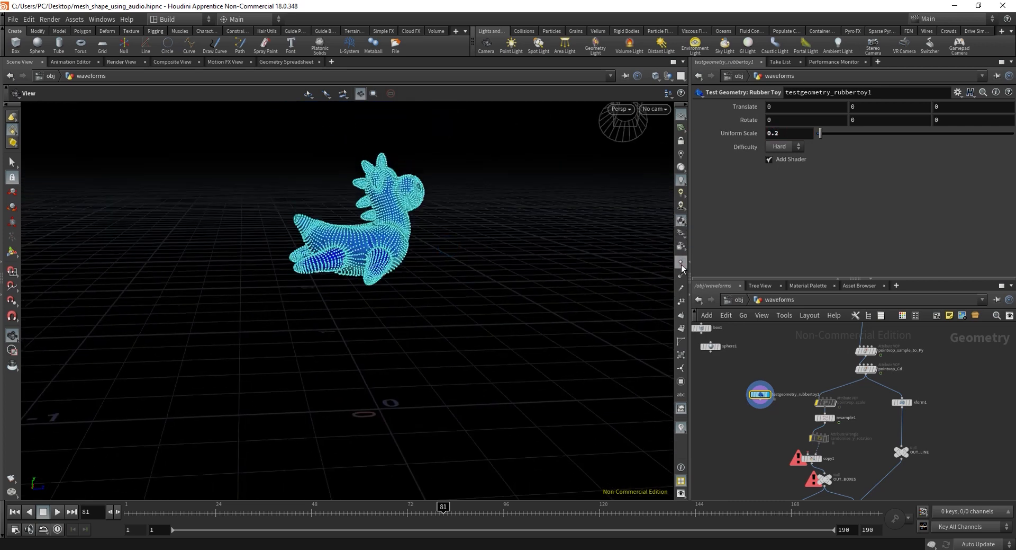
left_click(784, 146)
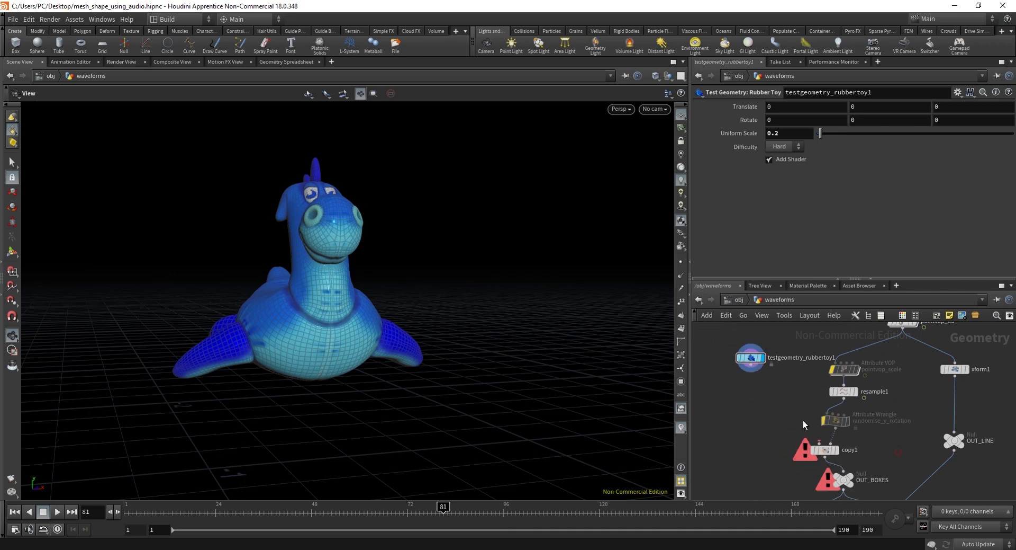
mouse_move(753, 418)
type("pack")
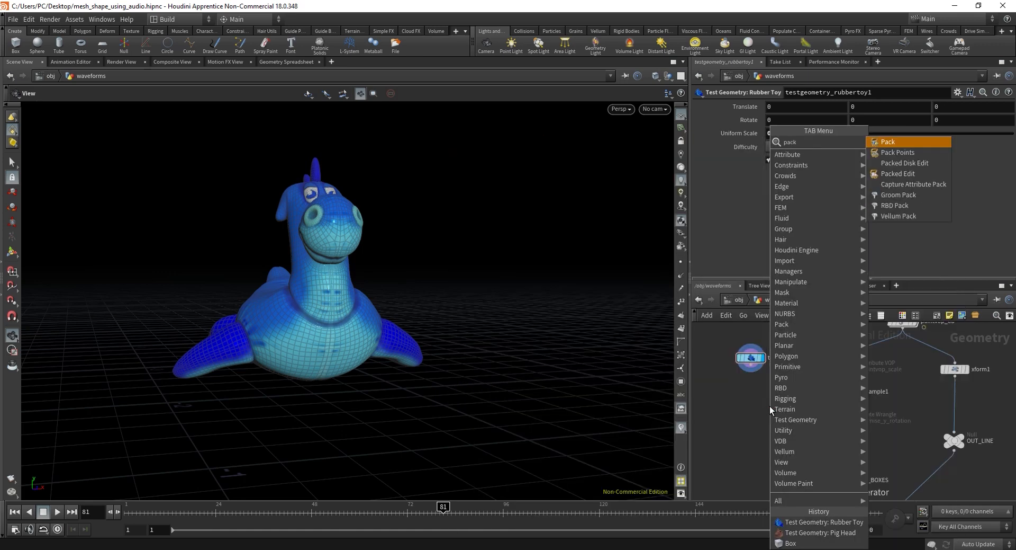
- Add a Pack node and wire the rubber toy into pack1 for copy1
left_click(888, 140)
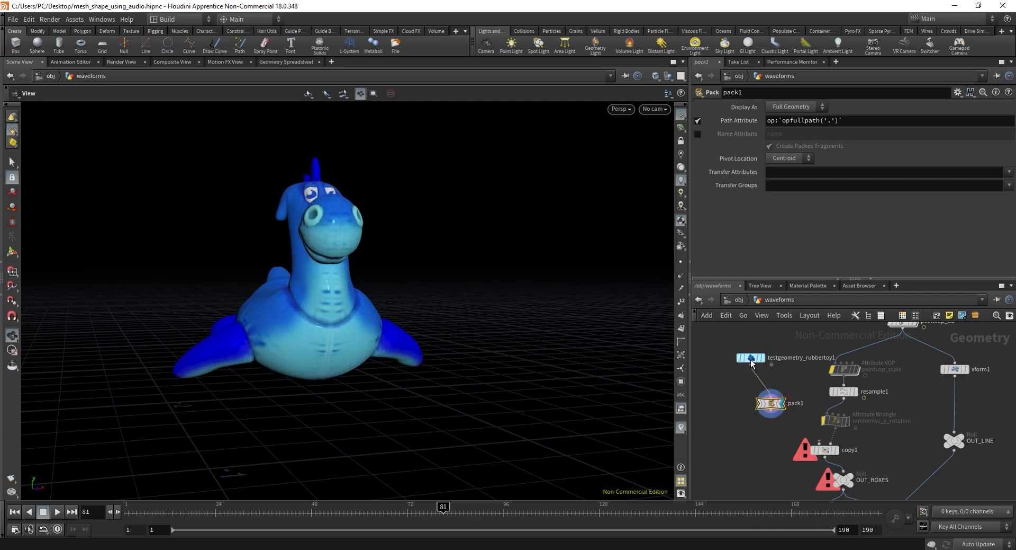
left_click(750, 357)
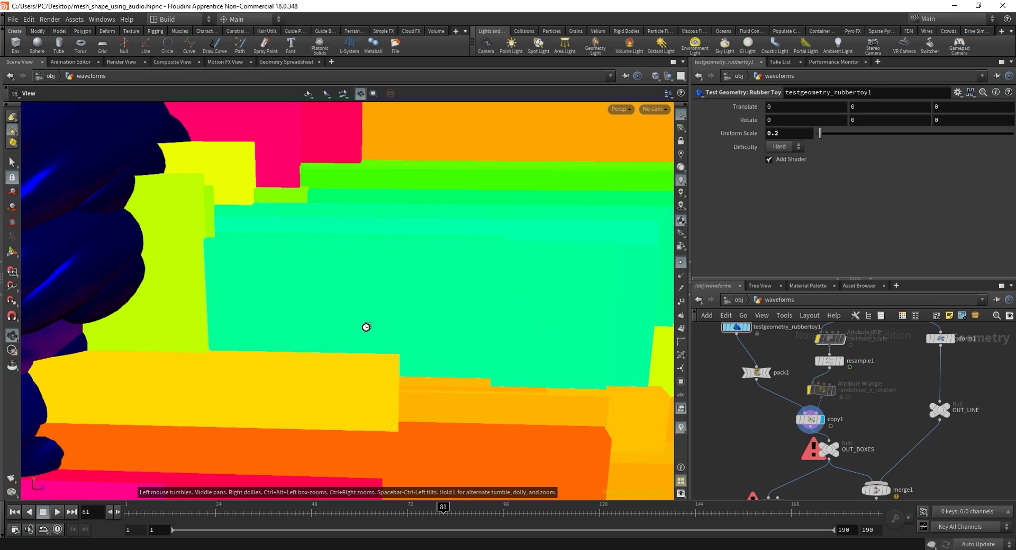
- Inspect the rubber toy copies inside the grey waveform mesh, then select the toy node
left_click_drag(366, 326, 300, 322)
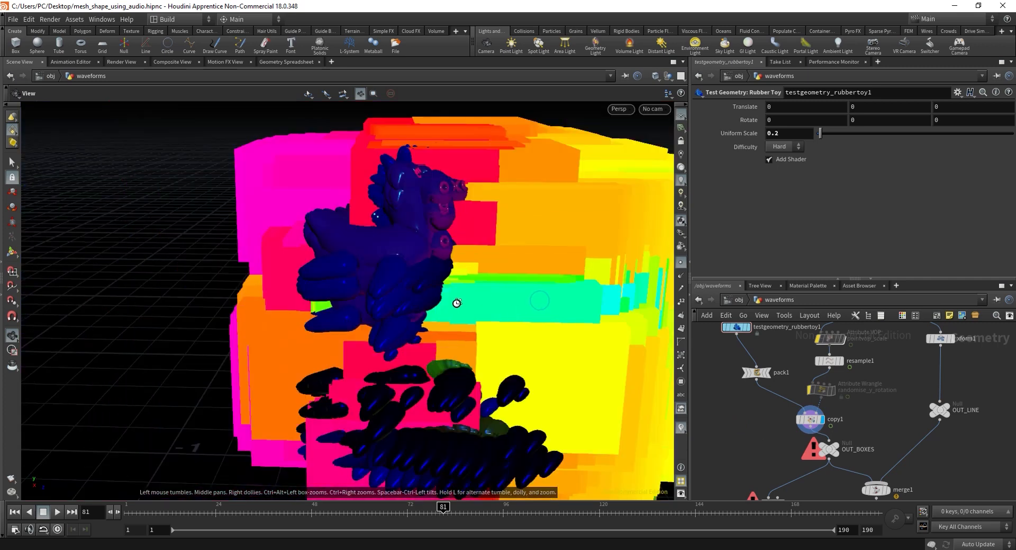
left_click_drag(455, 302, 526, 316)
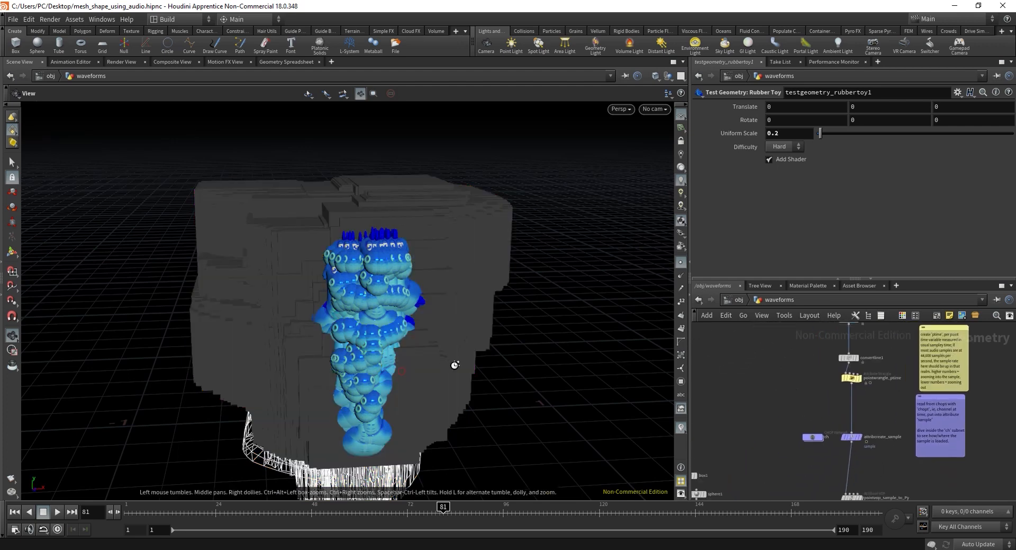
left_click_drag(454, 364, 329, 389)
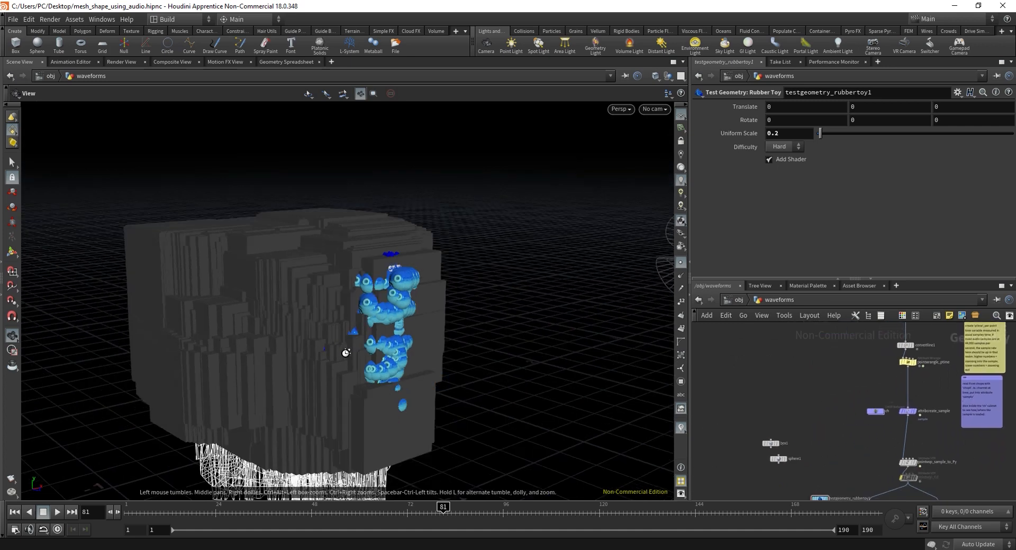
left_click_drag(347, 352, 526, 336)
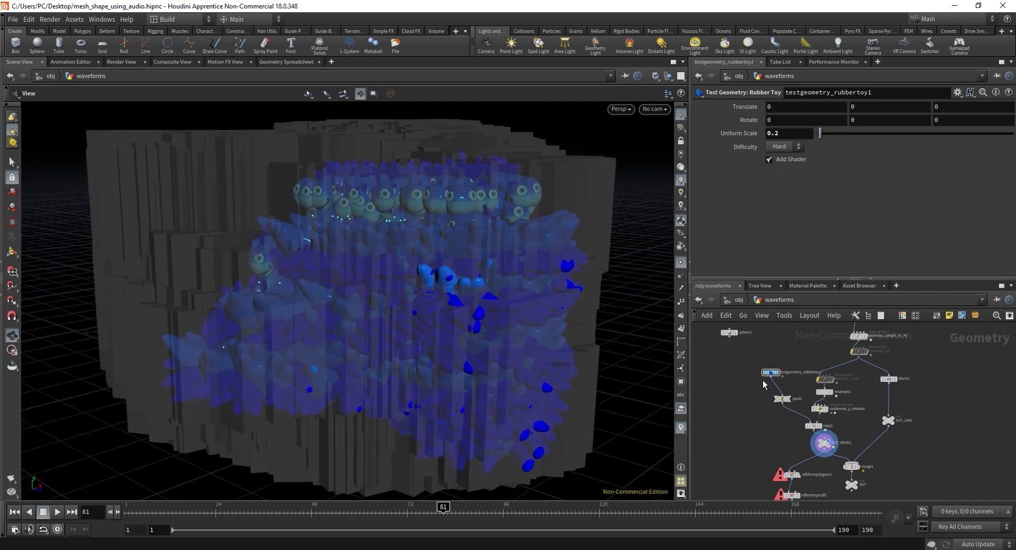
left_click(827, 391)
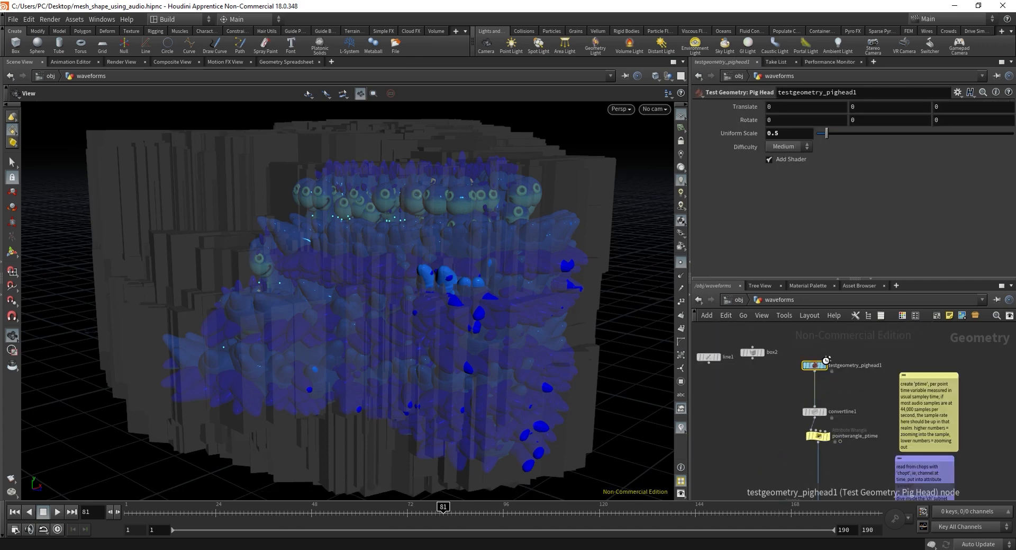
- View the pig head test geometry alone, then delete it from the network
left_click(785, 146)
type("di")
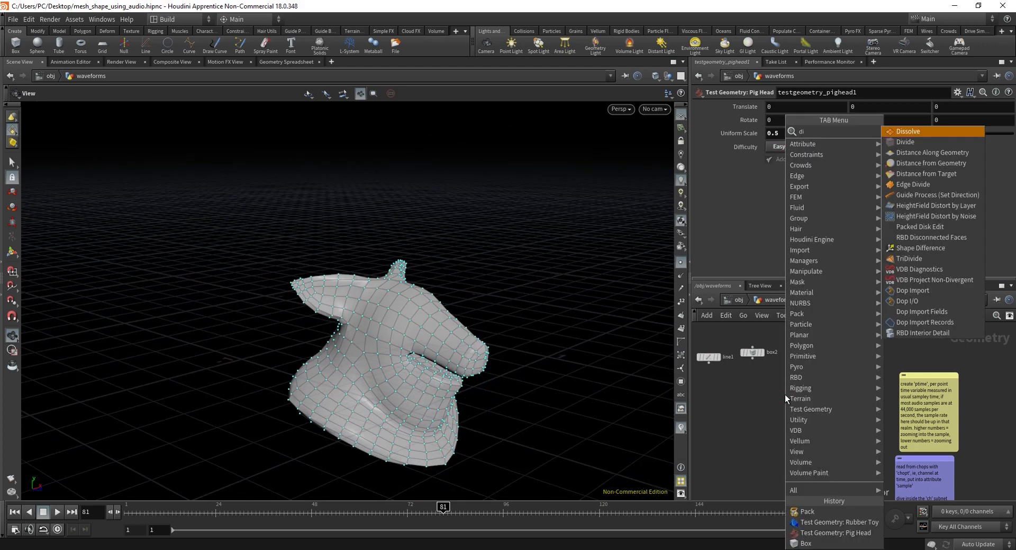
type("u")
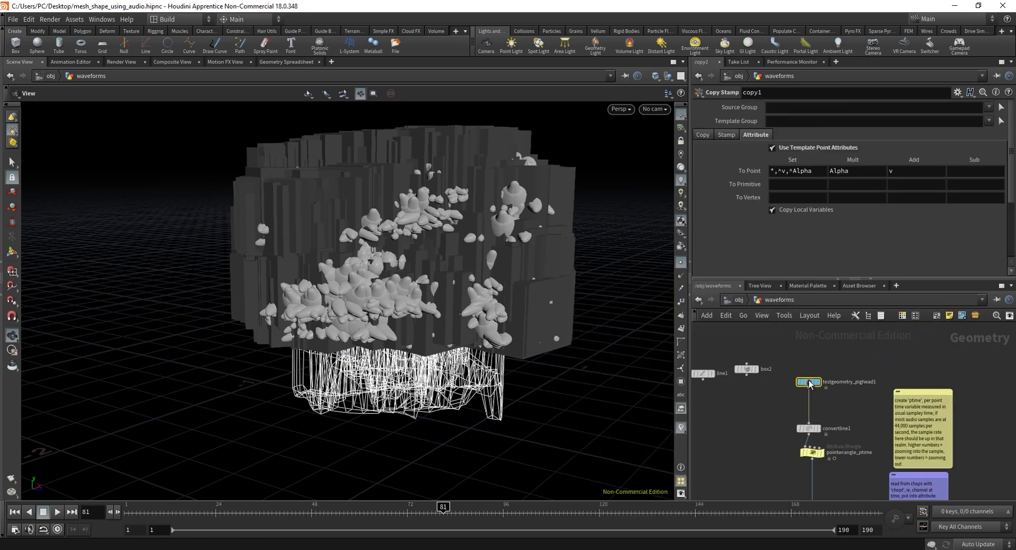
key("Delete")
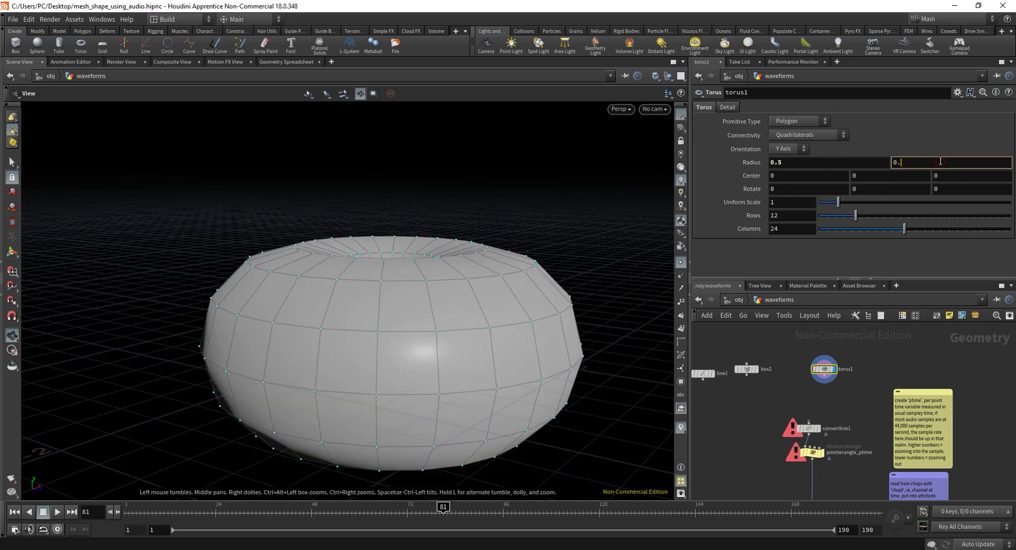
- Set the torus's second radius to 0.1
type("0.1")
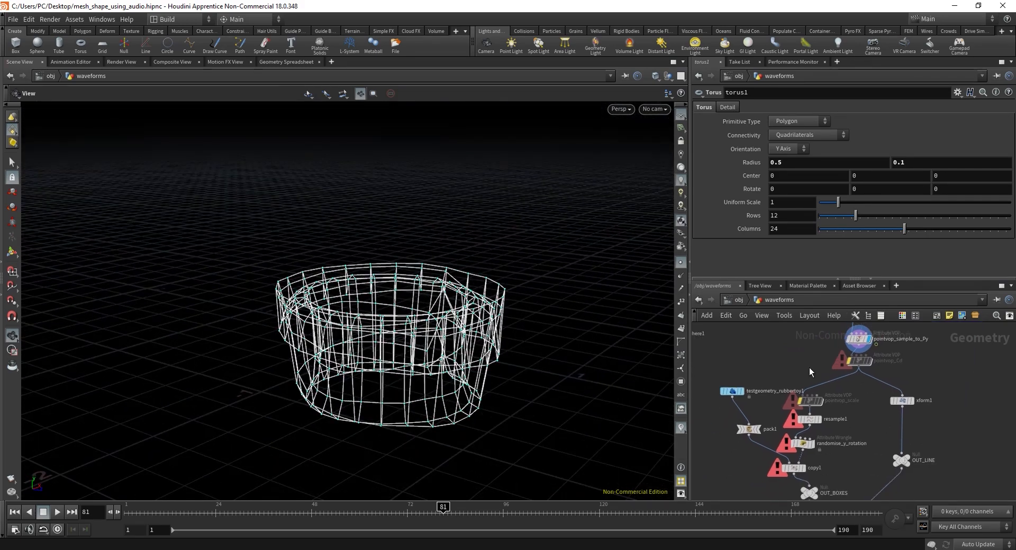
mouse_move(809, 468)
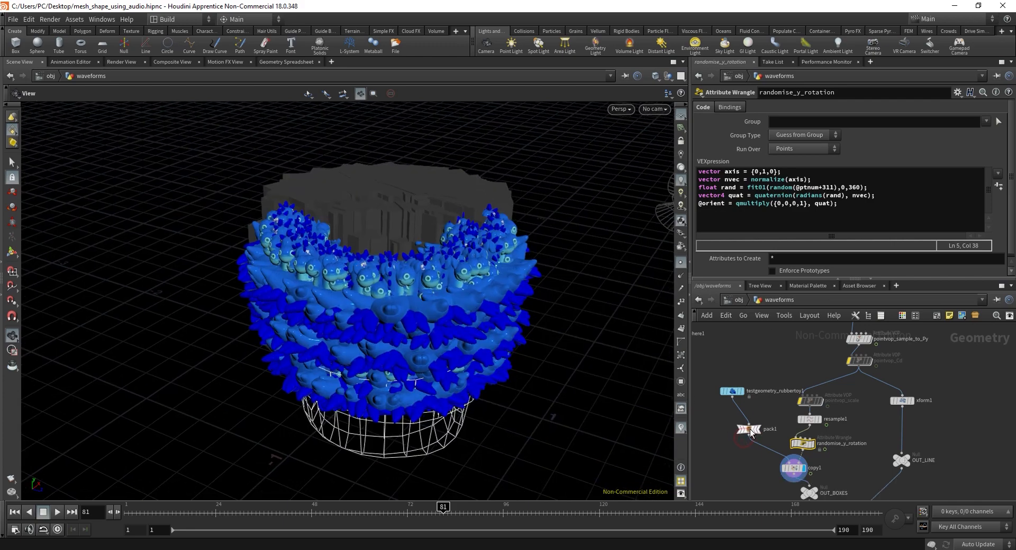
- Bring up pack1's settings while the VDB from Polygons chain cooks
left_click(748, 429)
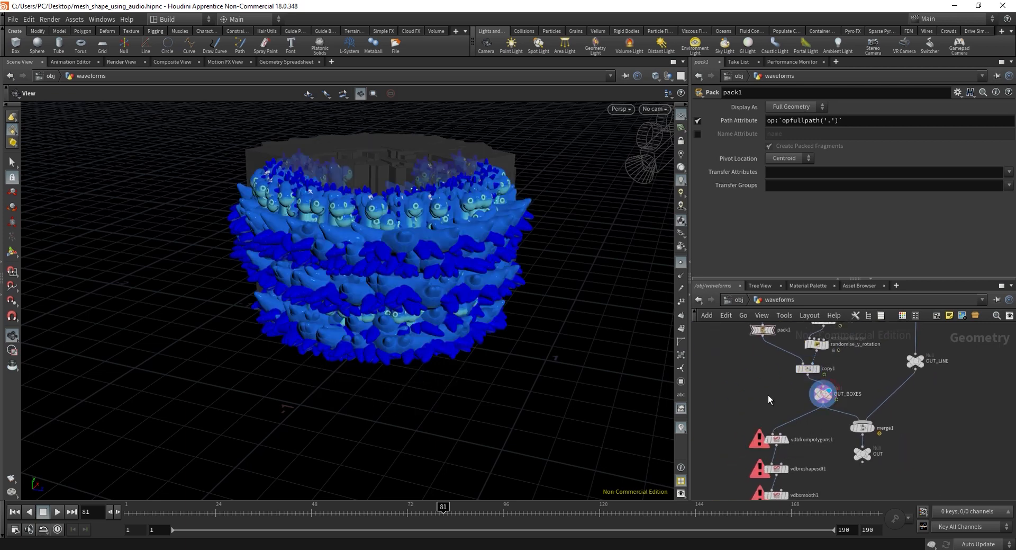
mouse_move(787, 440)
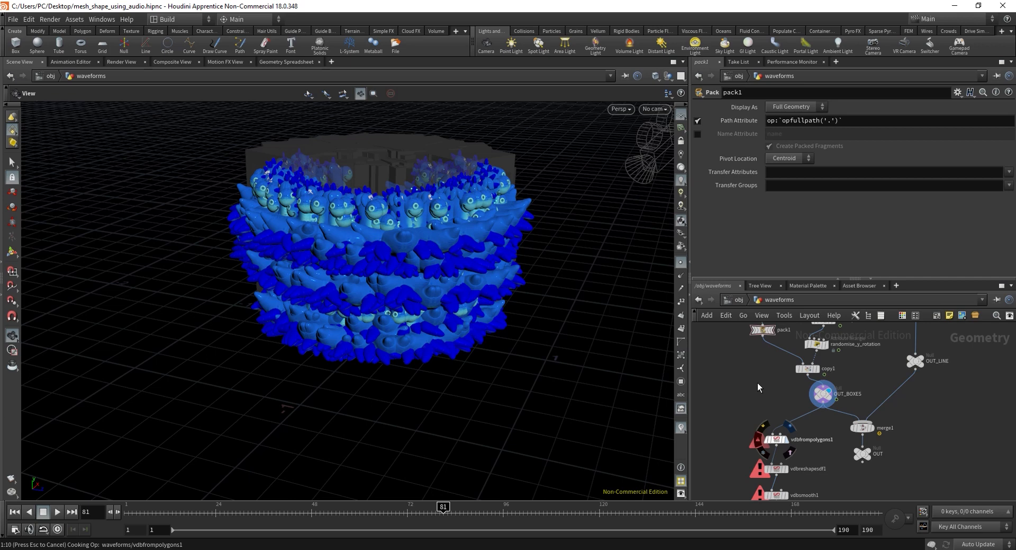
mouse_move(758, 383)
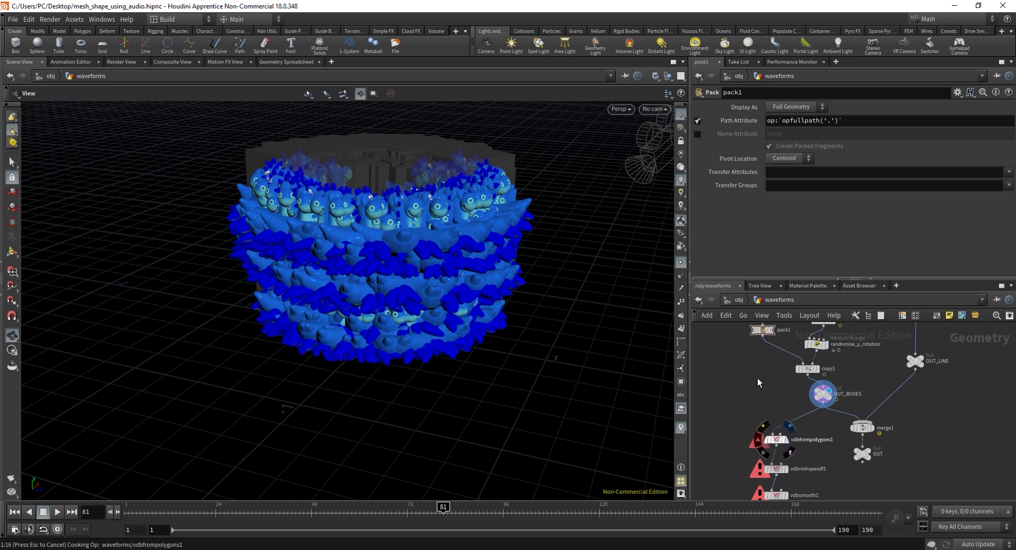
mouse_move(754, 400)
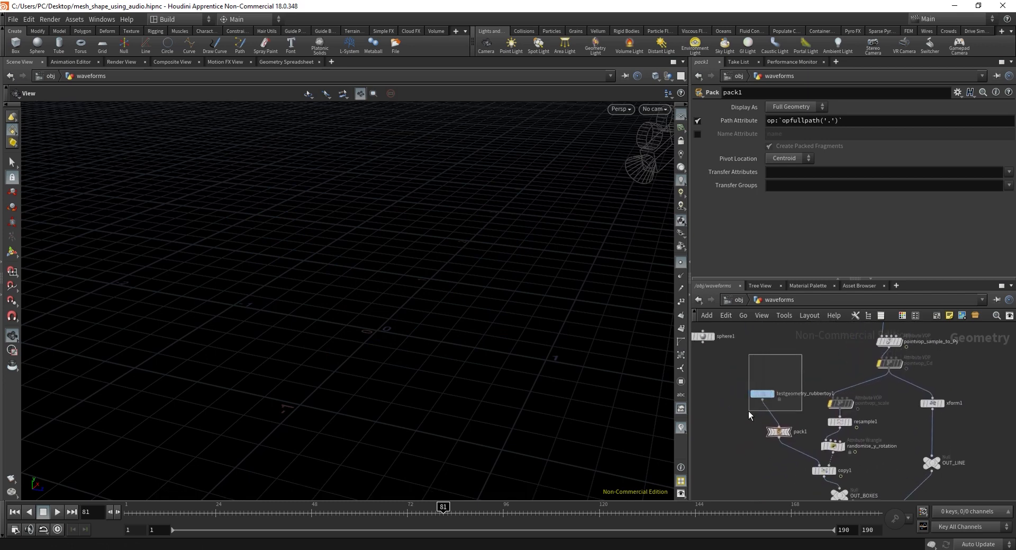
- Make platonic1 a Utah Teapot oriented along the Y axis as the new test geometry
left_click(761, 394)
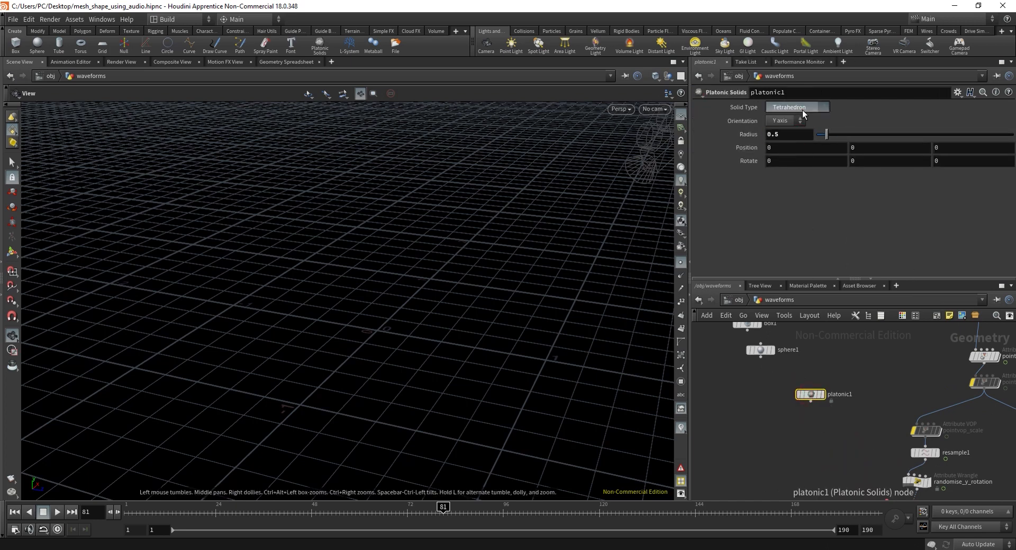
left_click(797, 106)
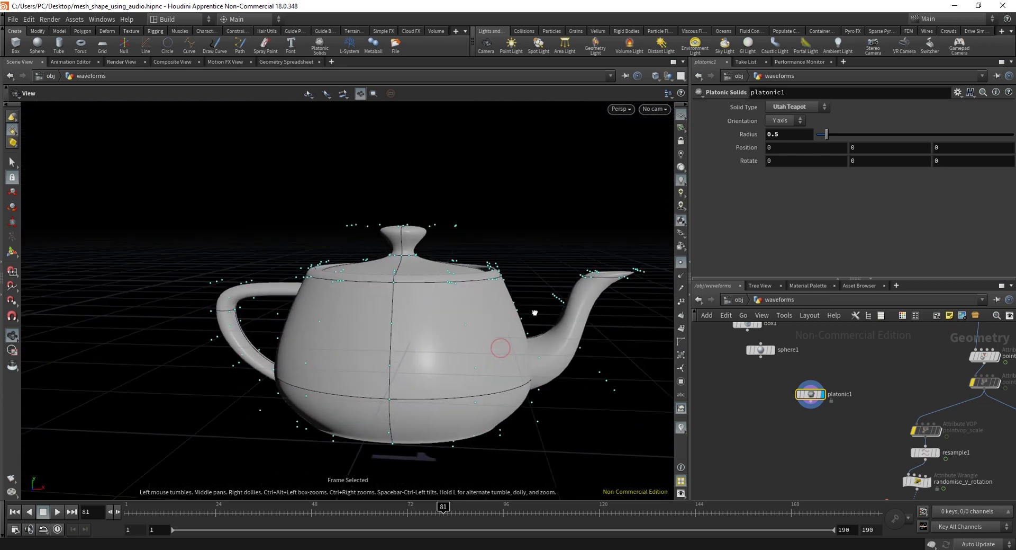
left_click(785, 120)
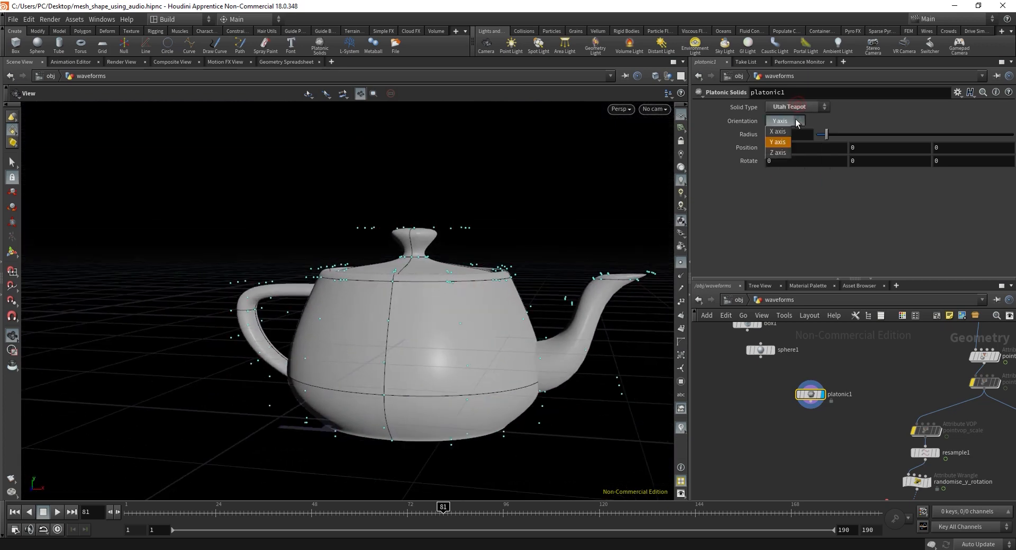
left_click(777, 131)
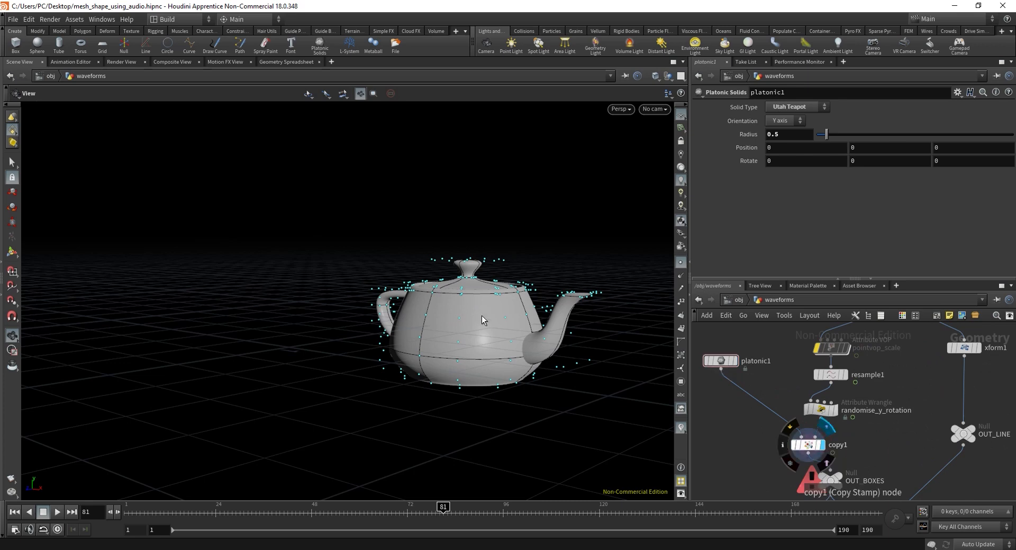
mouse_move(445, 337)
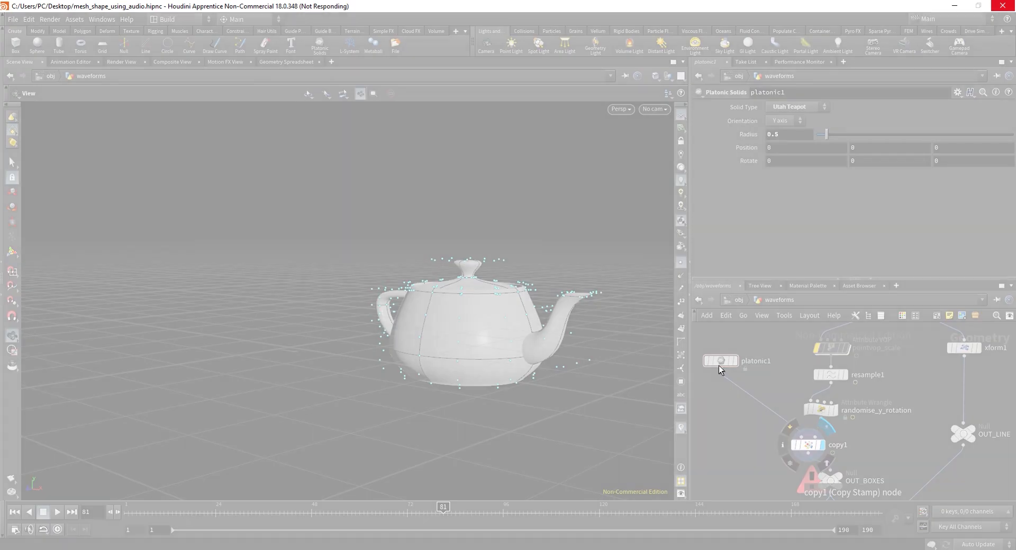
mouse_move(716, 409)
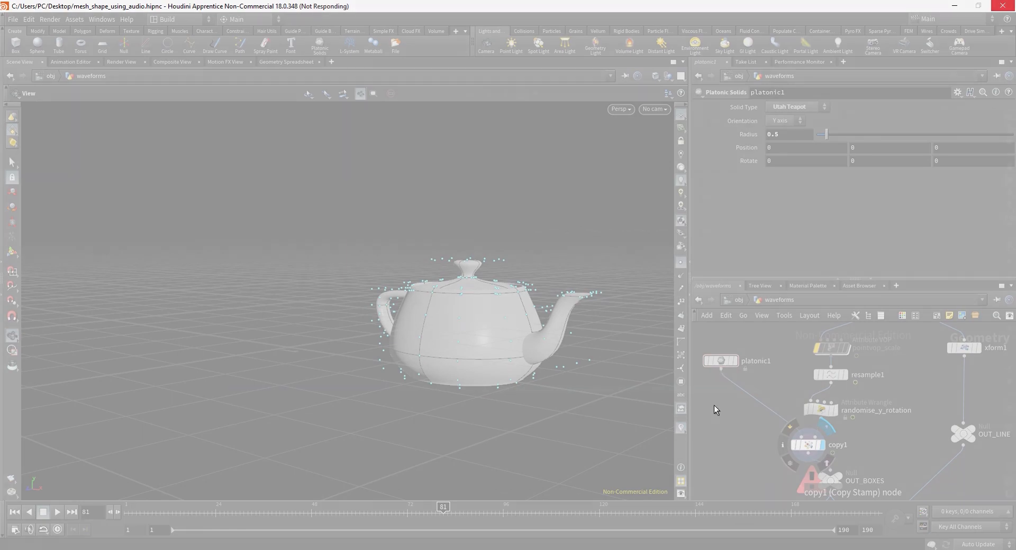
- Go up to /obj to see the waveform line and mesh together
left_click(56, 511)
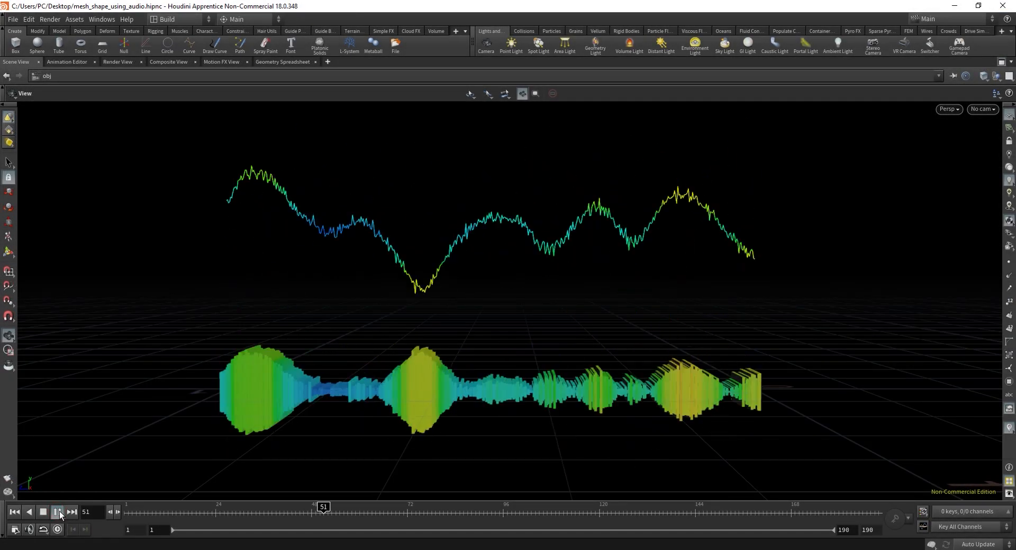
- Play the audio waveform animation from the playbar, restarting it a few times
left_click(43, 511)
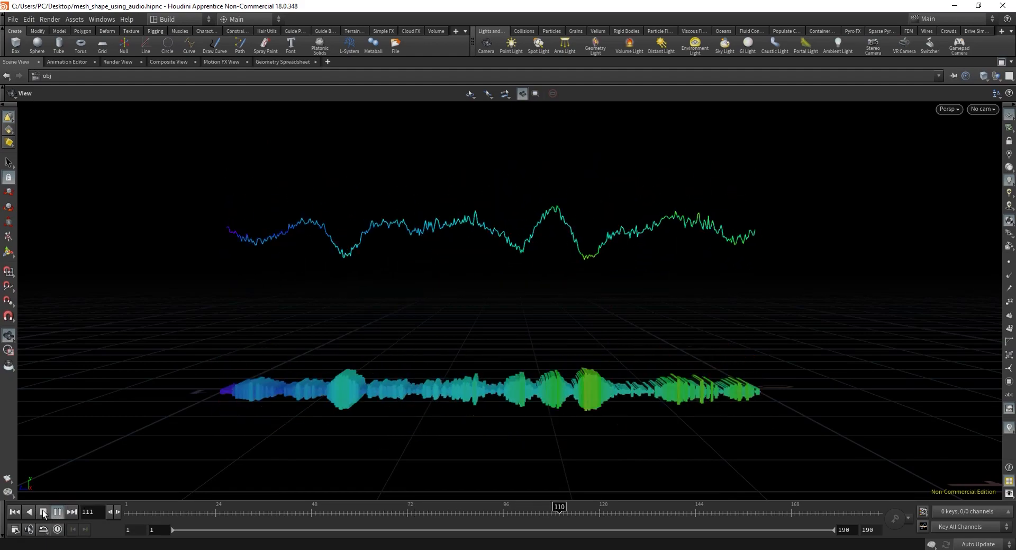
left_click(57, 511)
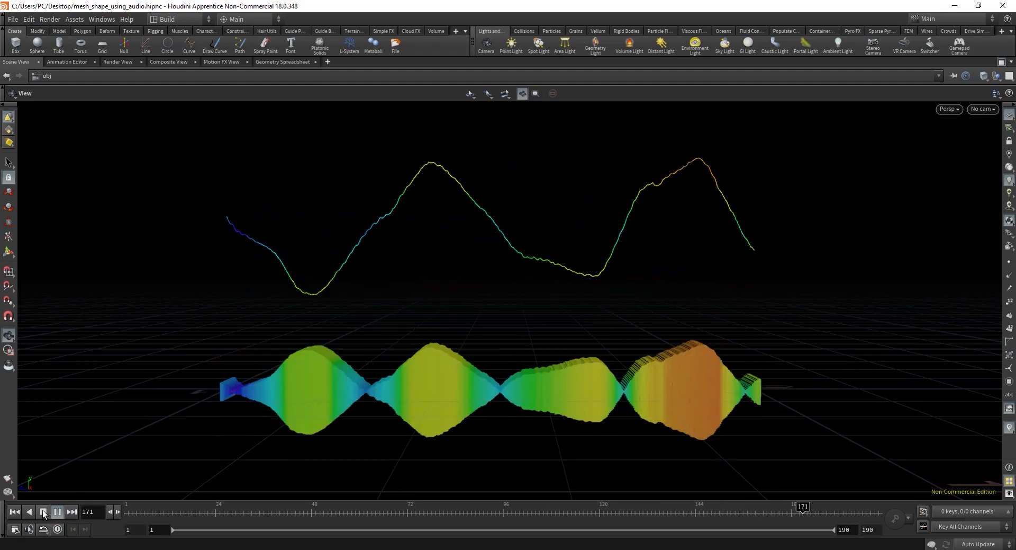
left_click(57, 511)
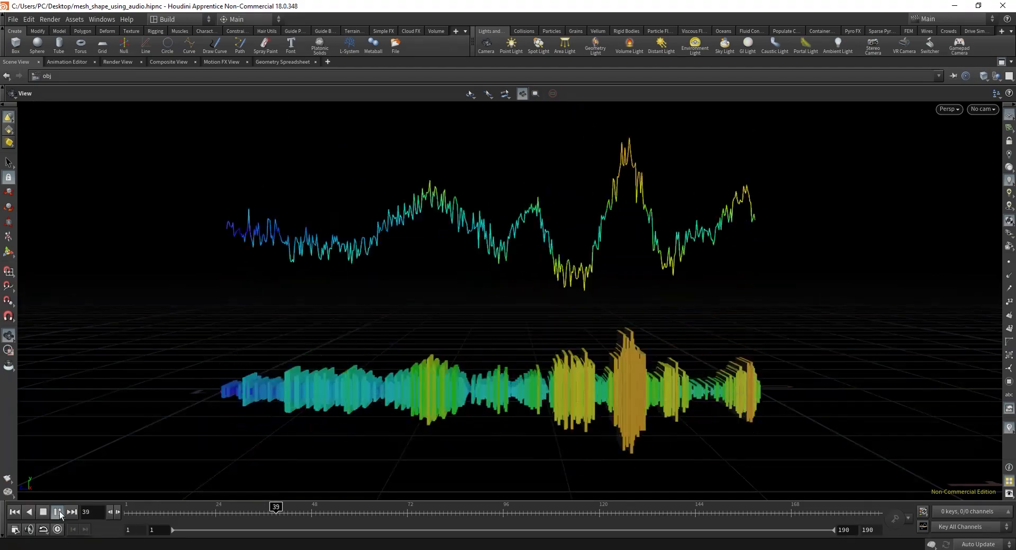
left_click(57, 512)
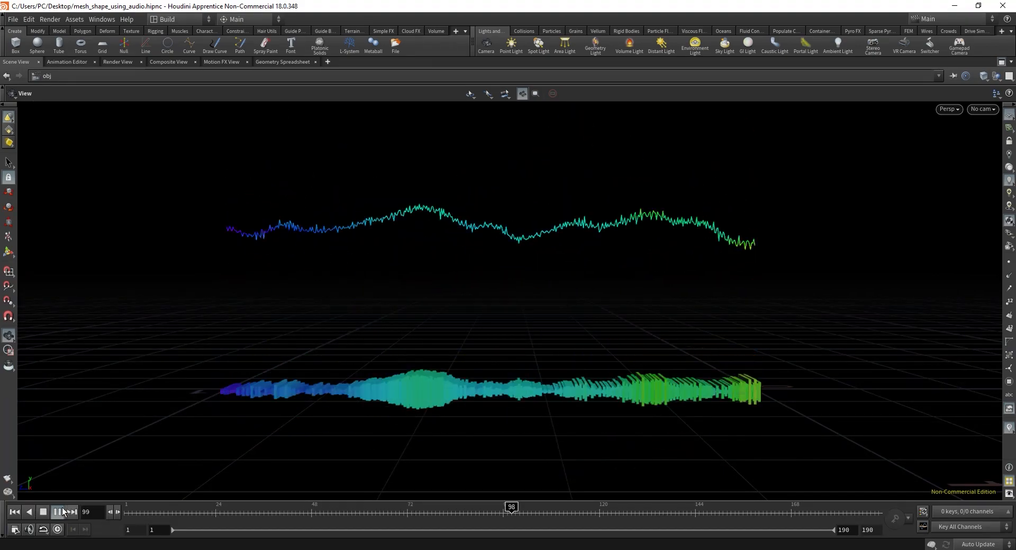
left_click(57, 512)
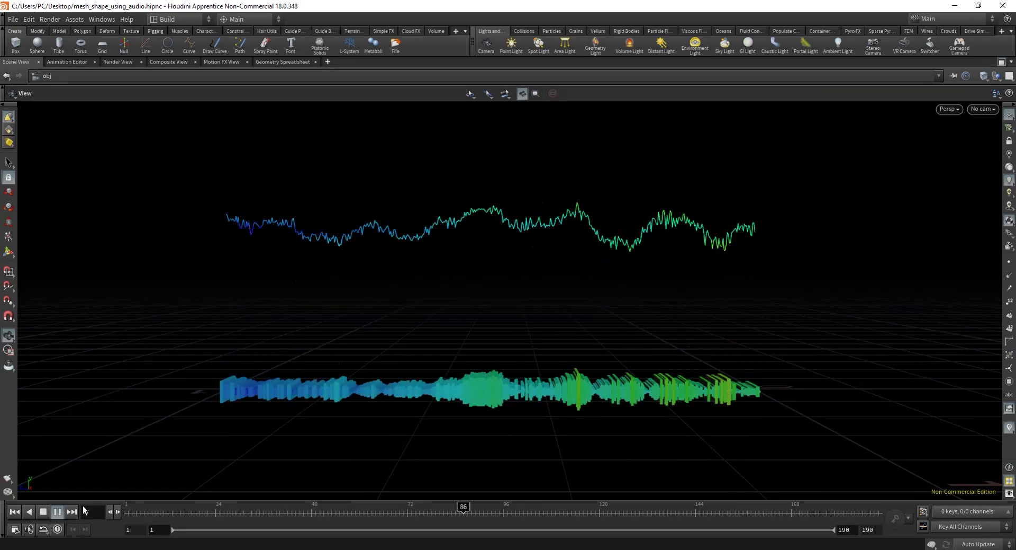
left_click(42, 511)
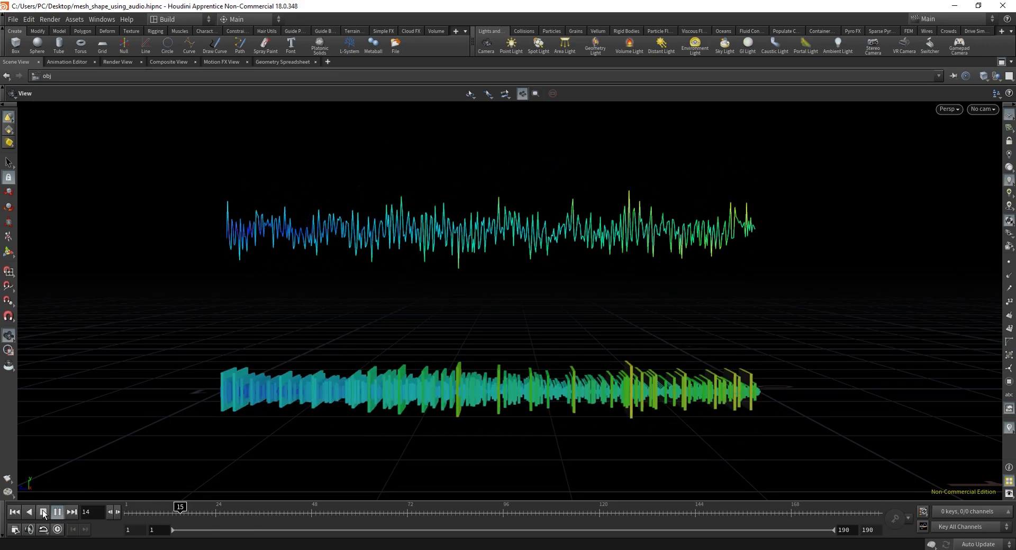
left_click(42, 512)
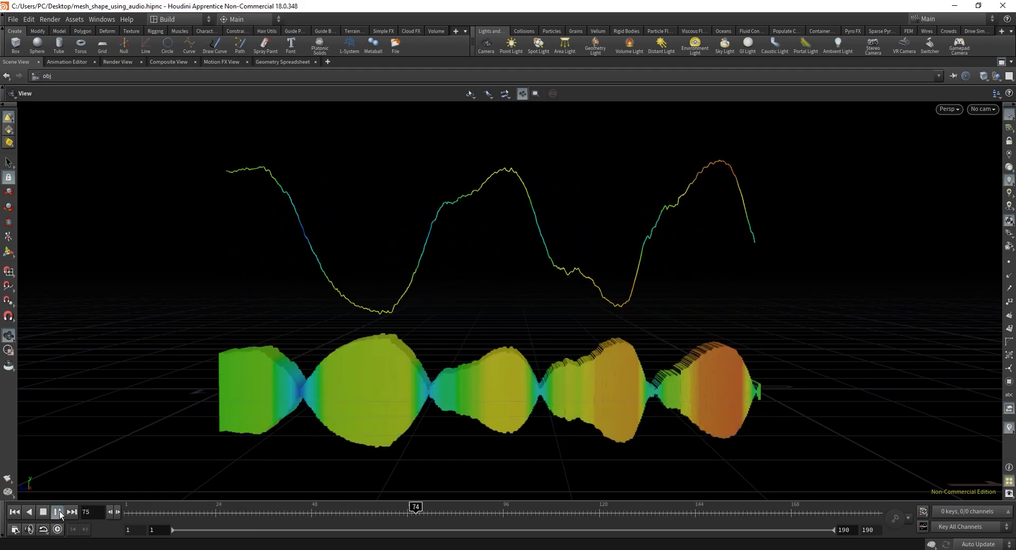
left_click(57, 511)
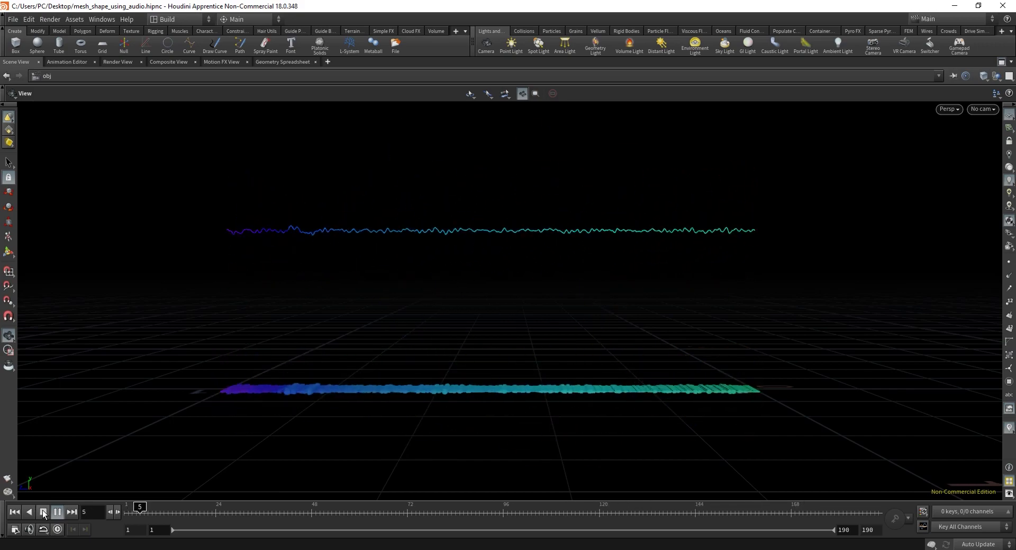
left_click(42, 511)
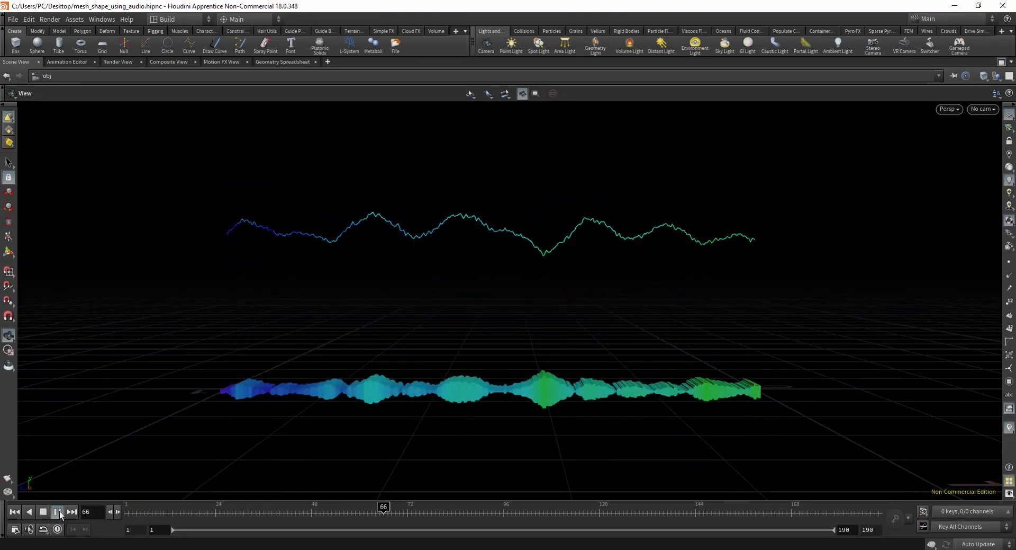
left_click(43, 511)
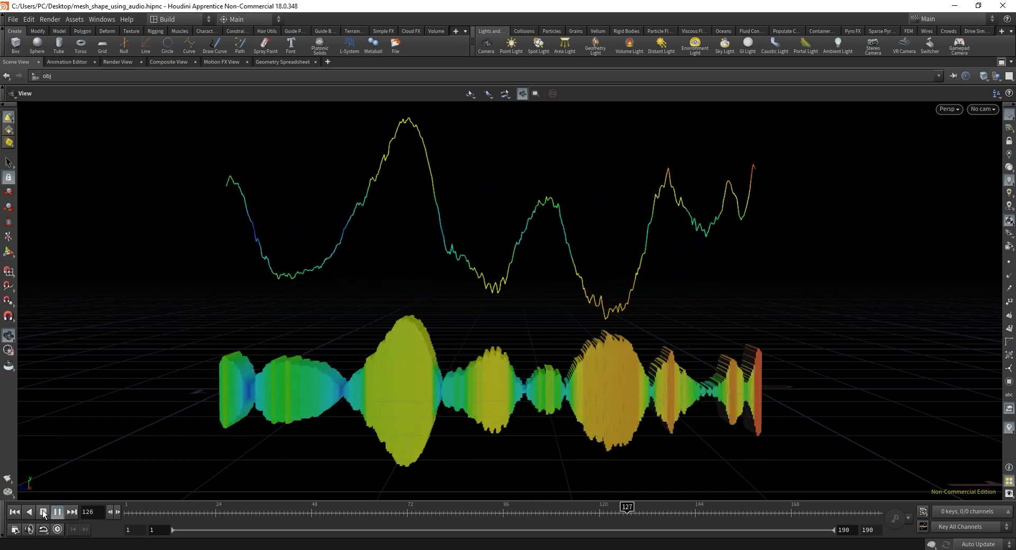